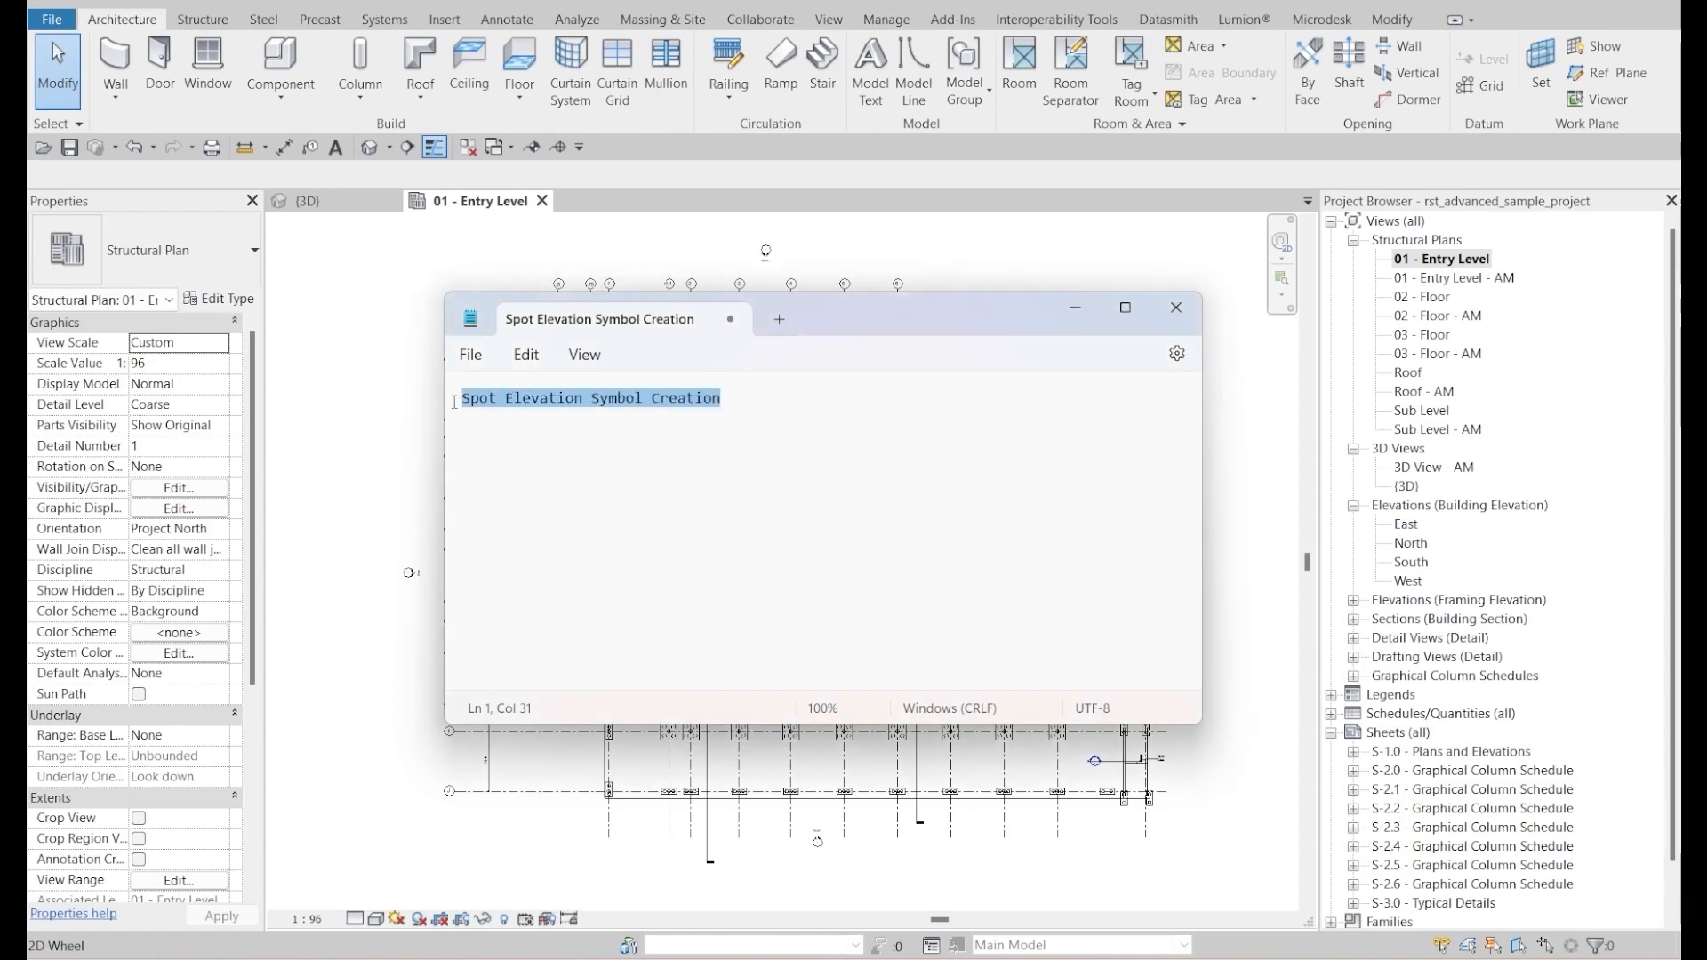
- Minimize the Spot Elevation Symbol Creation note to reveal the 01 - Entry Level plan
left_click(773, 405)
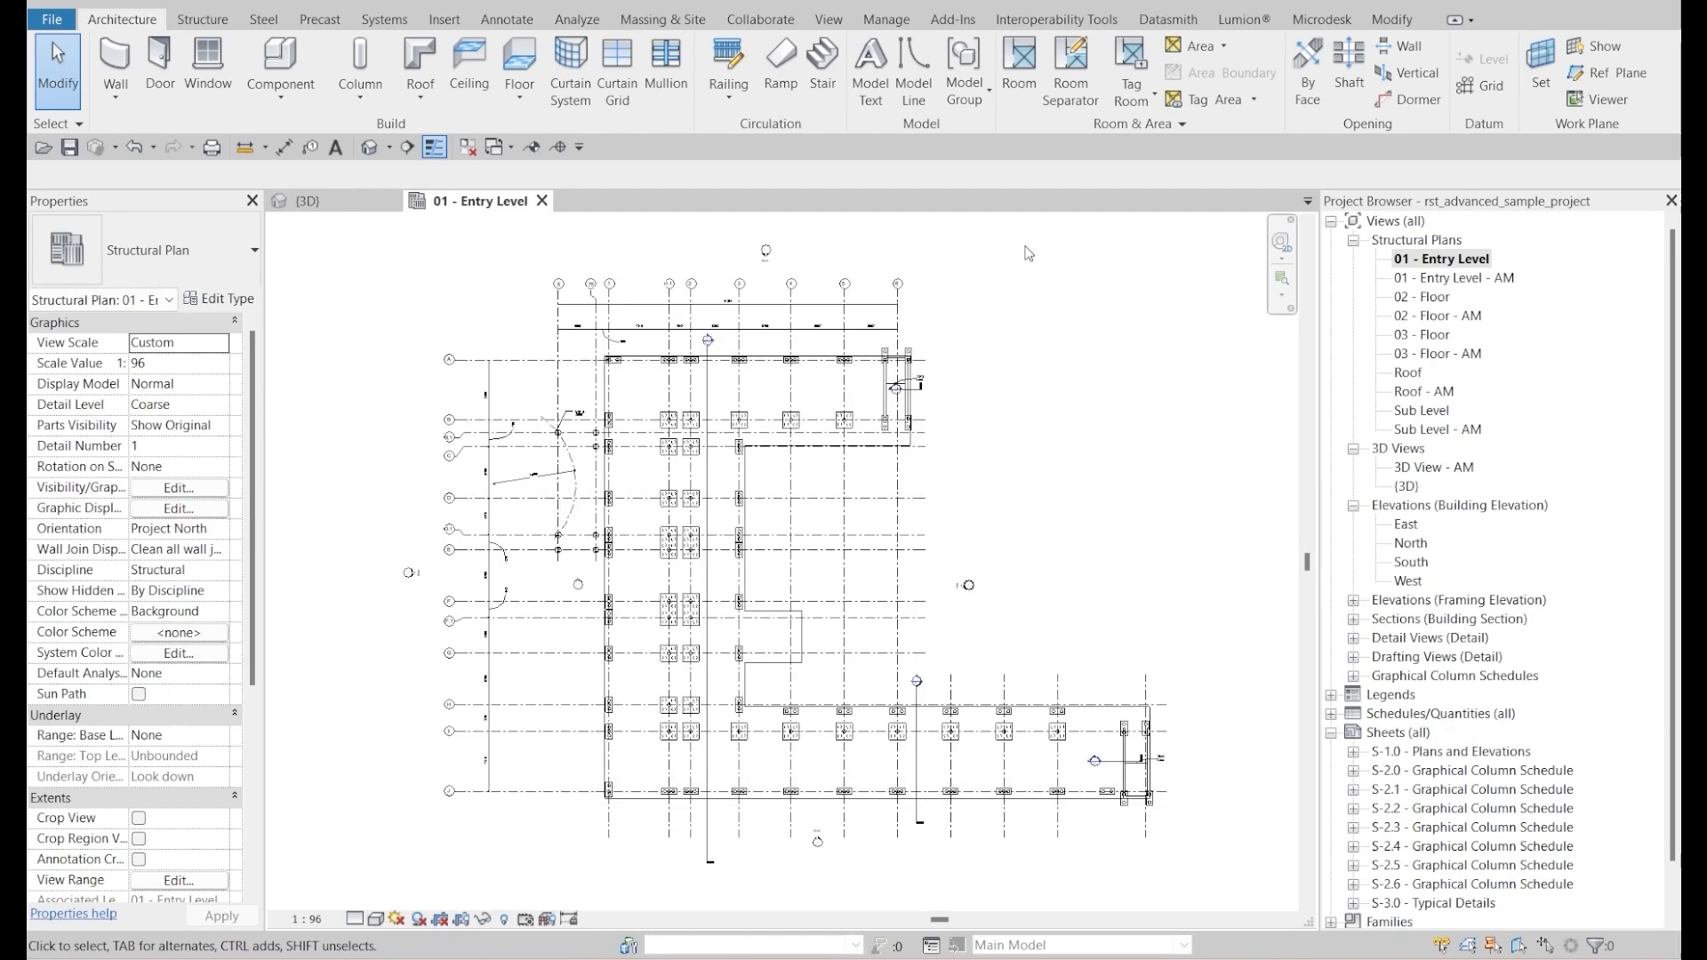
left_click(854, 454)
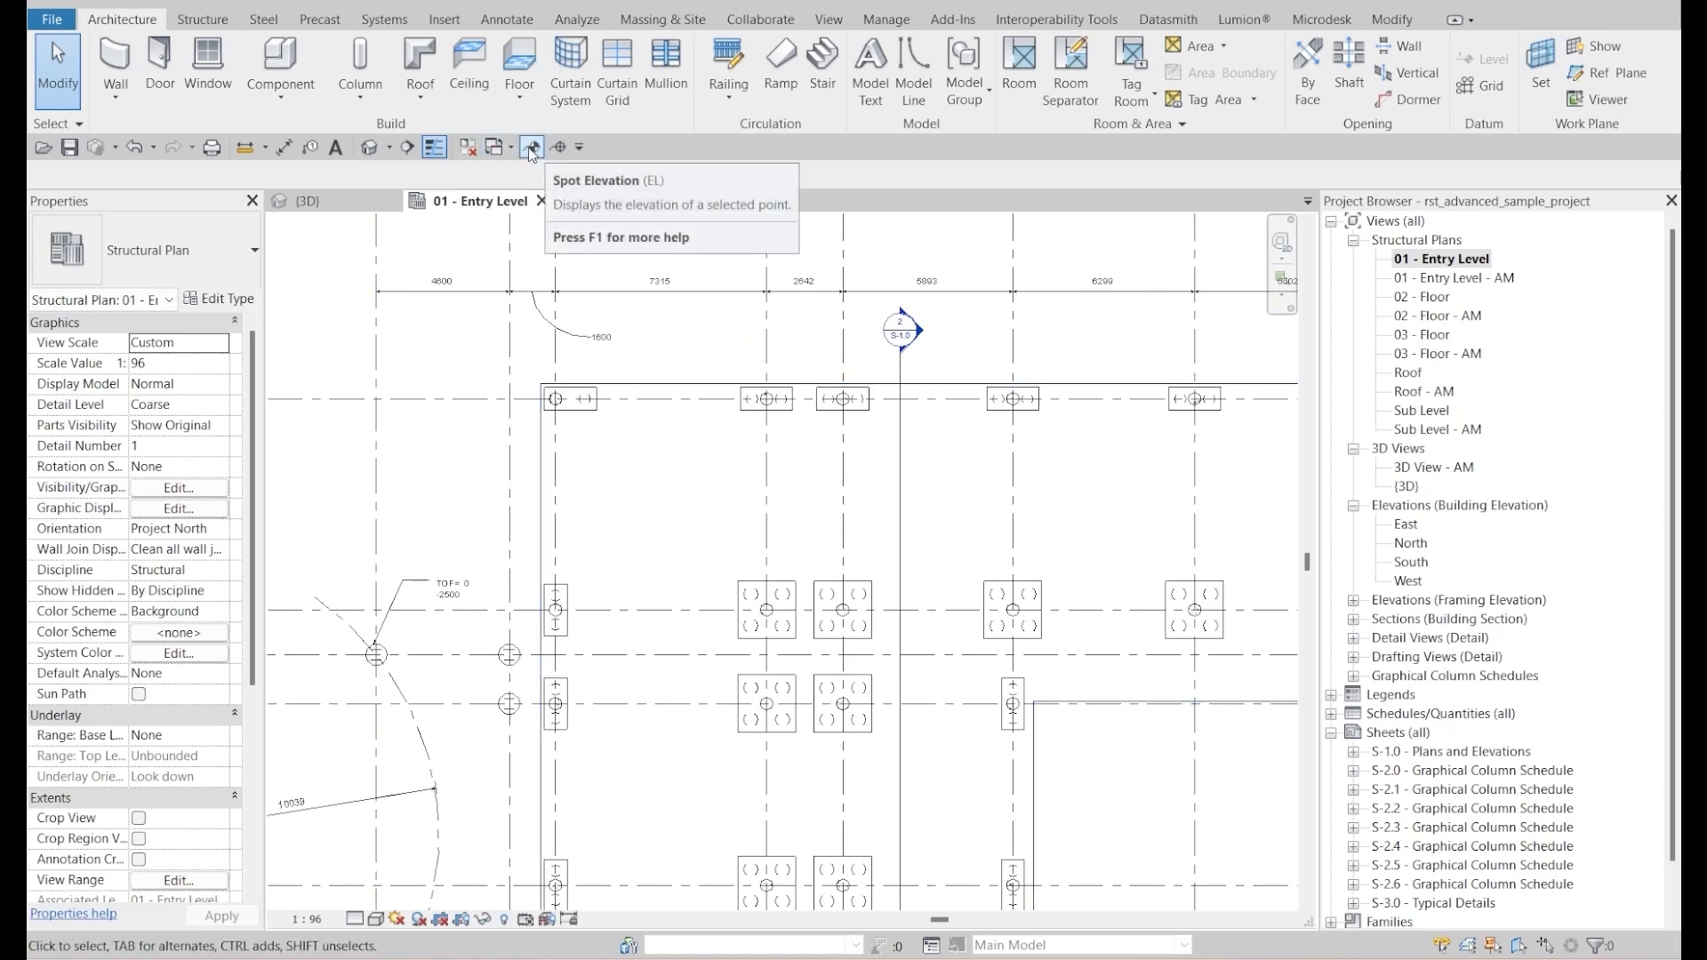
- Place No Symbol, Crosshair and Target spot elevations side by side in the plan
left_click(529, 145)
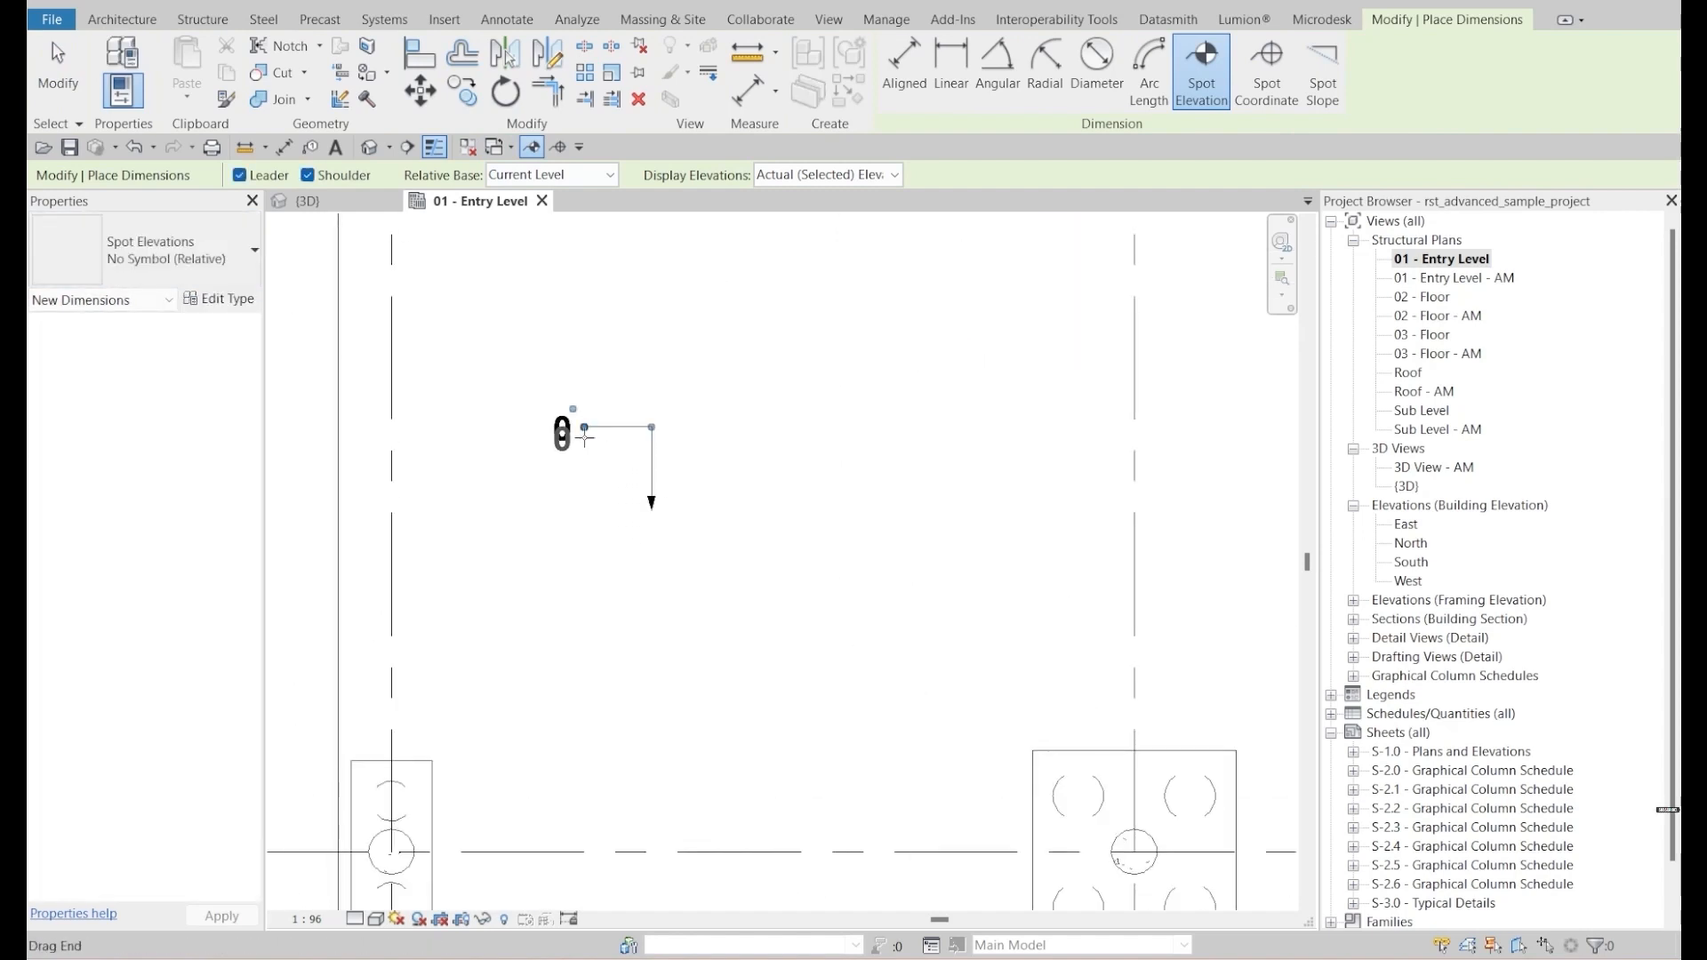
left_click(174, 249)
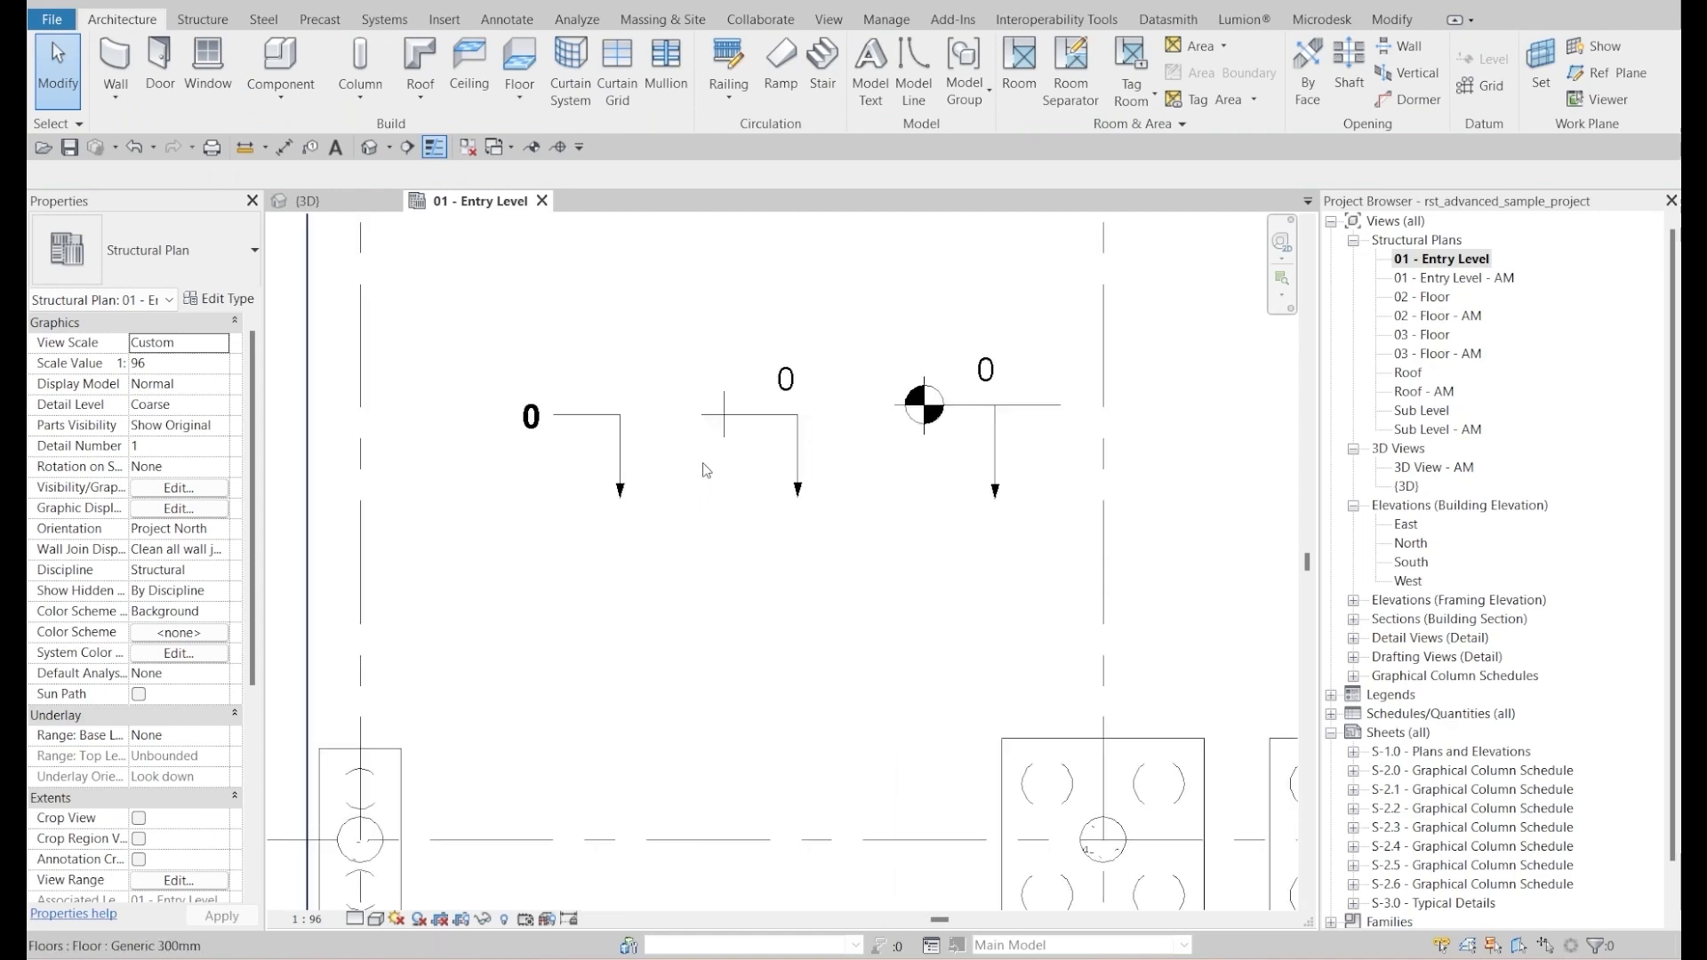
mouse_move(964, 508)
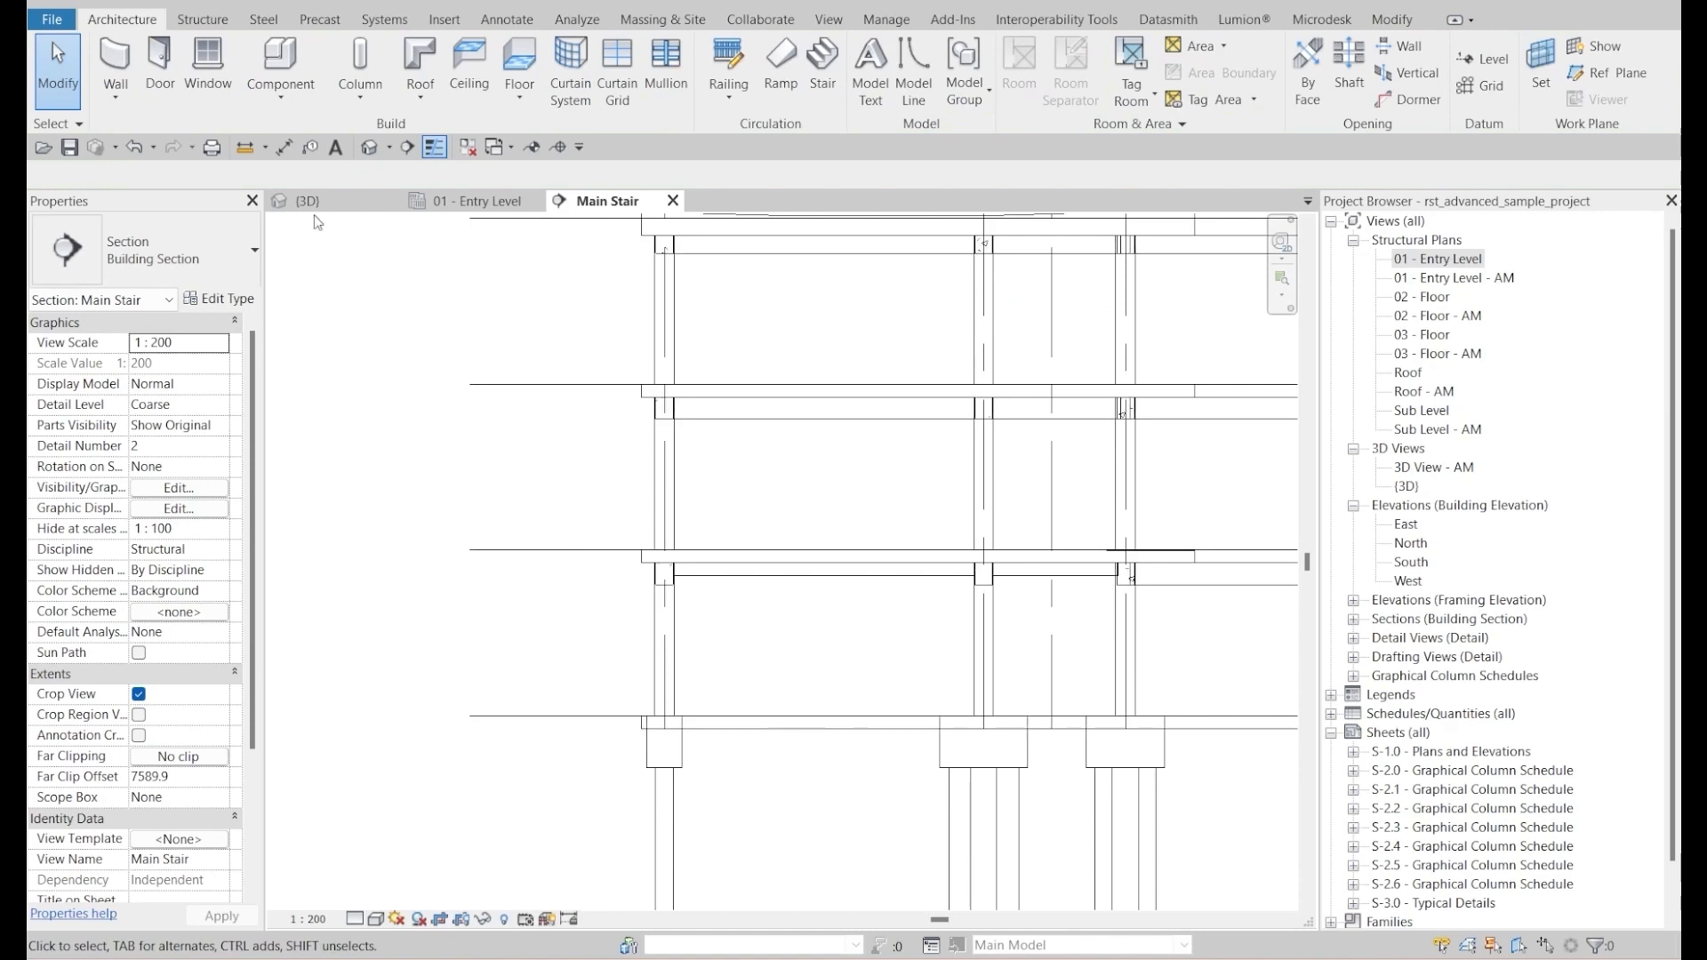
mouse_move(436, 146)
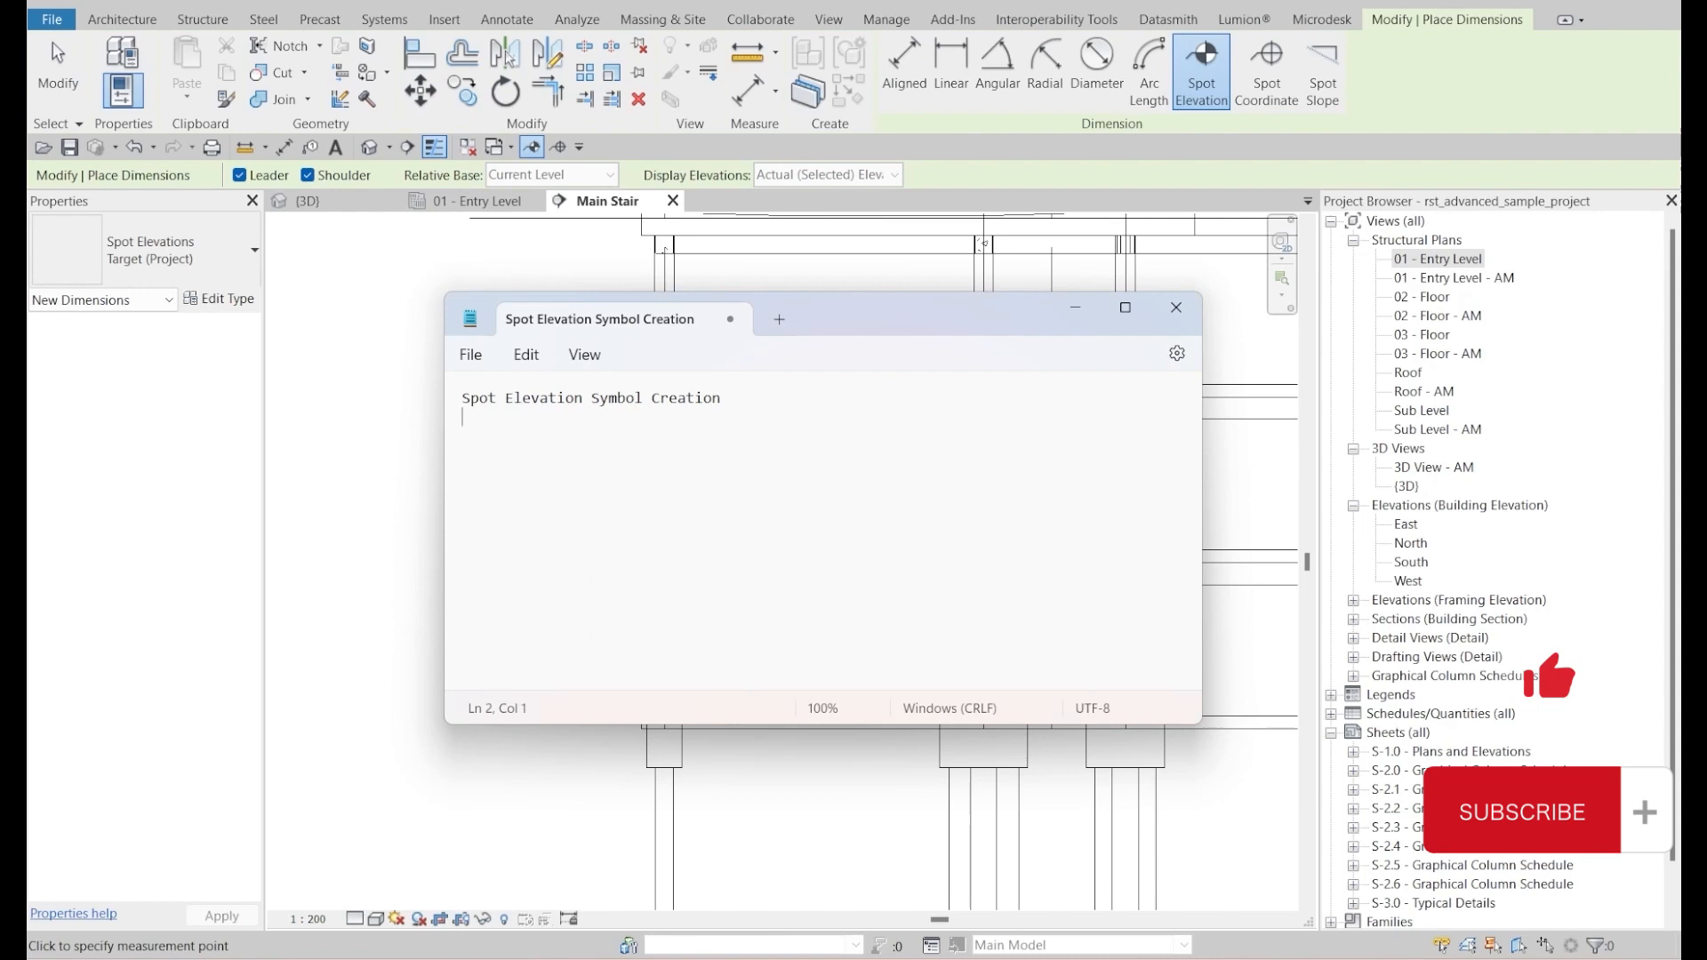
- Place Beam Elevation, No Symbol and Target spot elevations on Main Stair section beam tops
type("EL")
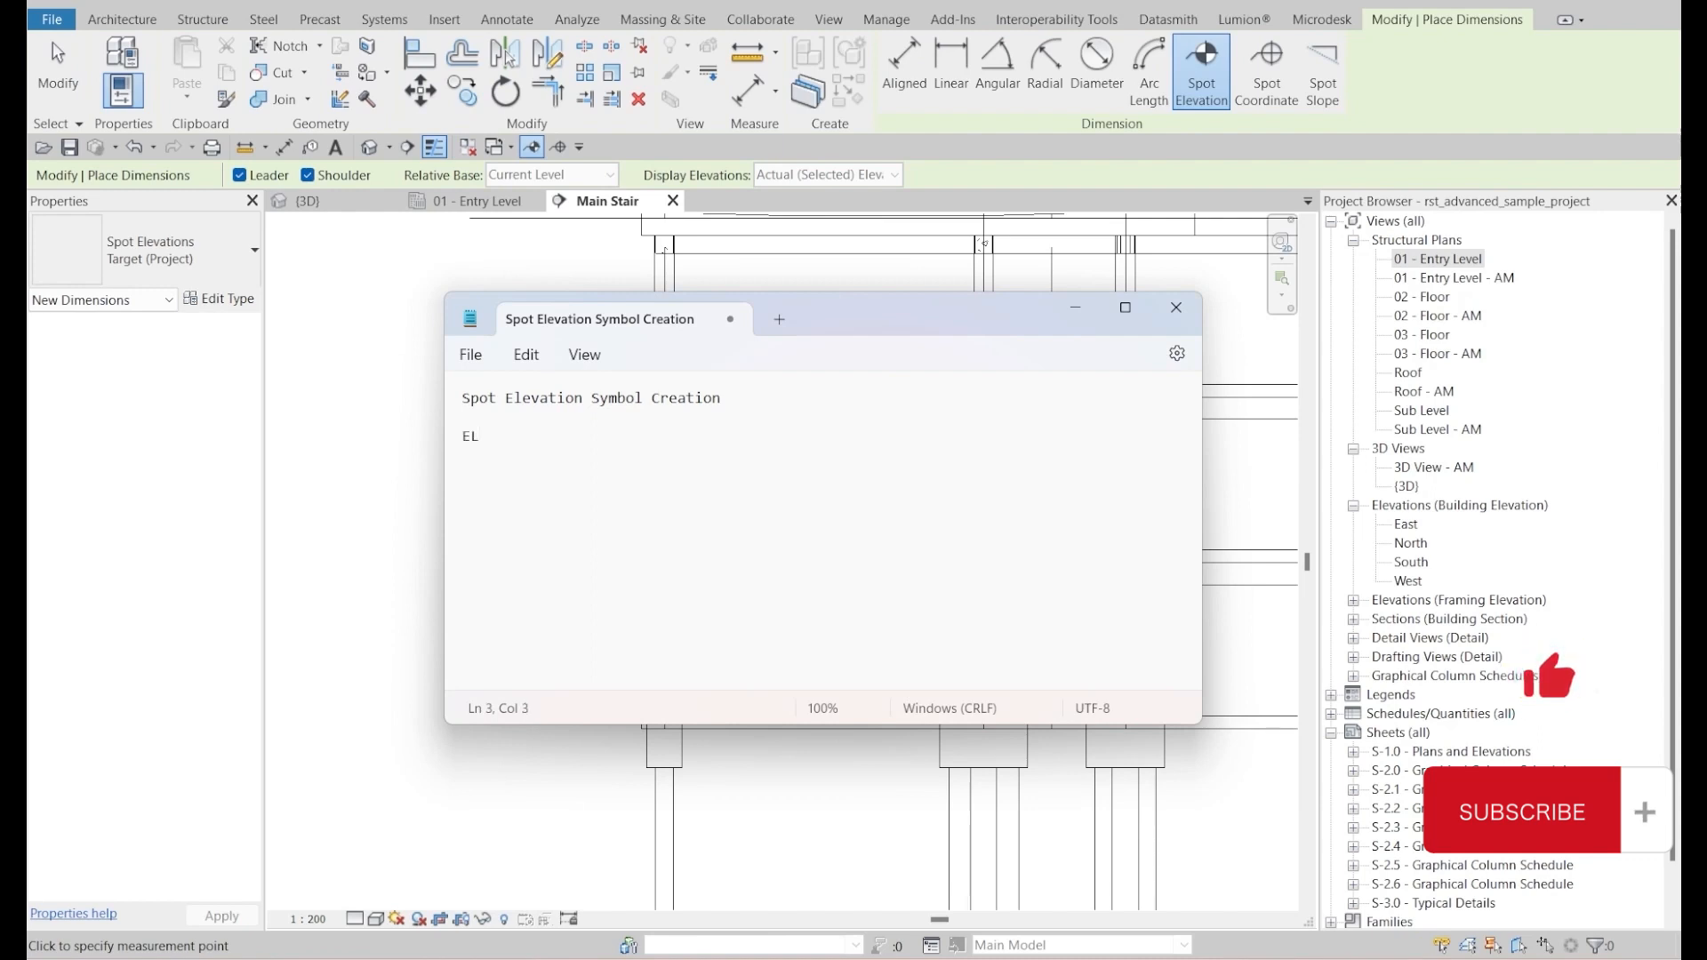
left_click(180, 249)
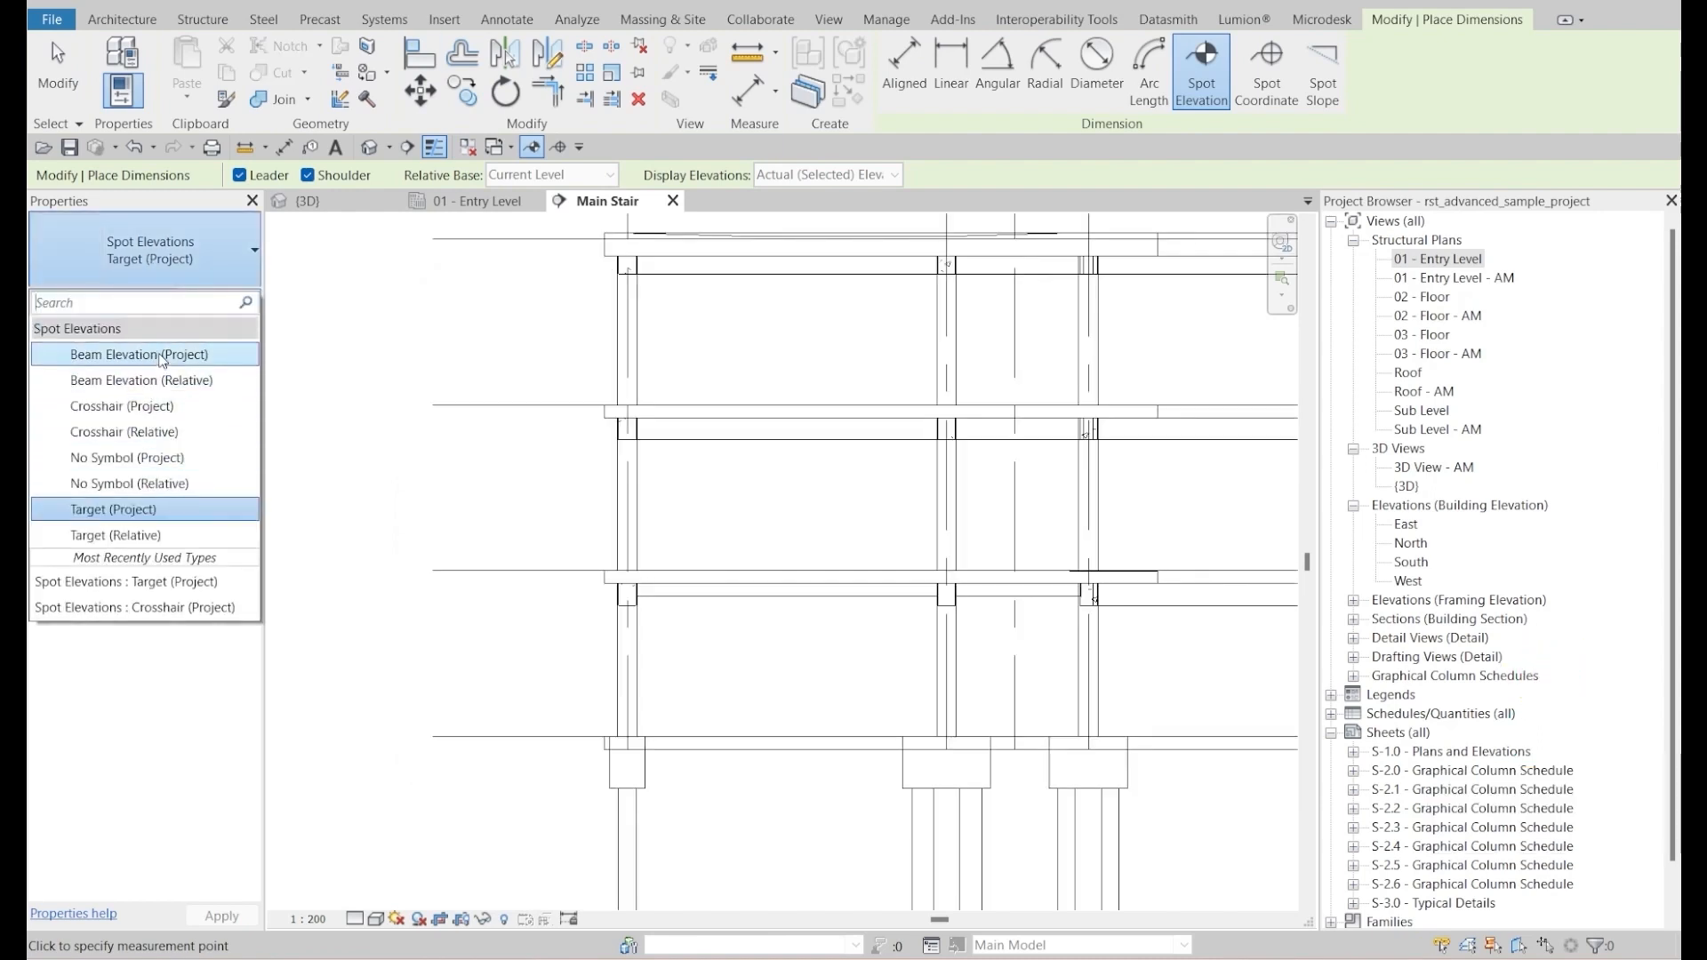
left_click(139, 354)
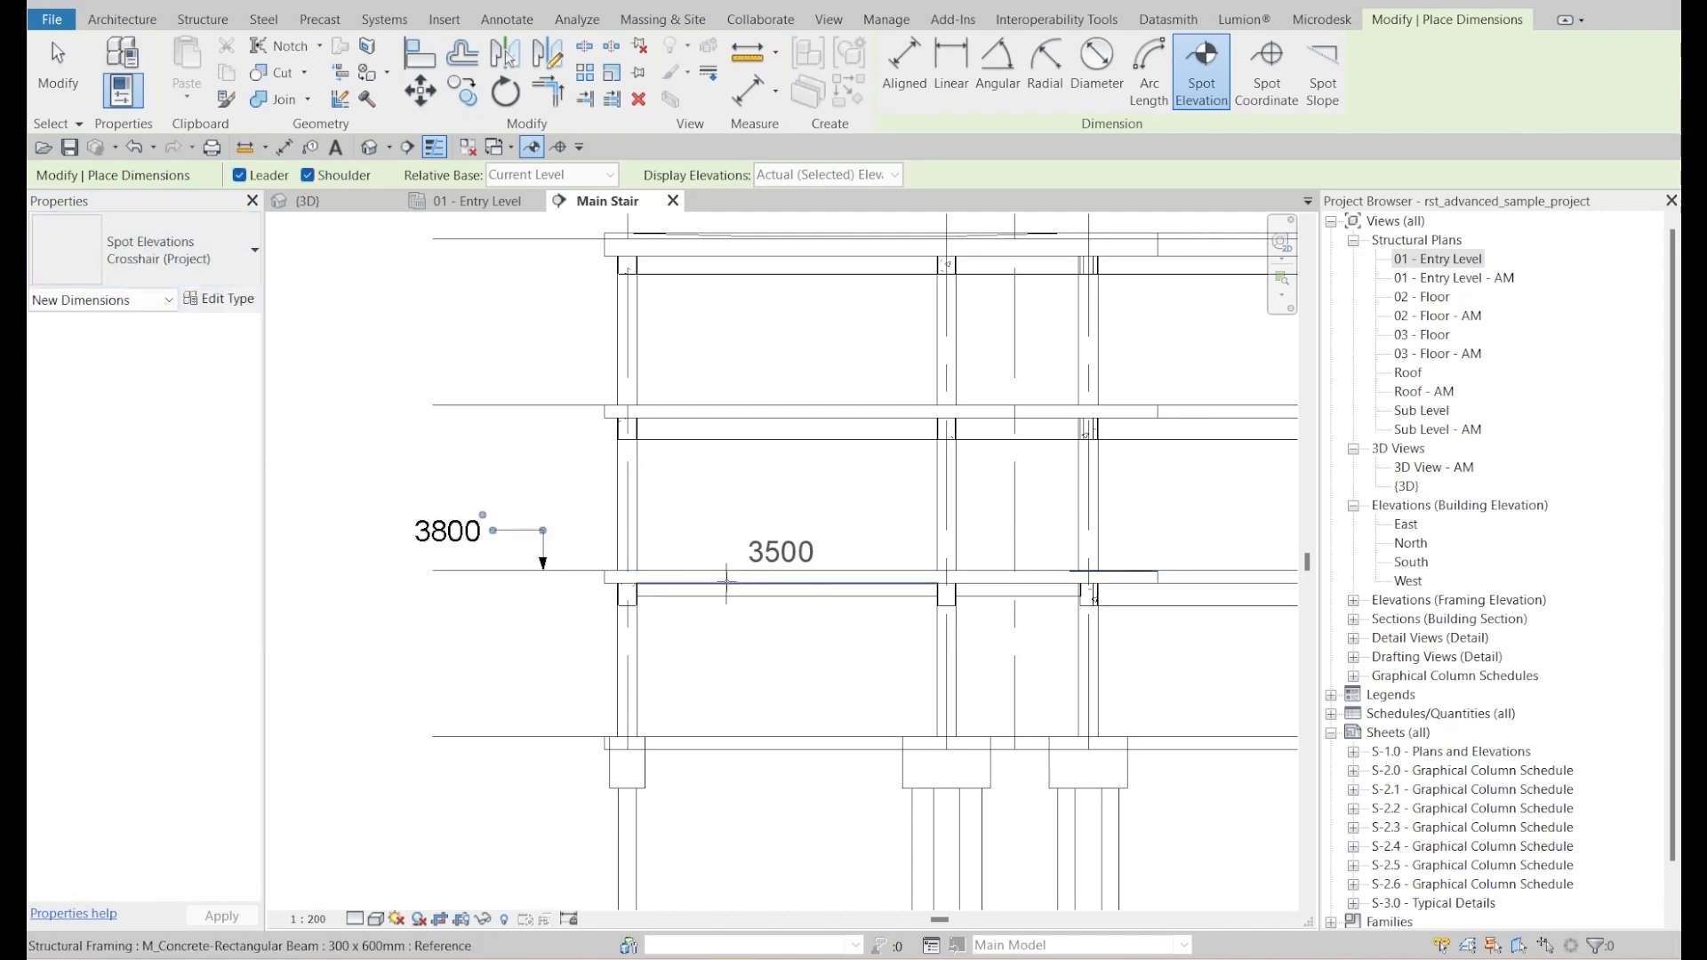
left_click(727, 588)
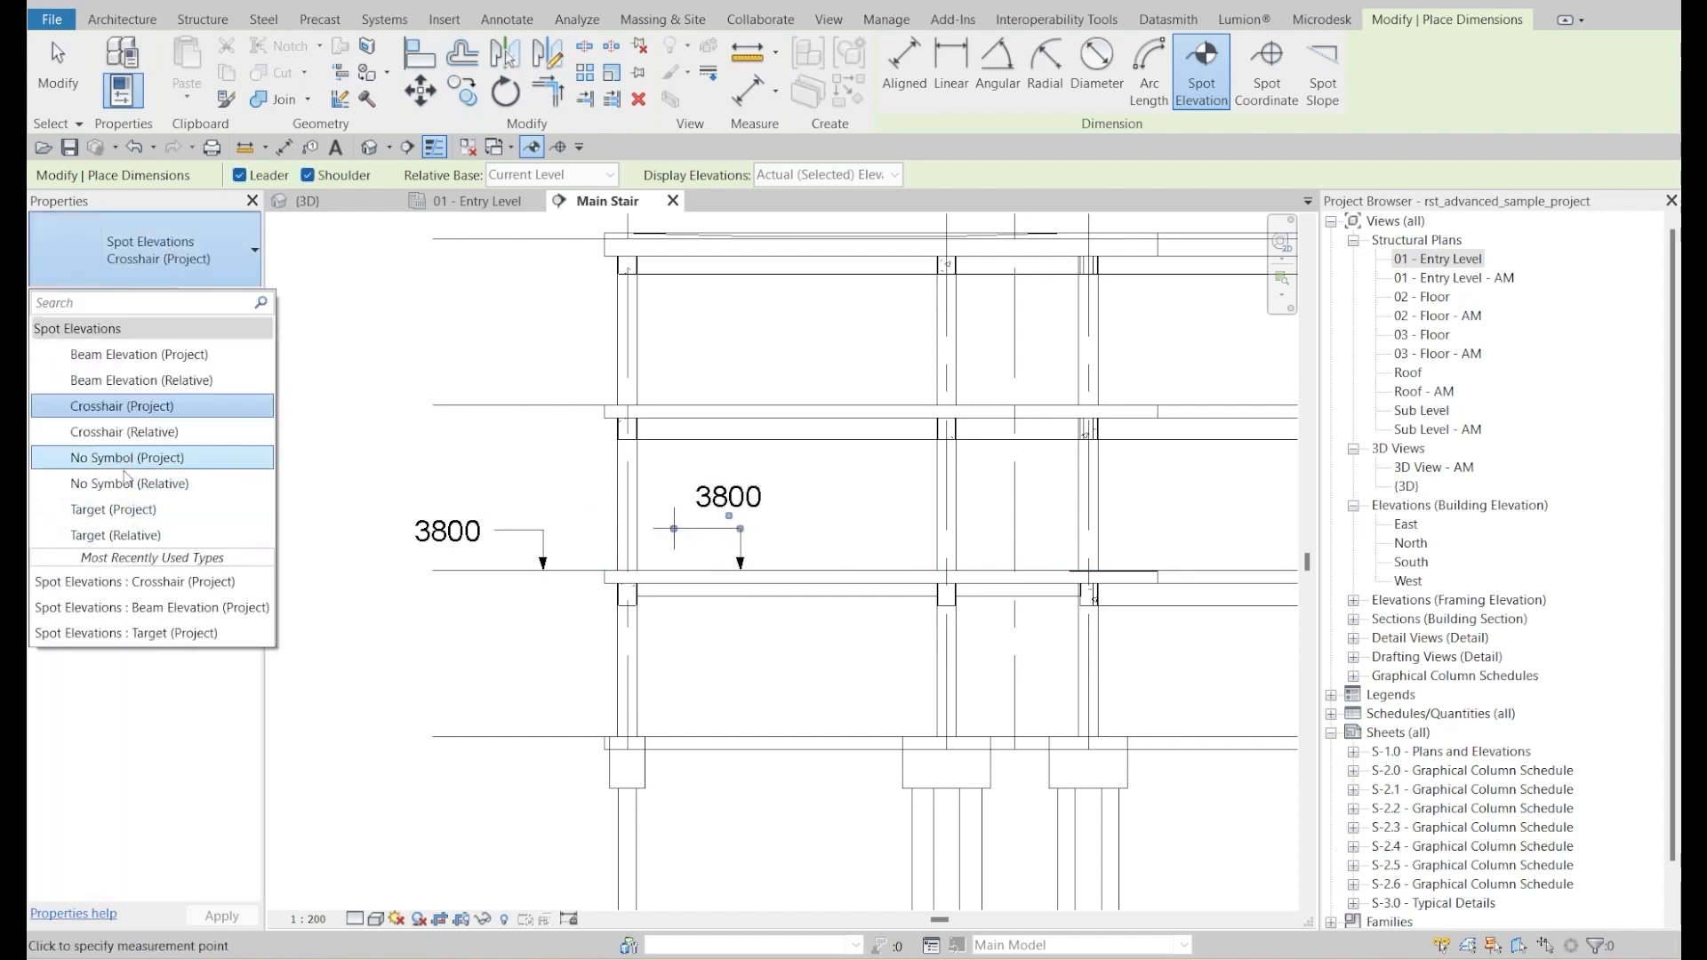
left_click(126, 457)
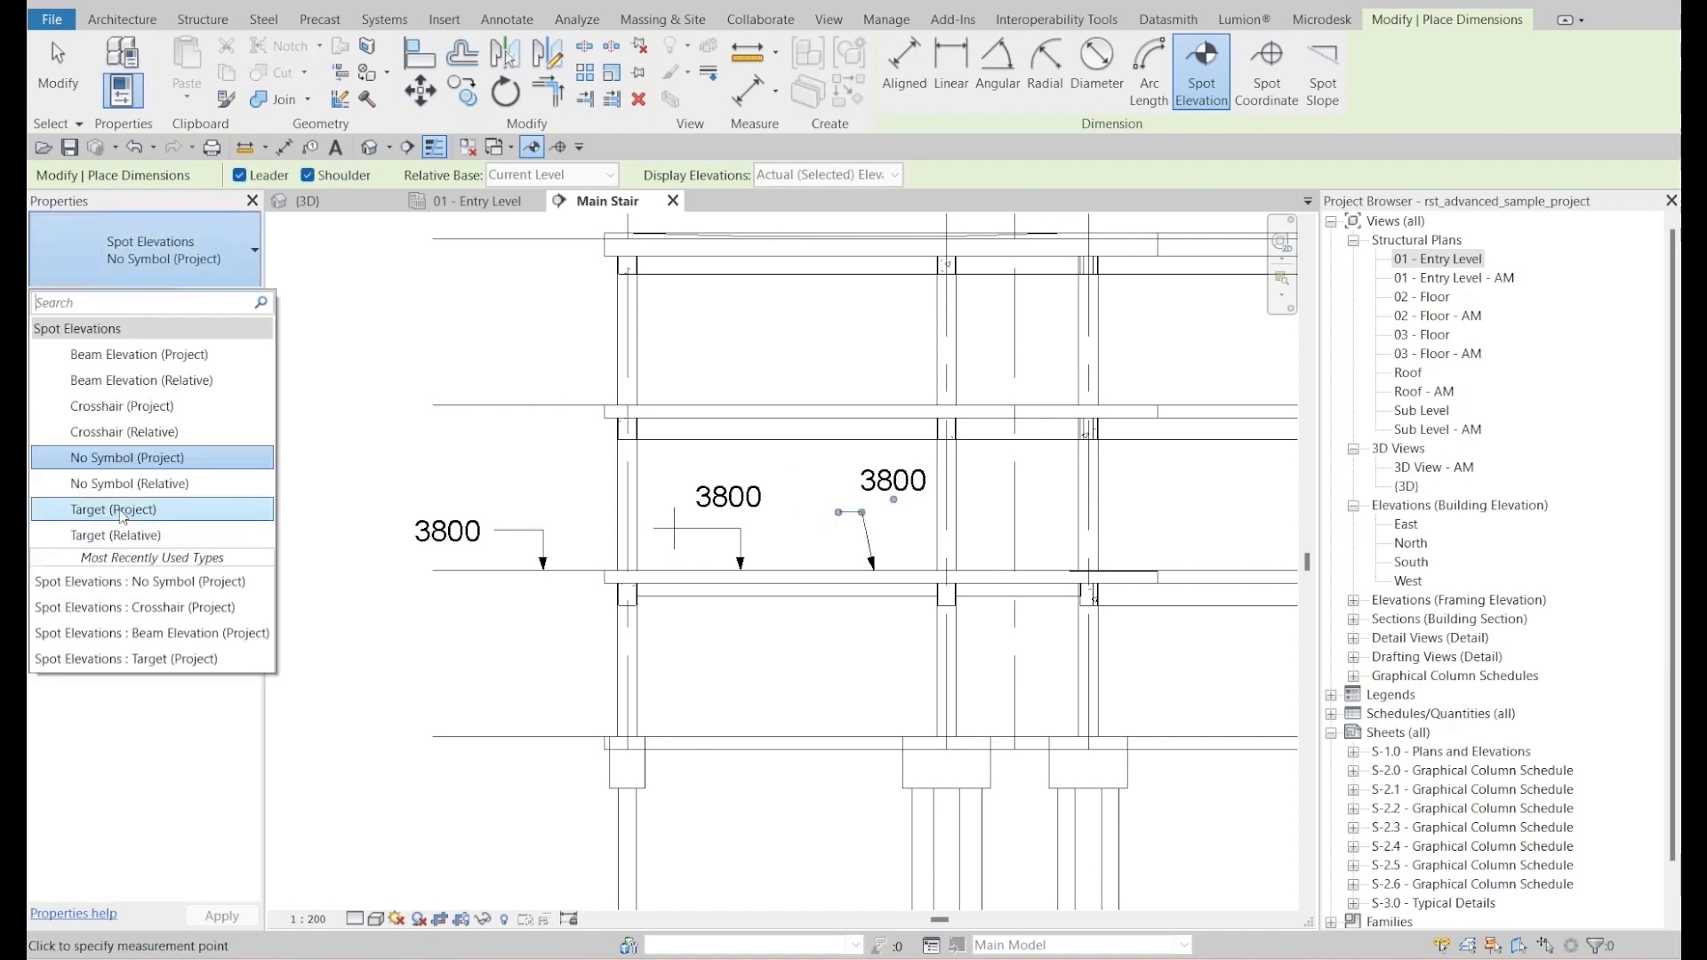
left_click(112, 509)
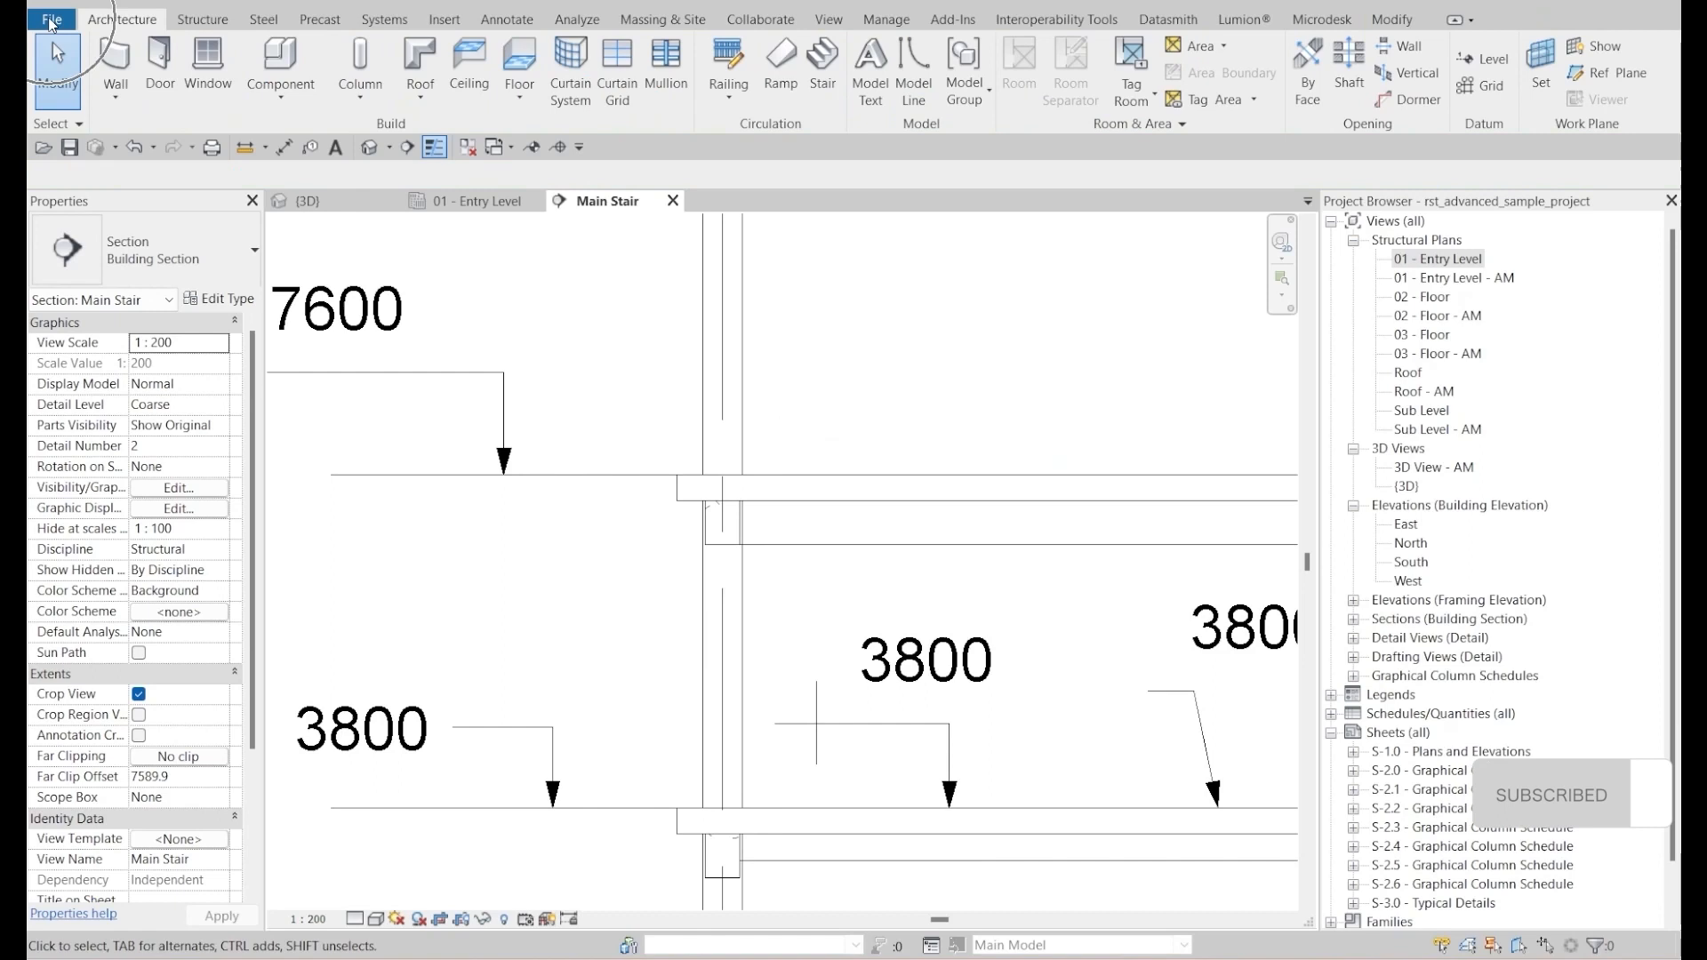
- Create a new annotation symbol family using the Metric Spot Elevation Symbol template
left_click(50, 19)
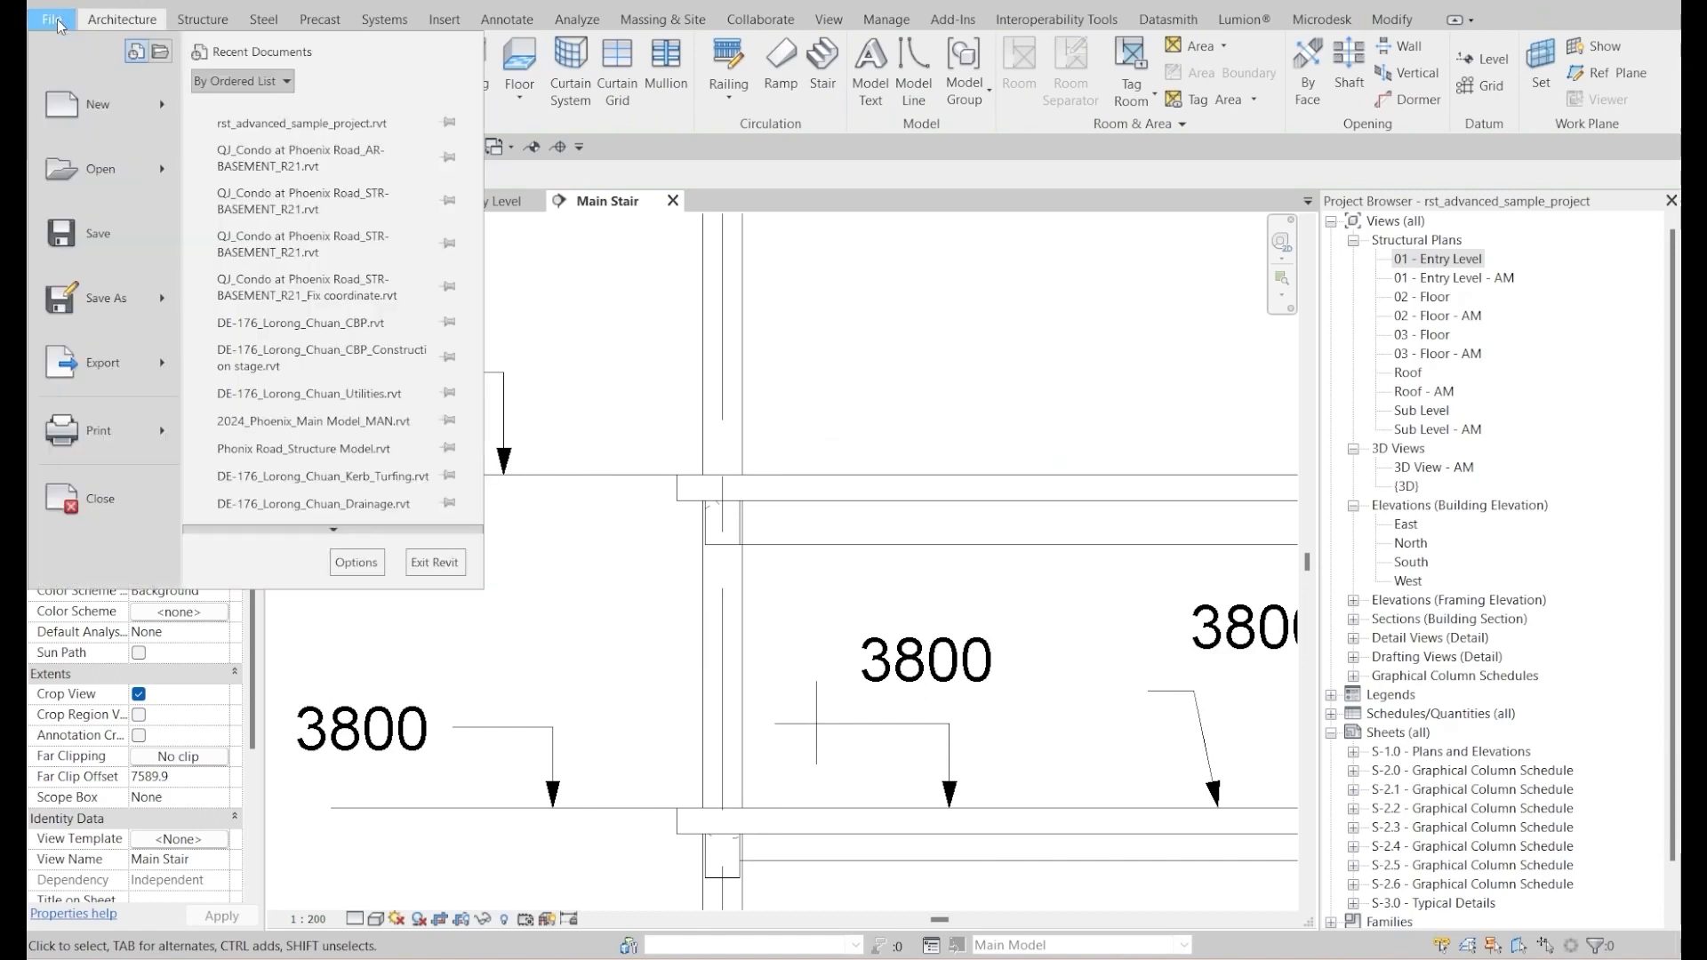
left_click(97, 103)
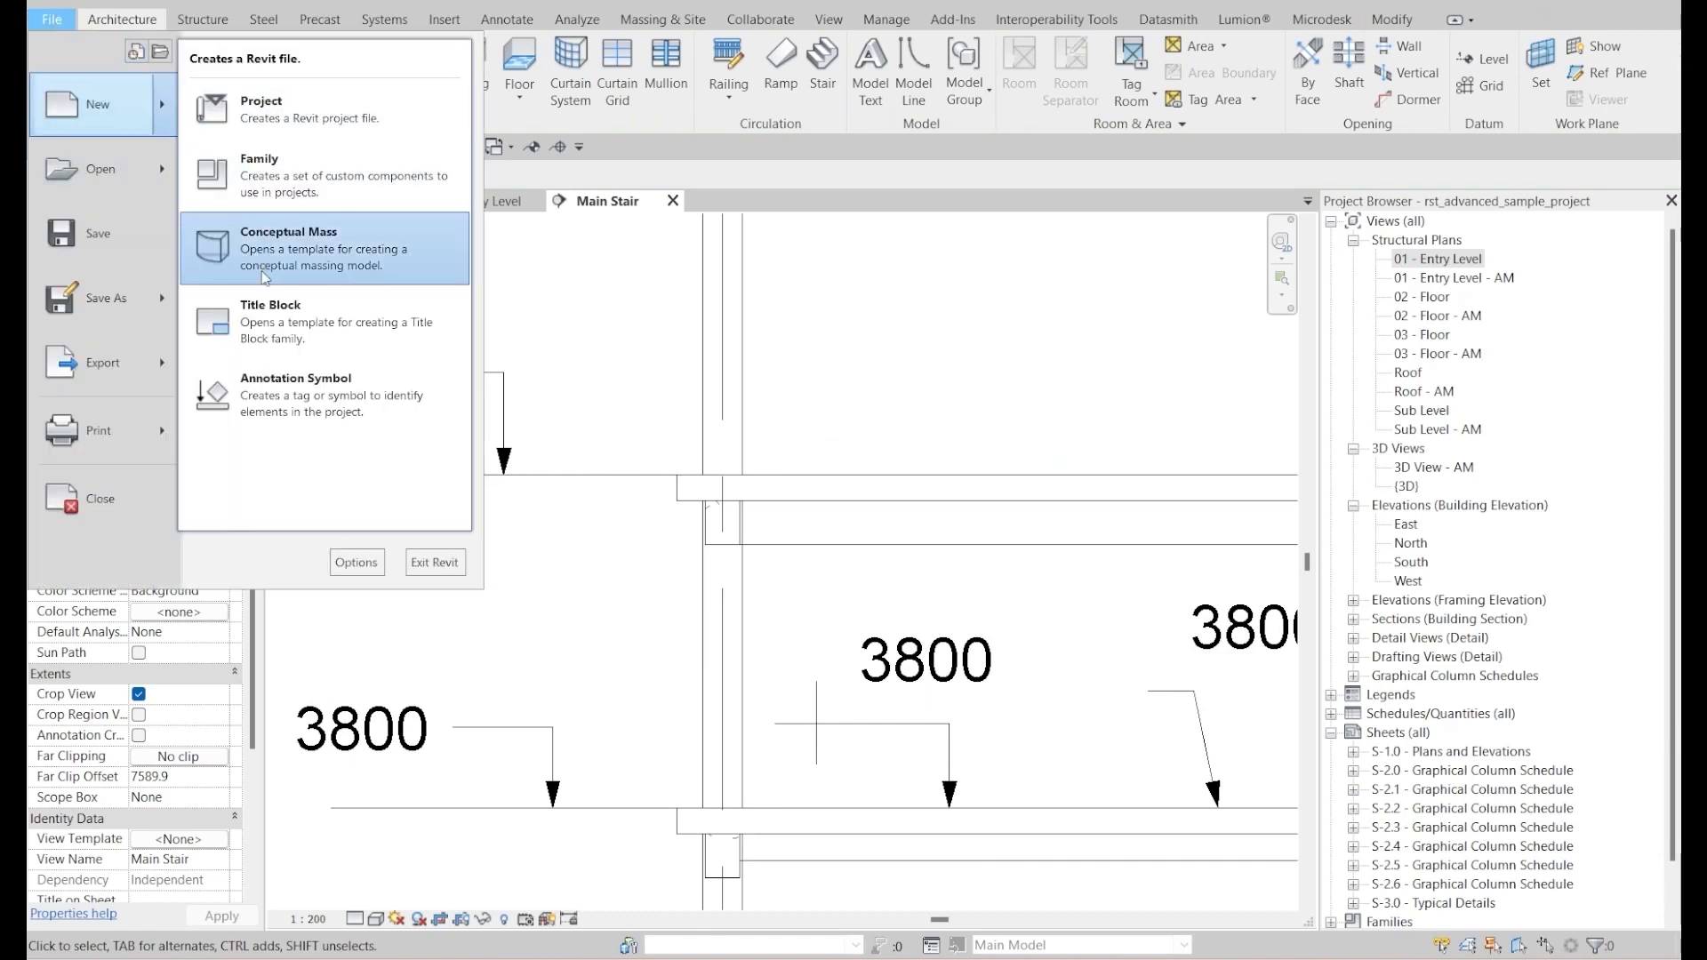
mouse_move(305, 394)
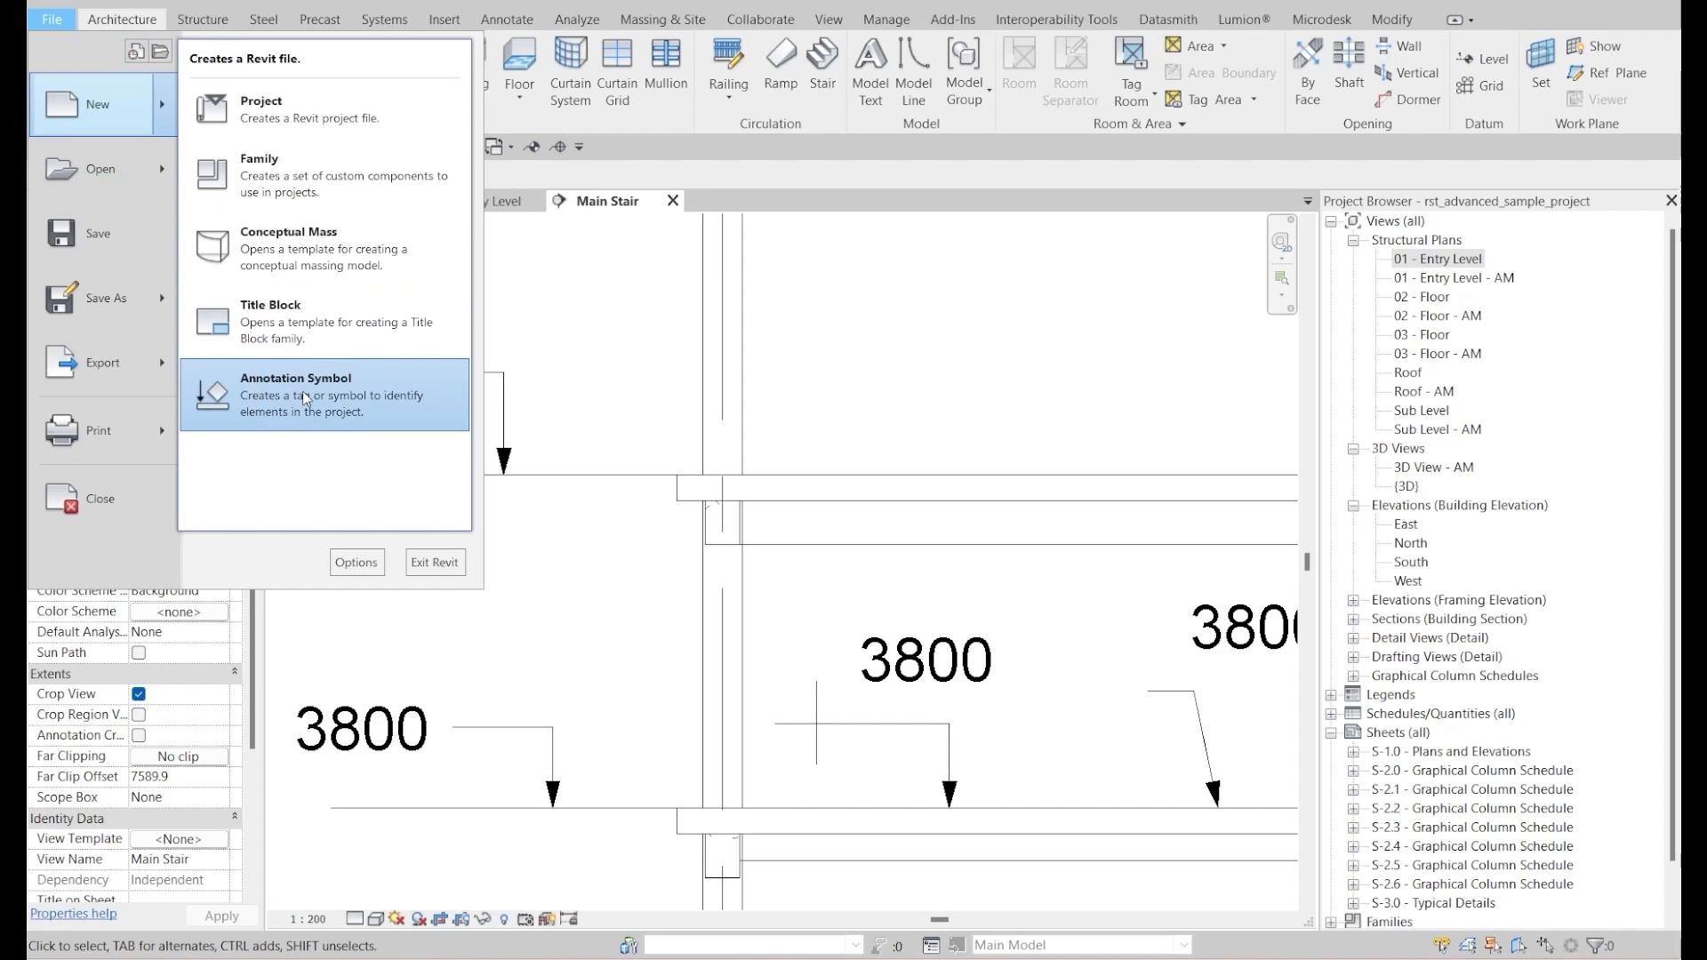
left_click(296, 395)
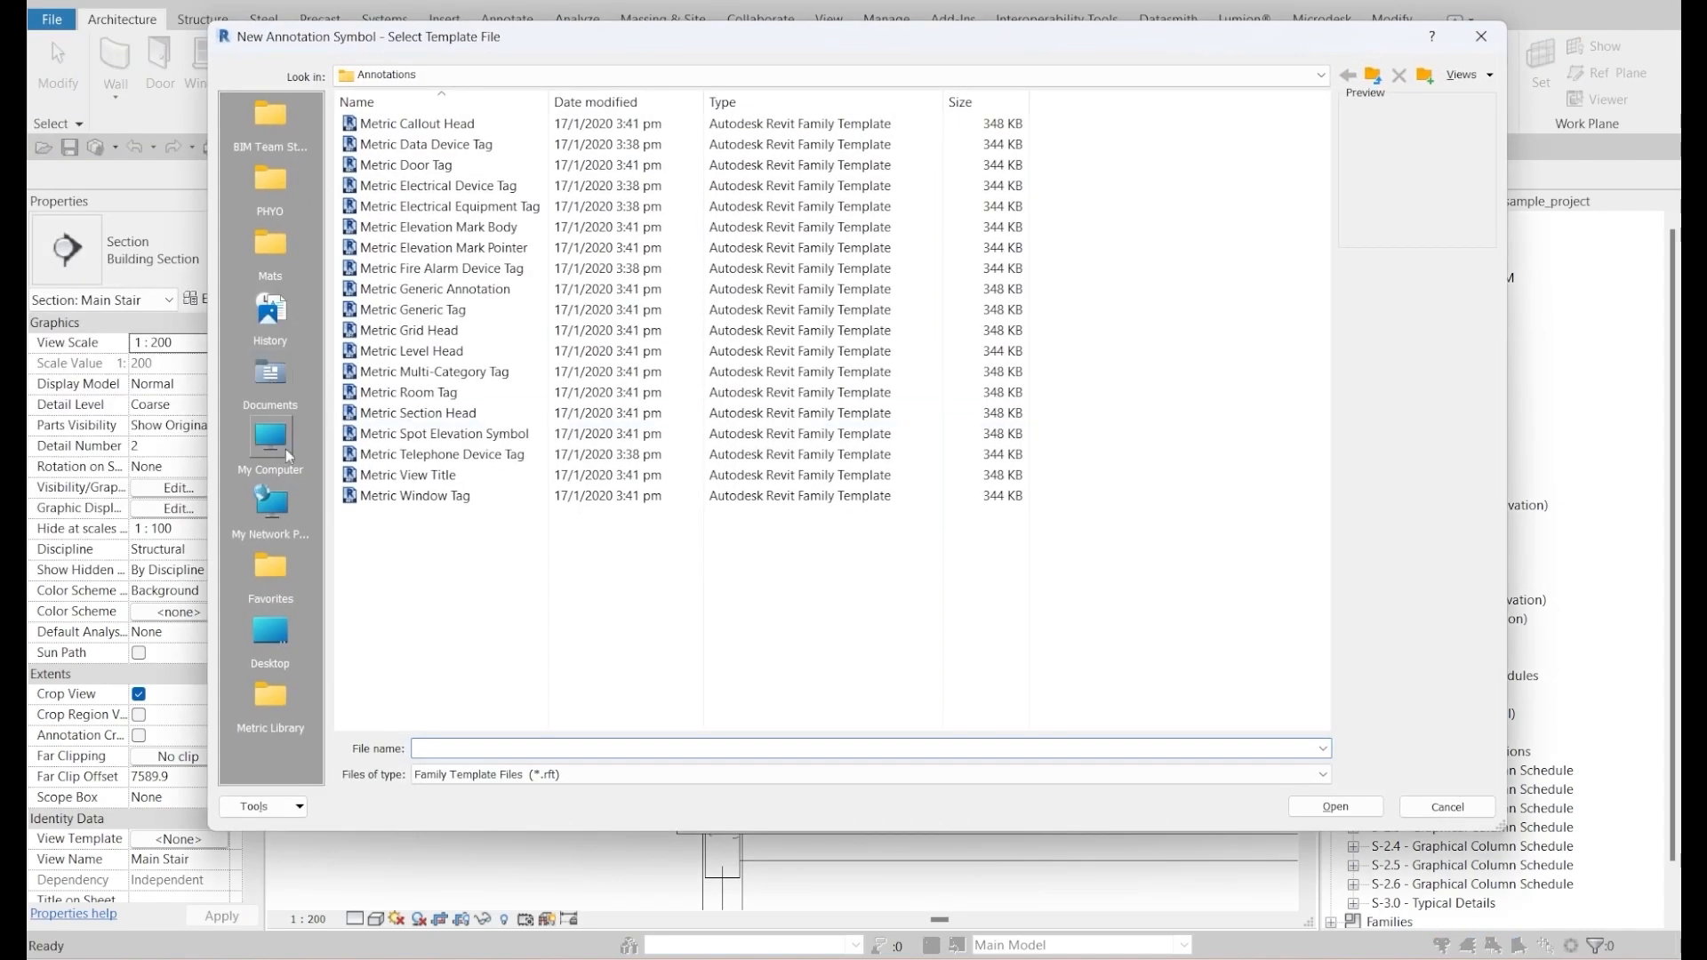
left_click(436, 475)
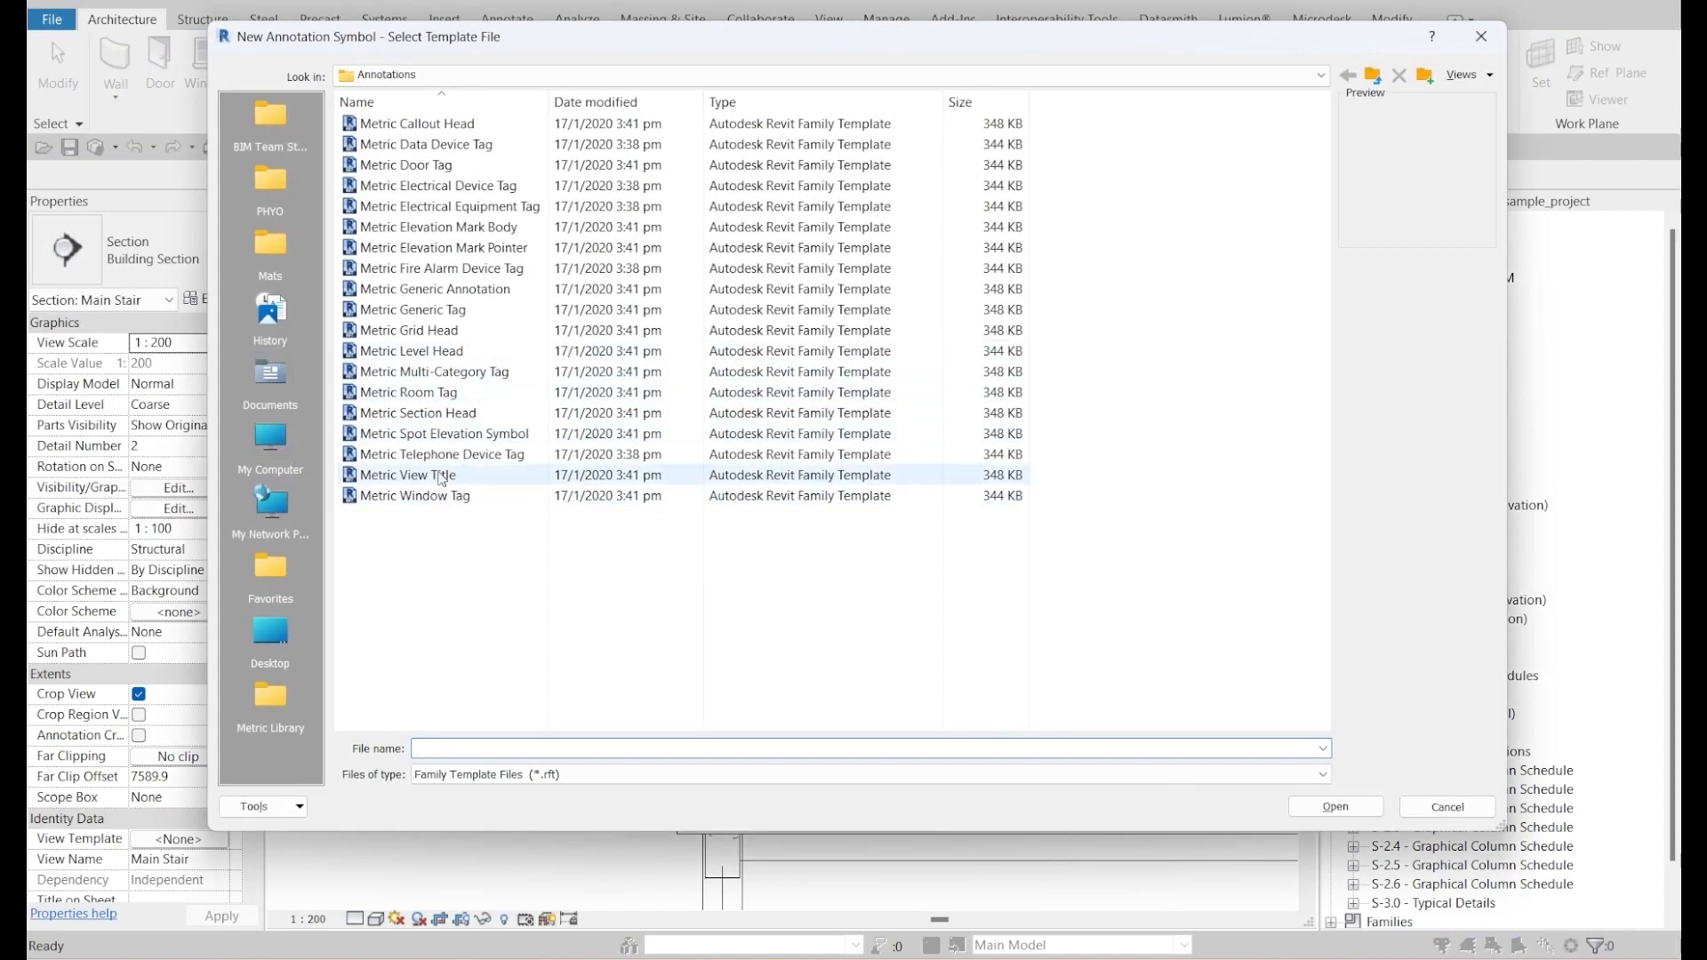
left_click(445, 433)
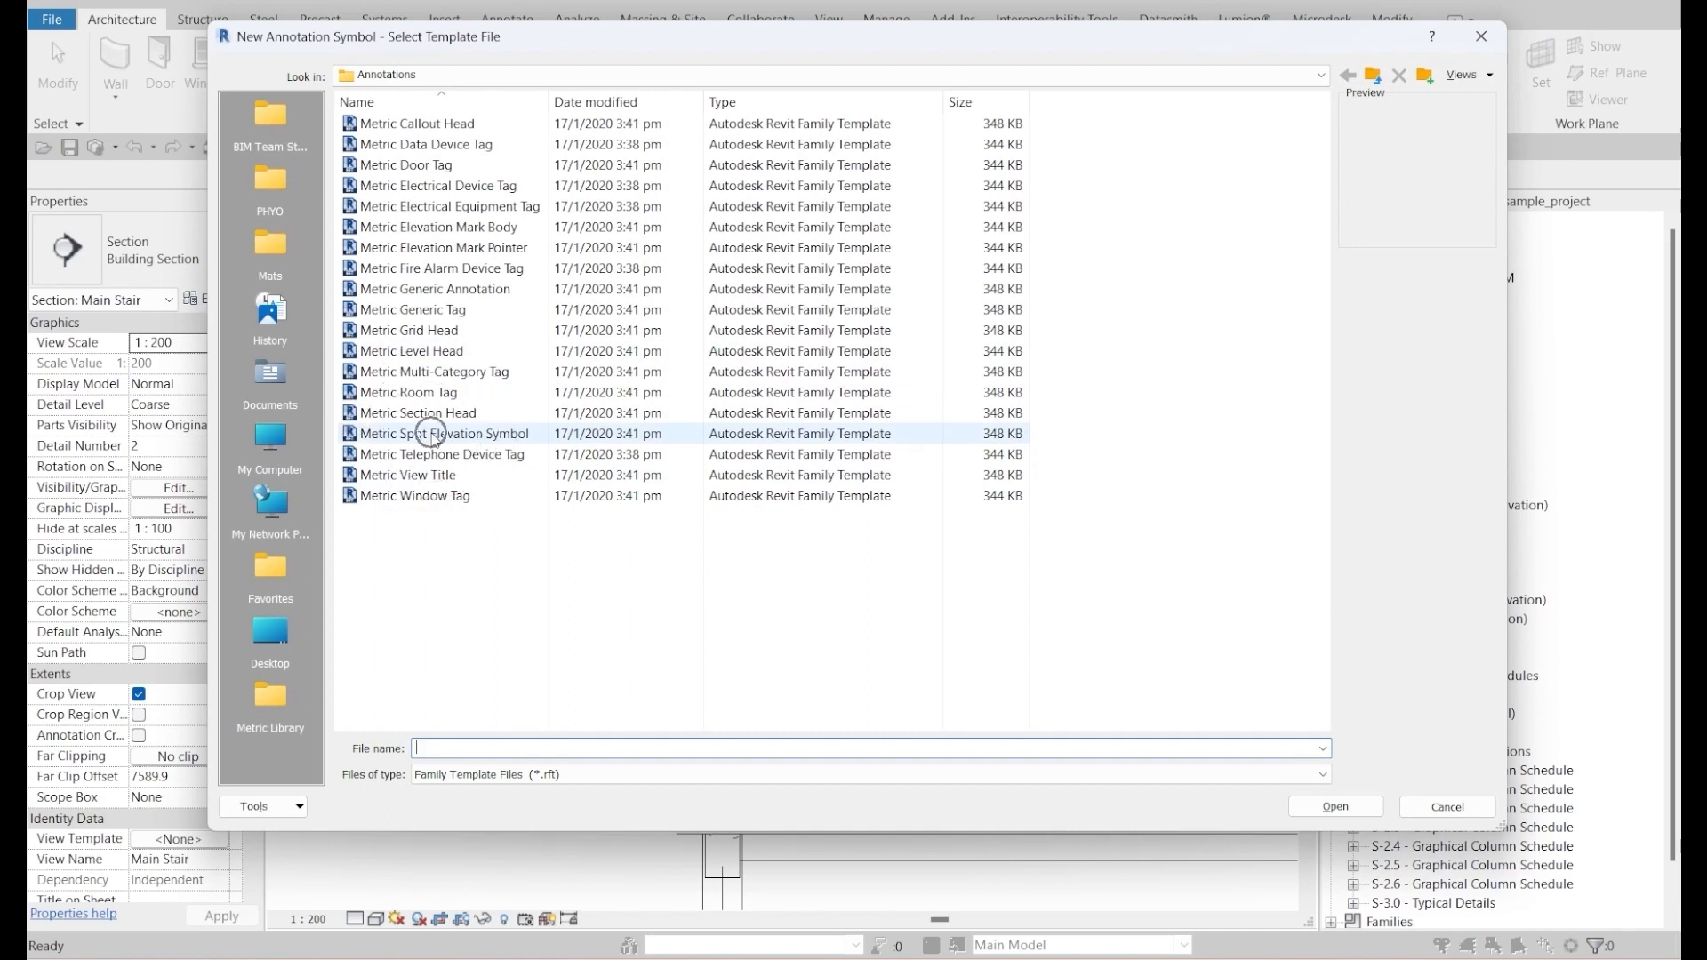
left_click(445, 433)
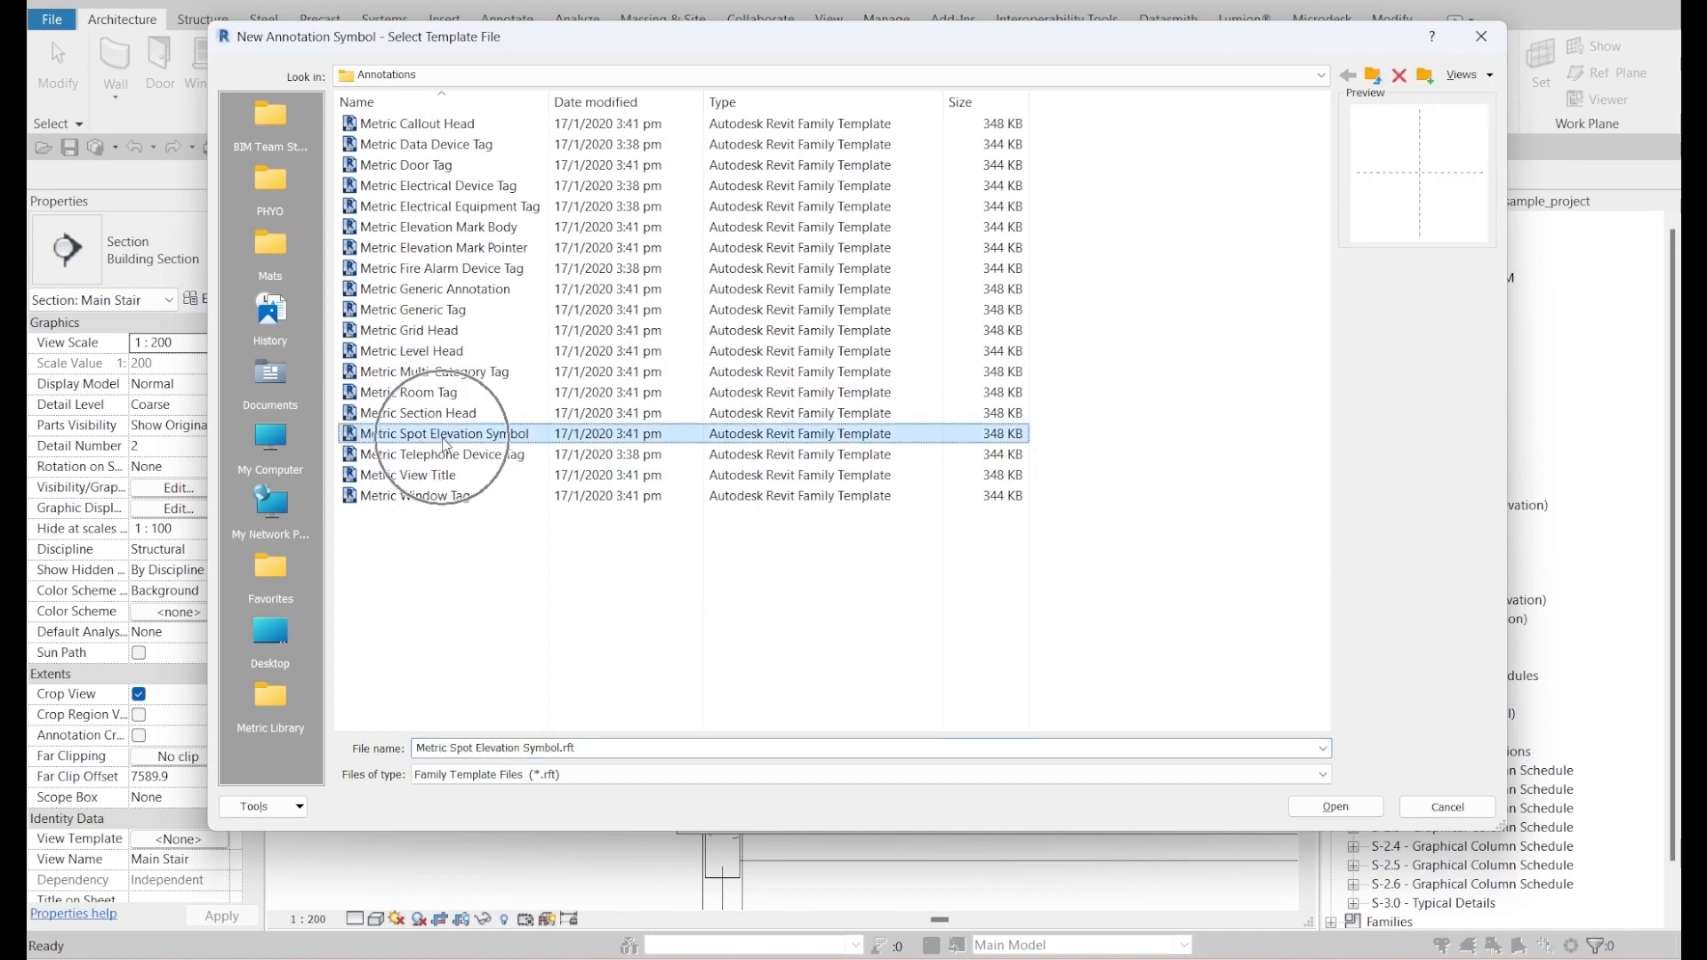
mouse_move(1334, 806)
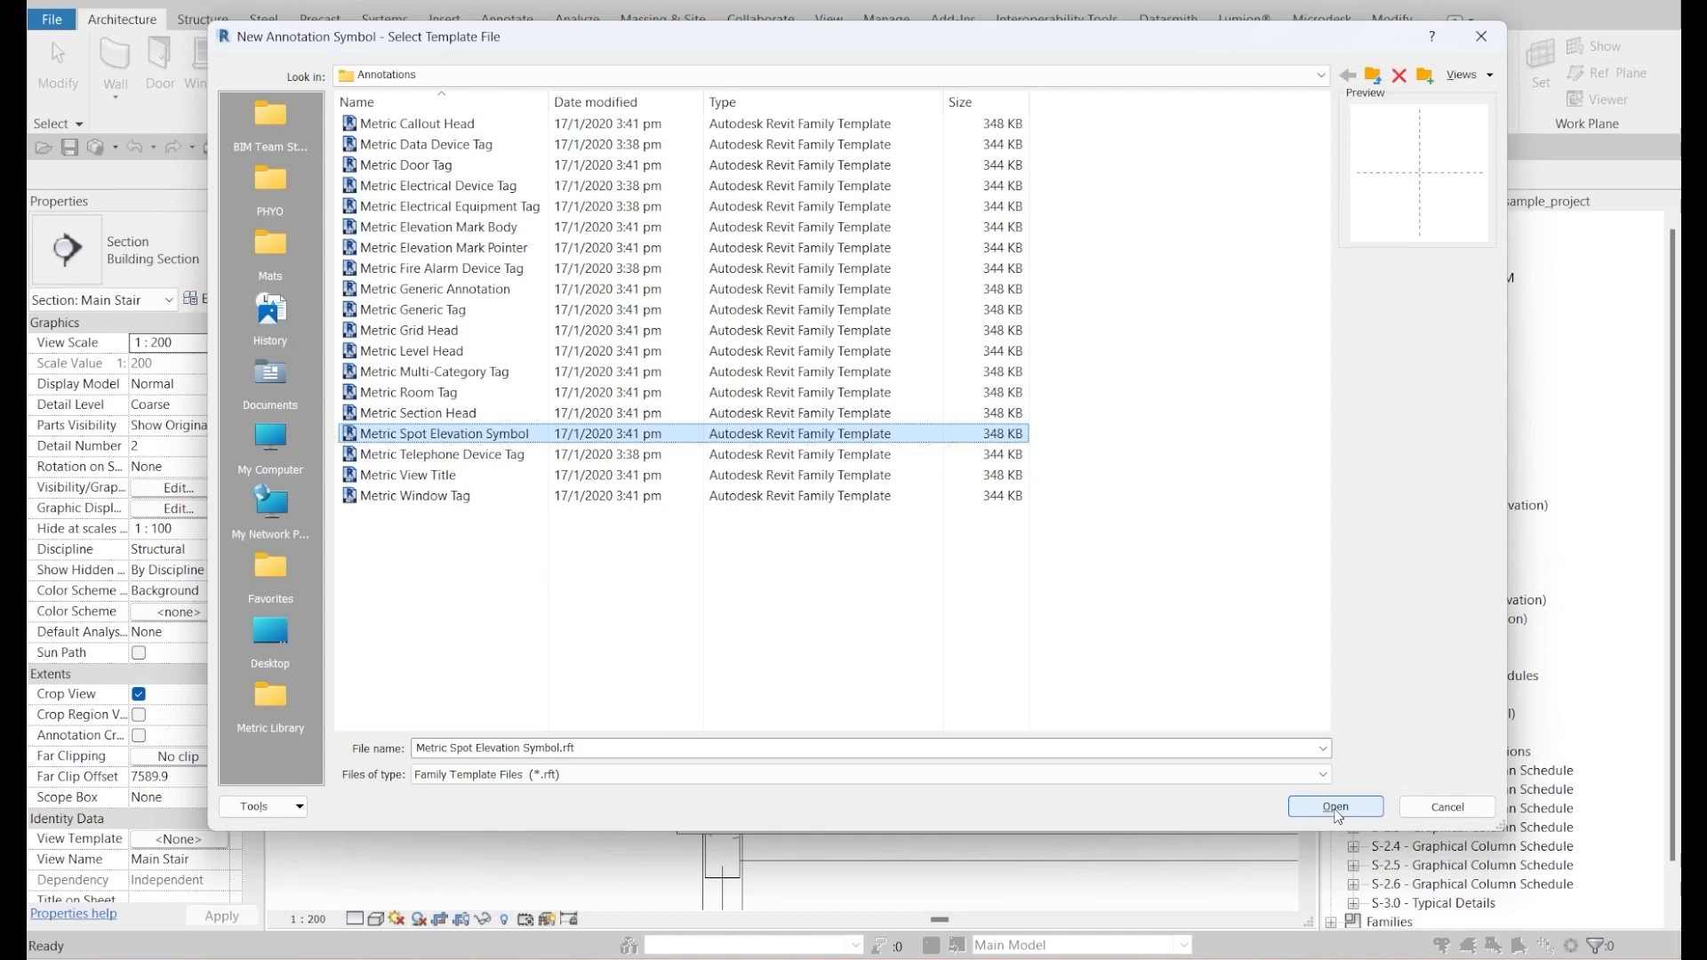
- Open the Metric Spot Elevation Symbol template as a new family
left_click(1335, 806)
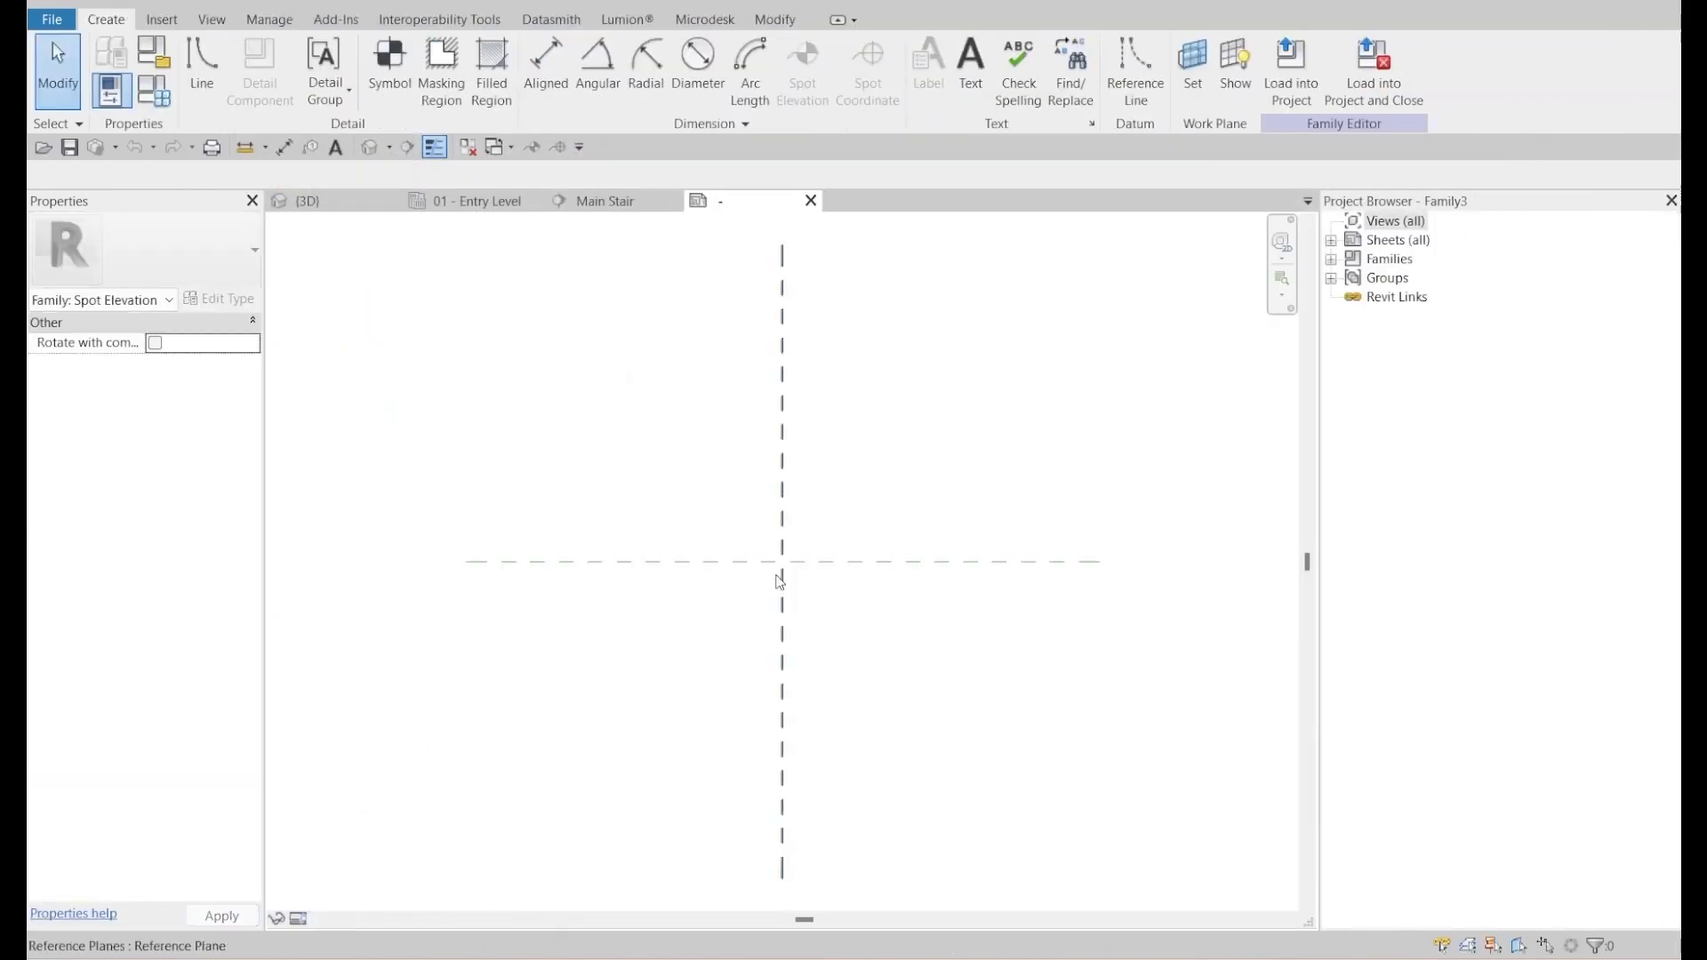
mouse_move(806, 577)
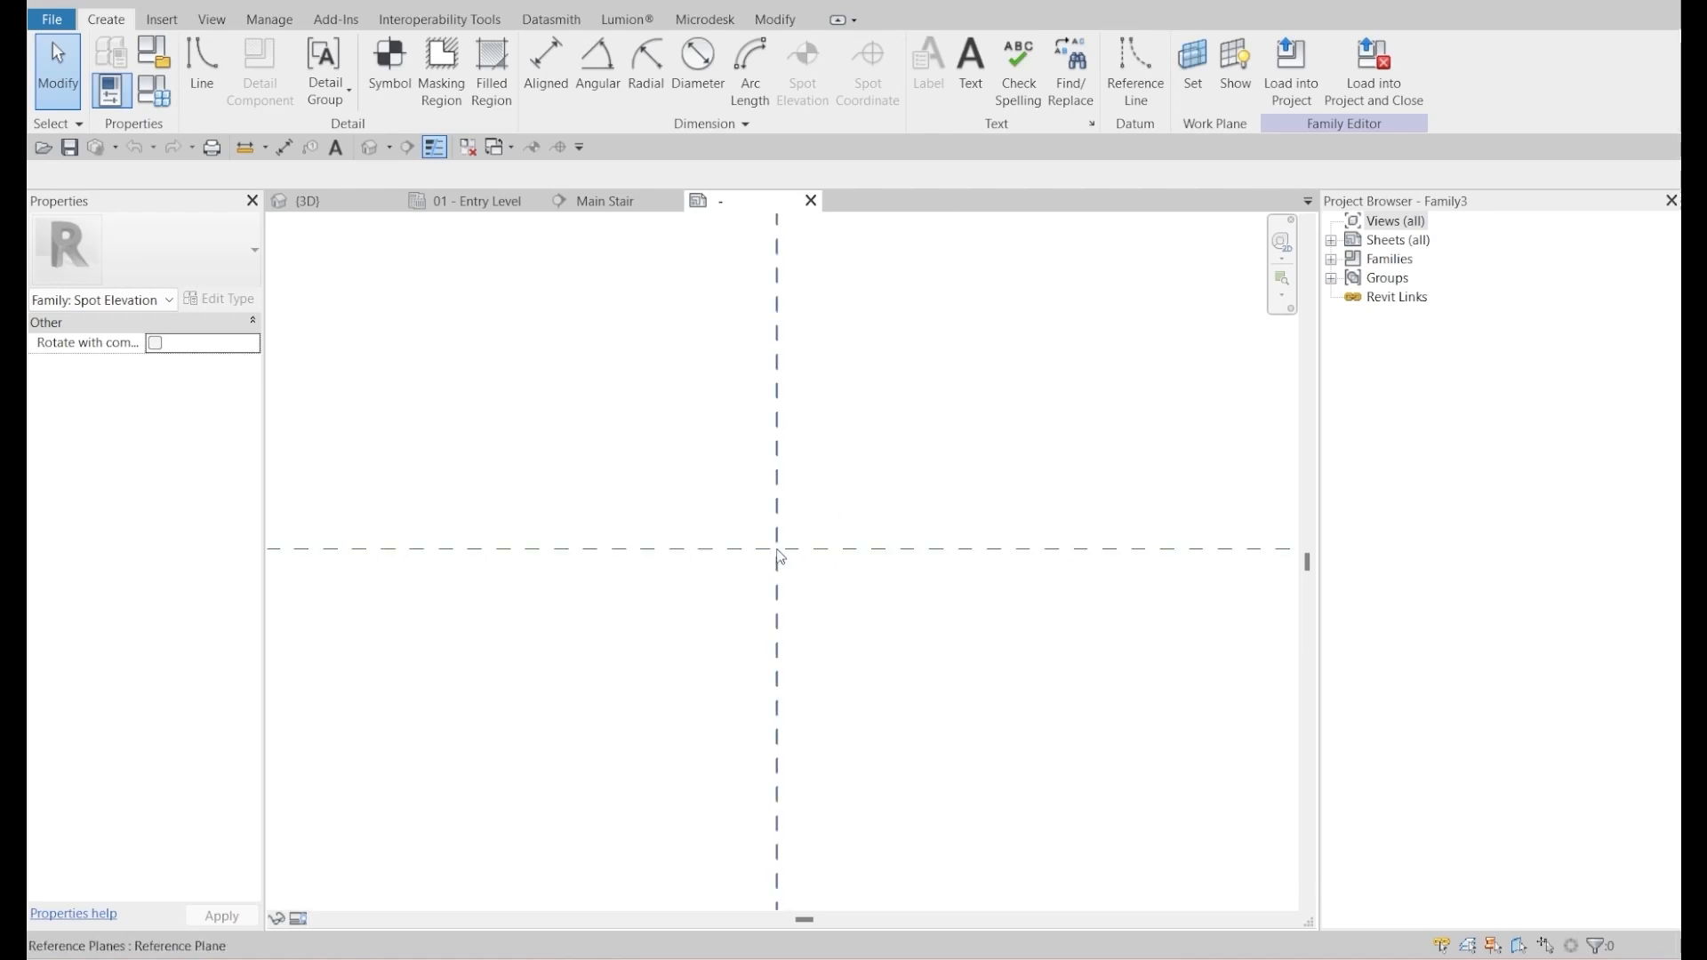
left_click(491, 65)
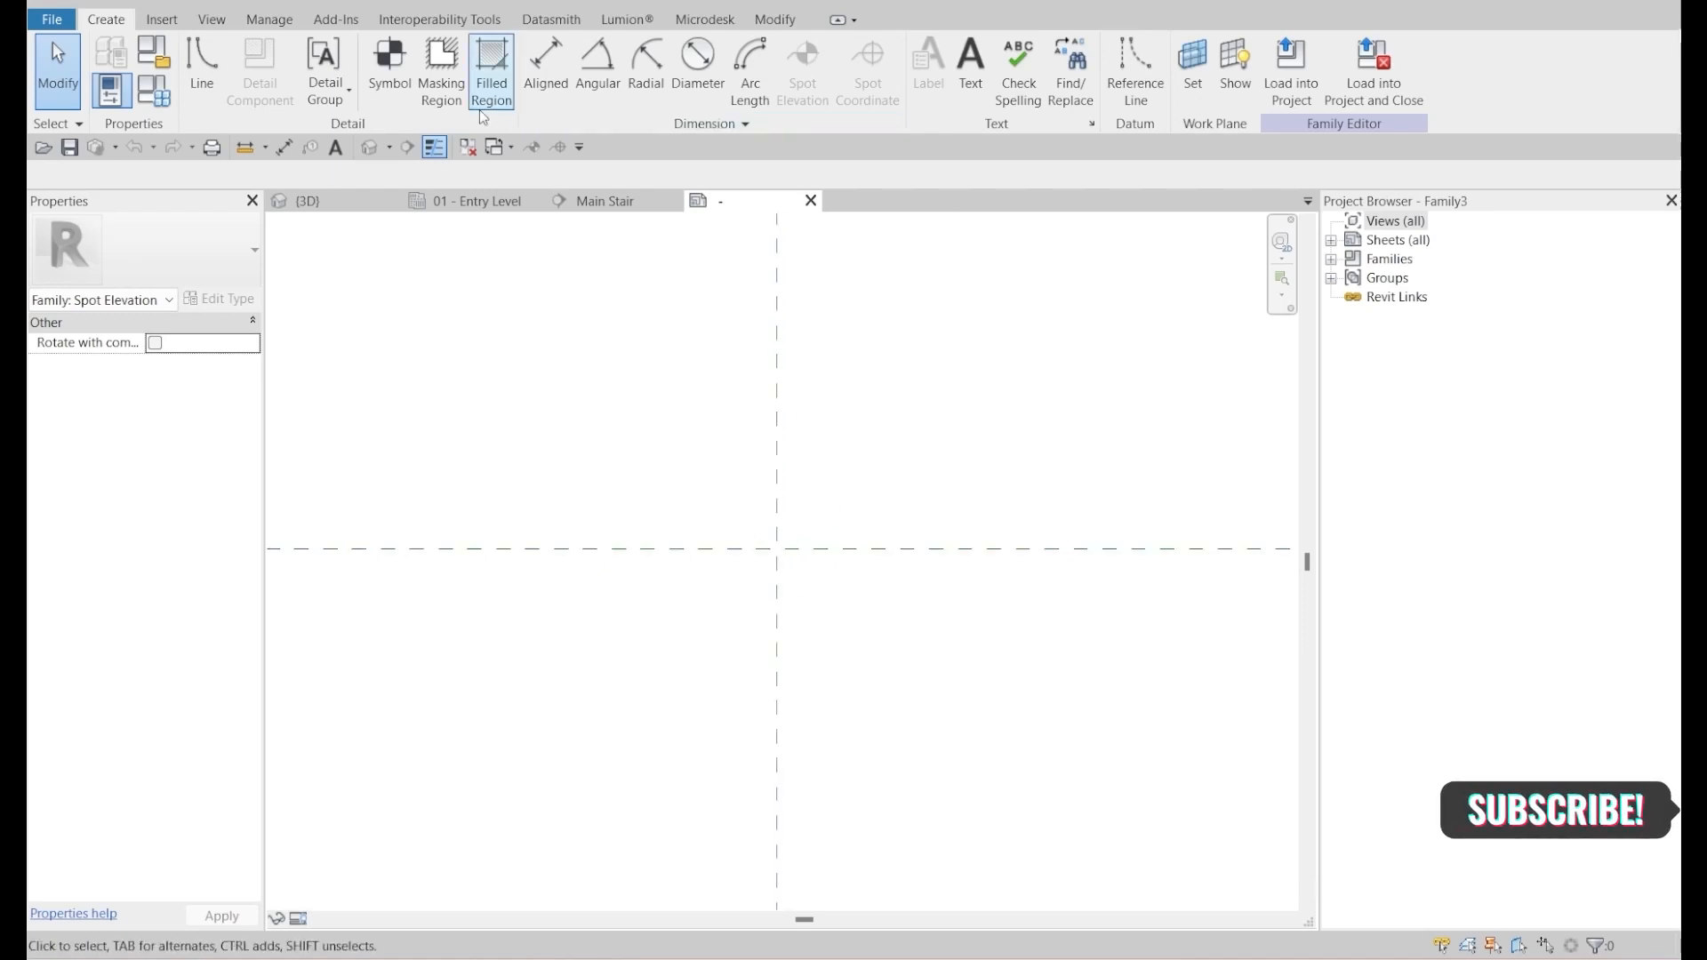
mouse_move(201, 55)
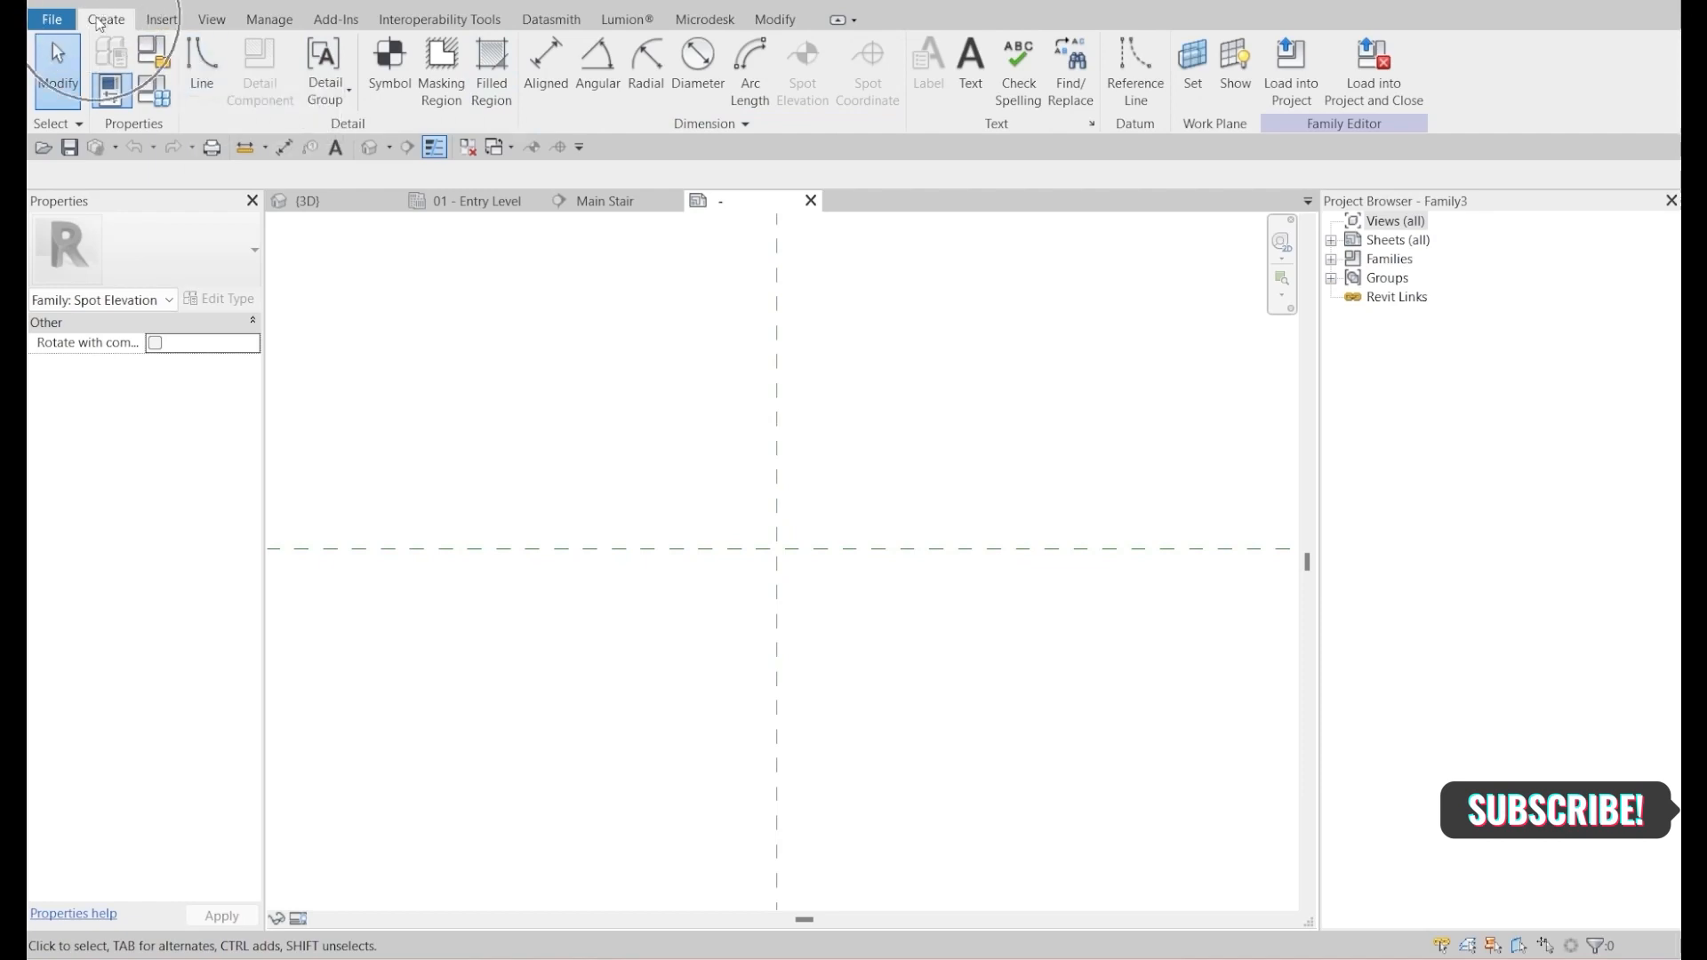
left_click(202, 65)
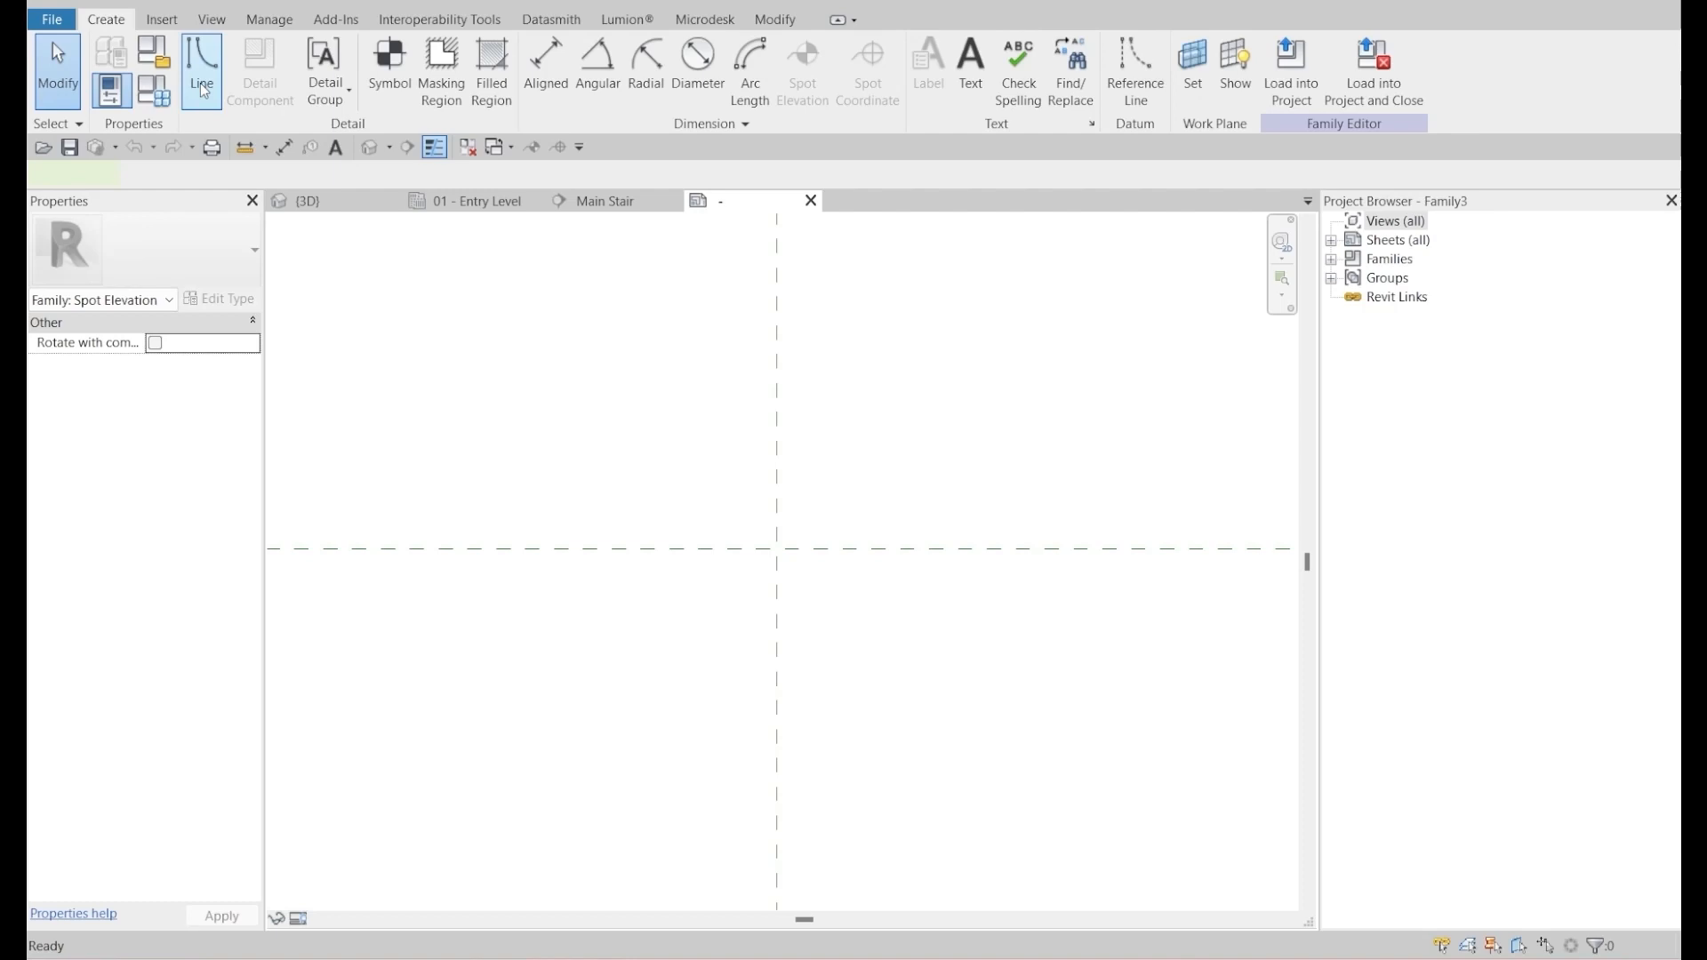
left_click(202, 71)
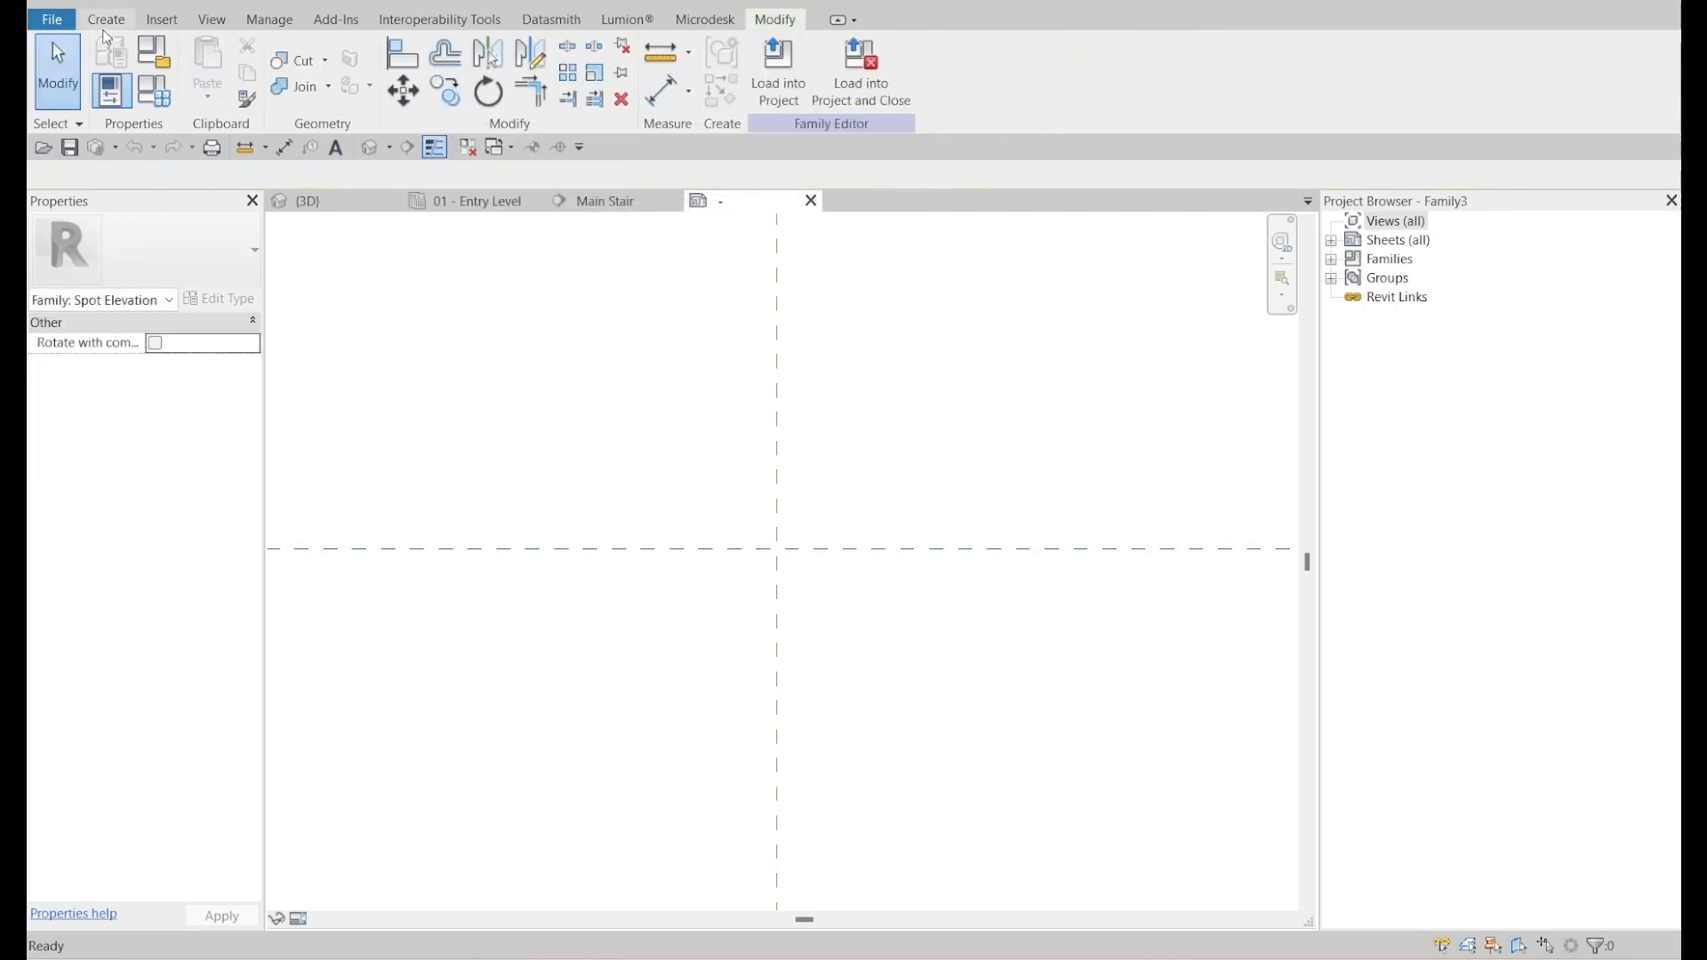
- Start a filled region and confirm its type uses a solid black fill
left_click(105, 20)
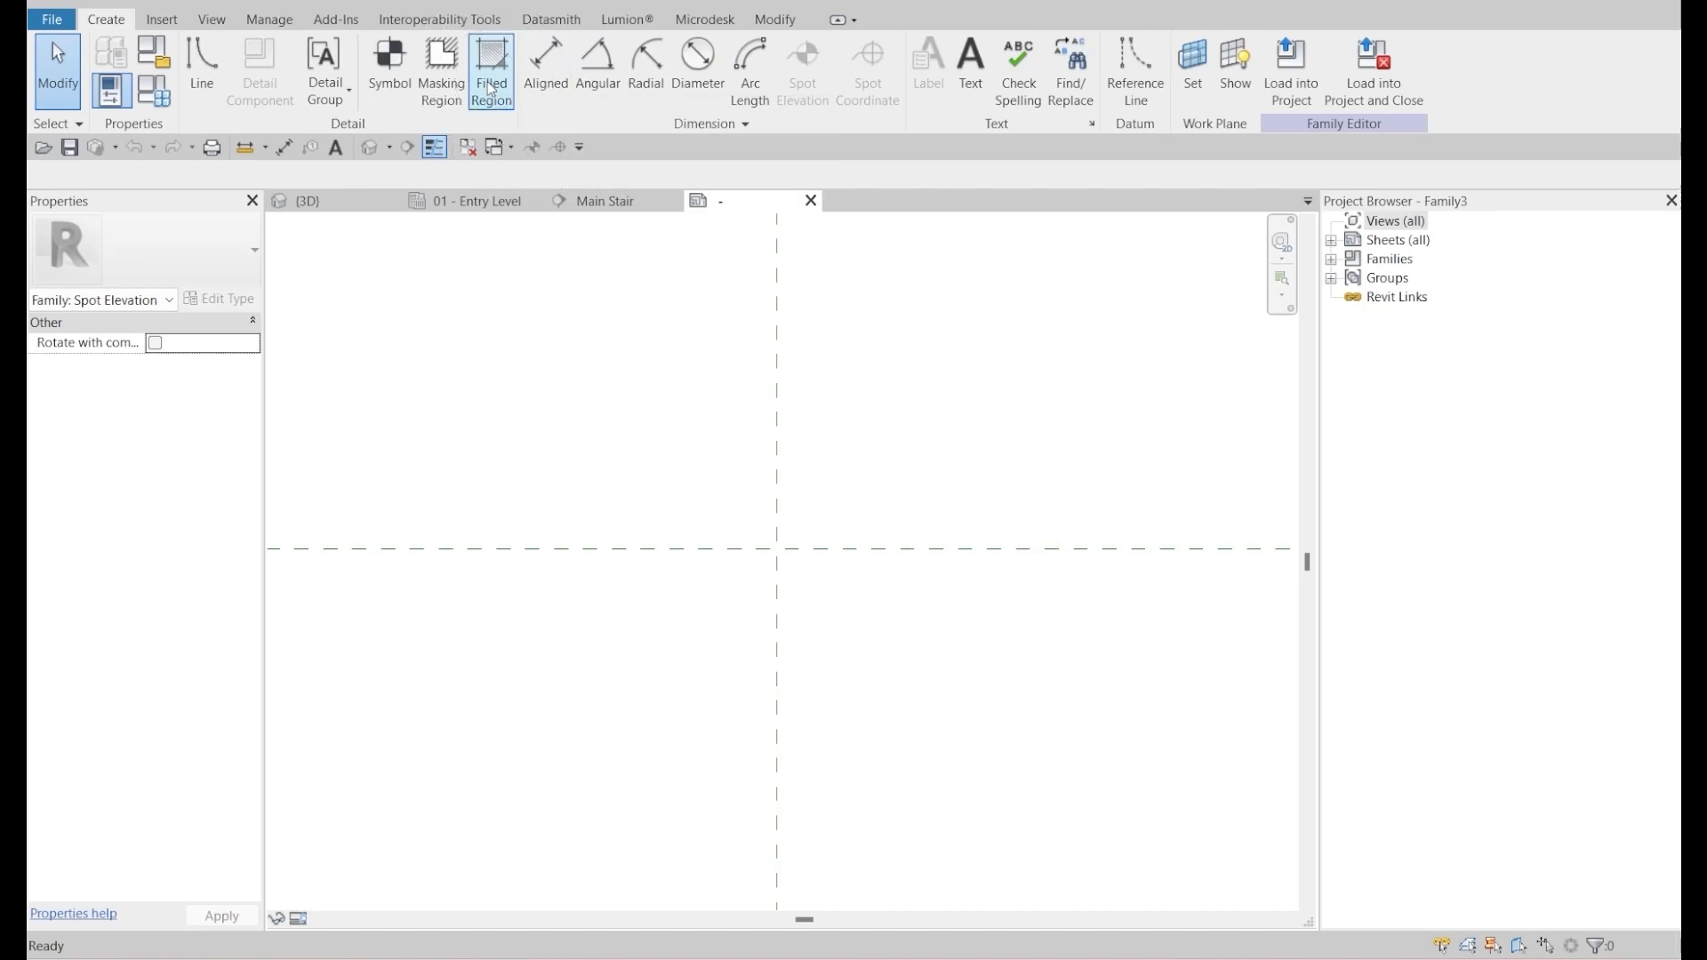
left_click(491, 72)
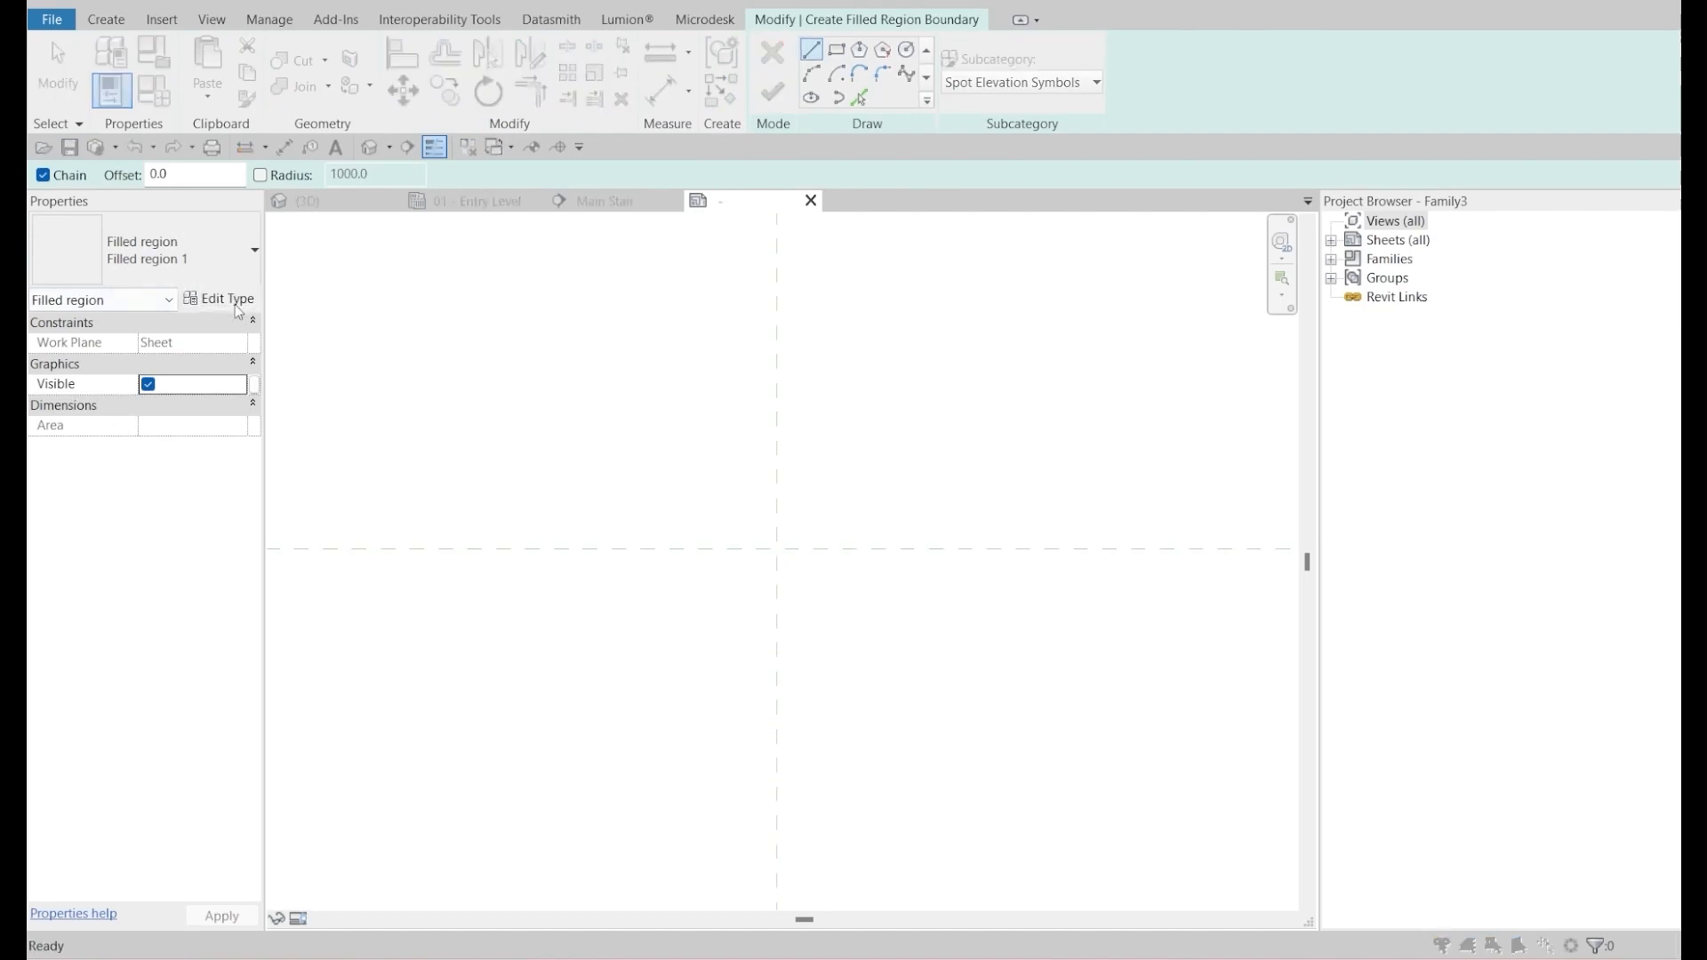
left_click(226, 299)
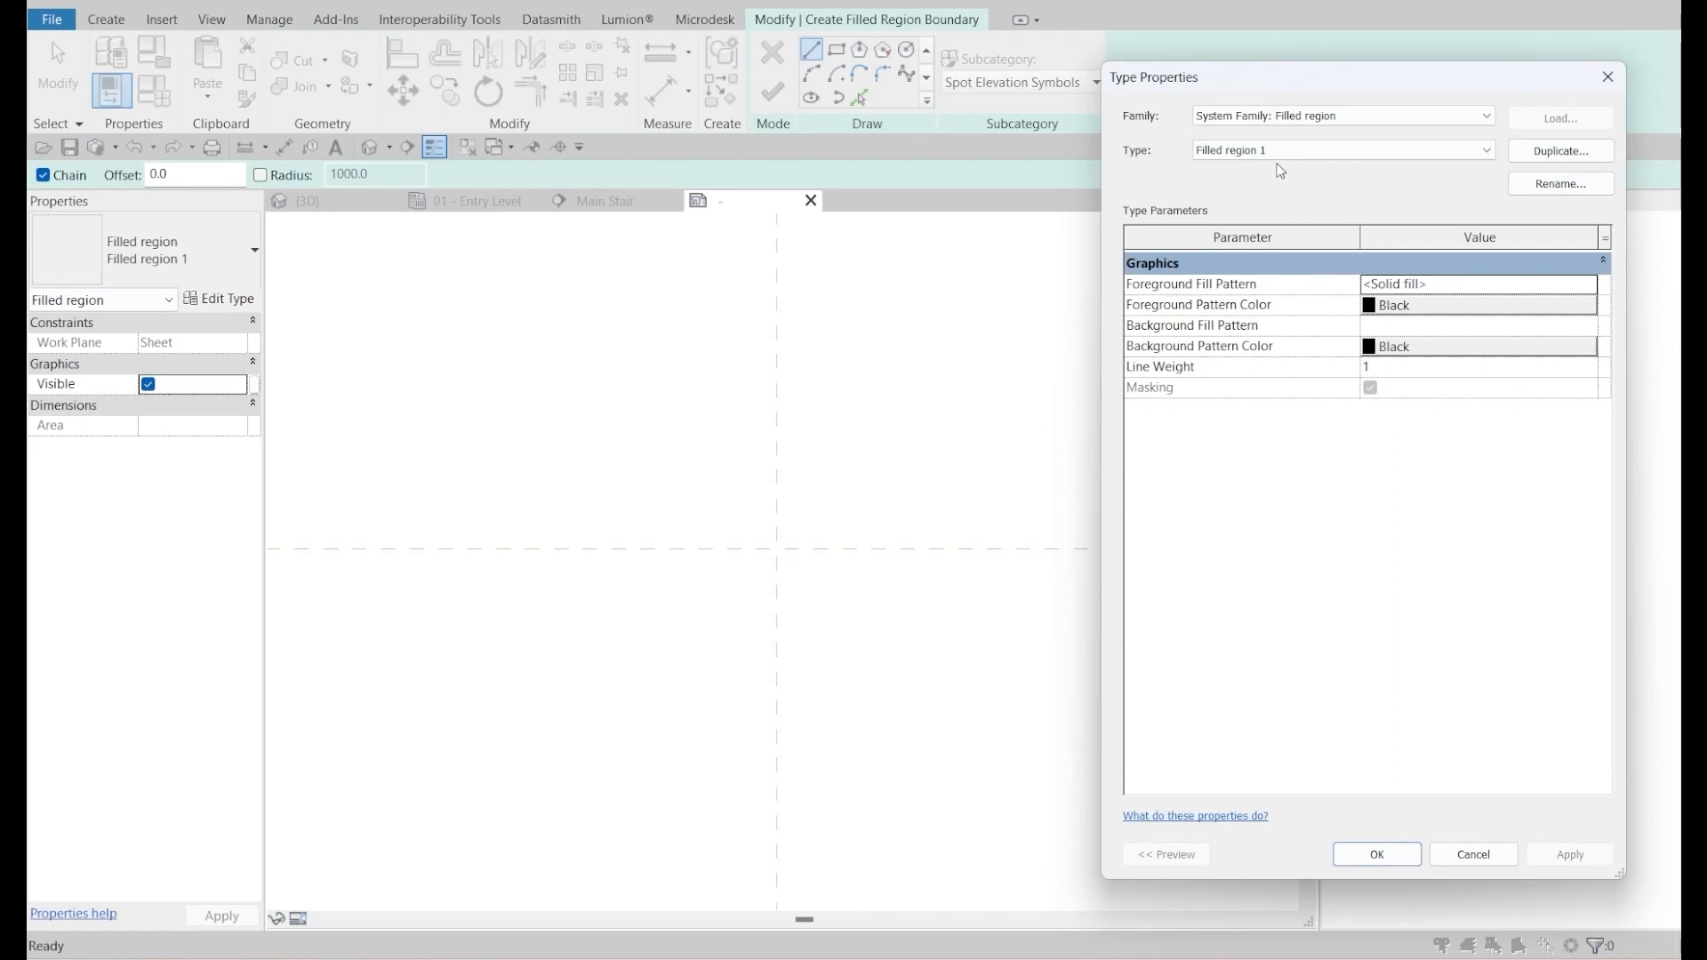
mouse_move(1412, 307)
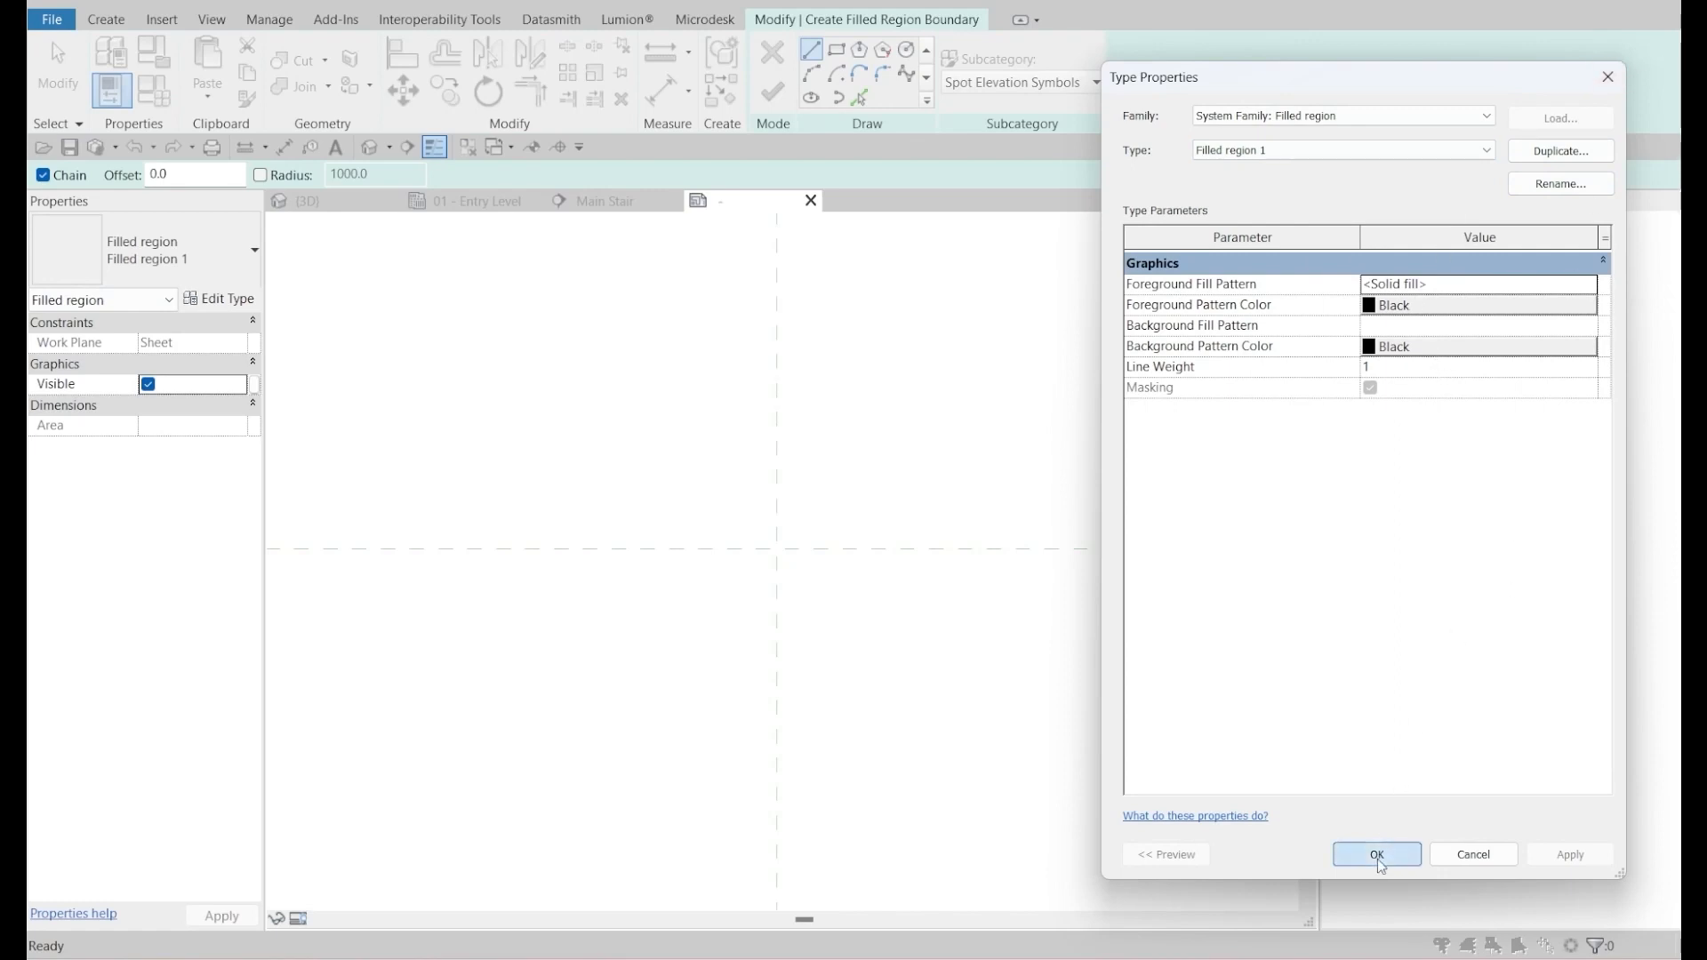
left_click(1376, 853)
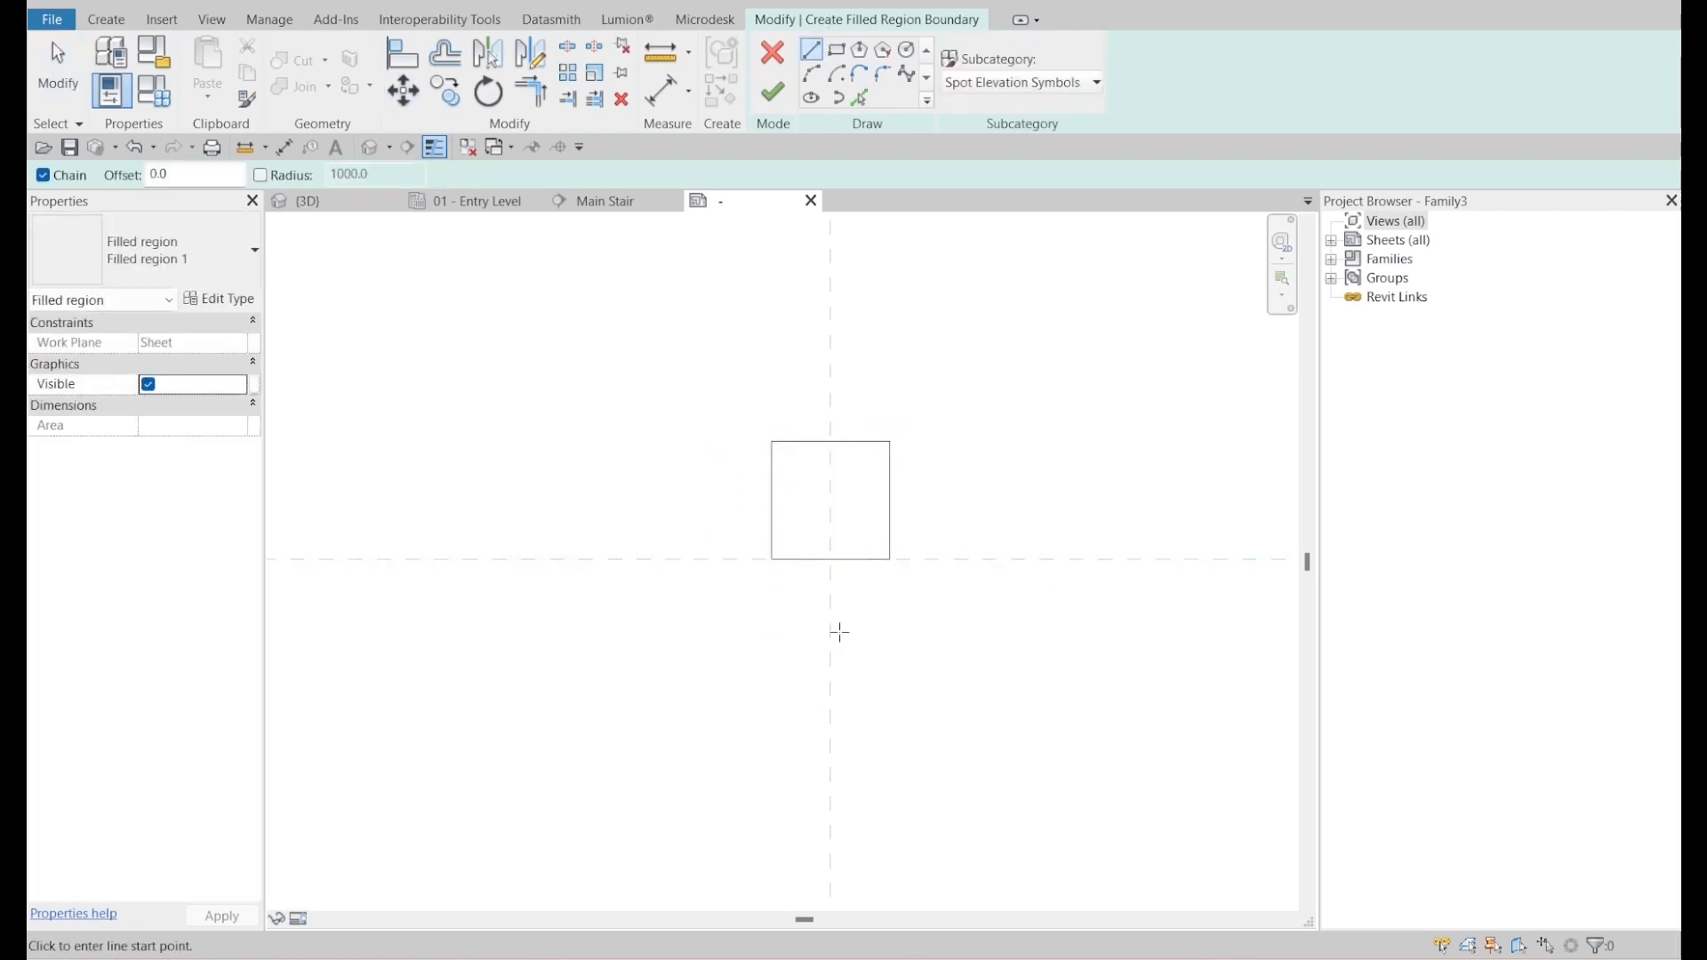
- Sketch a downward triangle boundary with its tip at the reference plane intersection
left_click(829, 558)
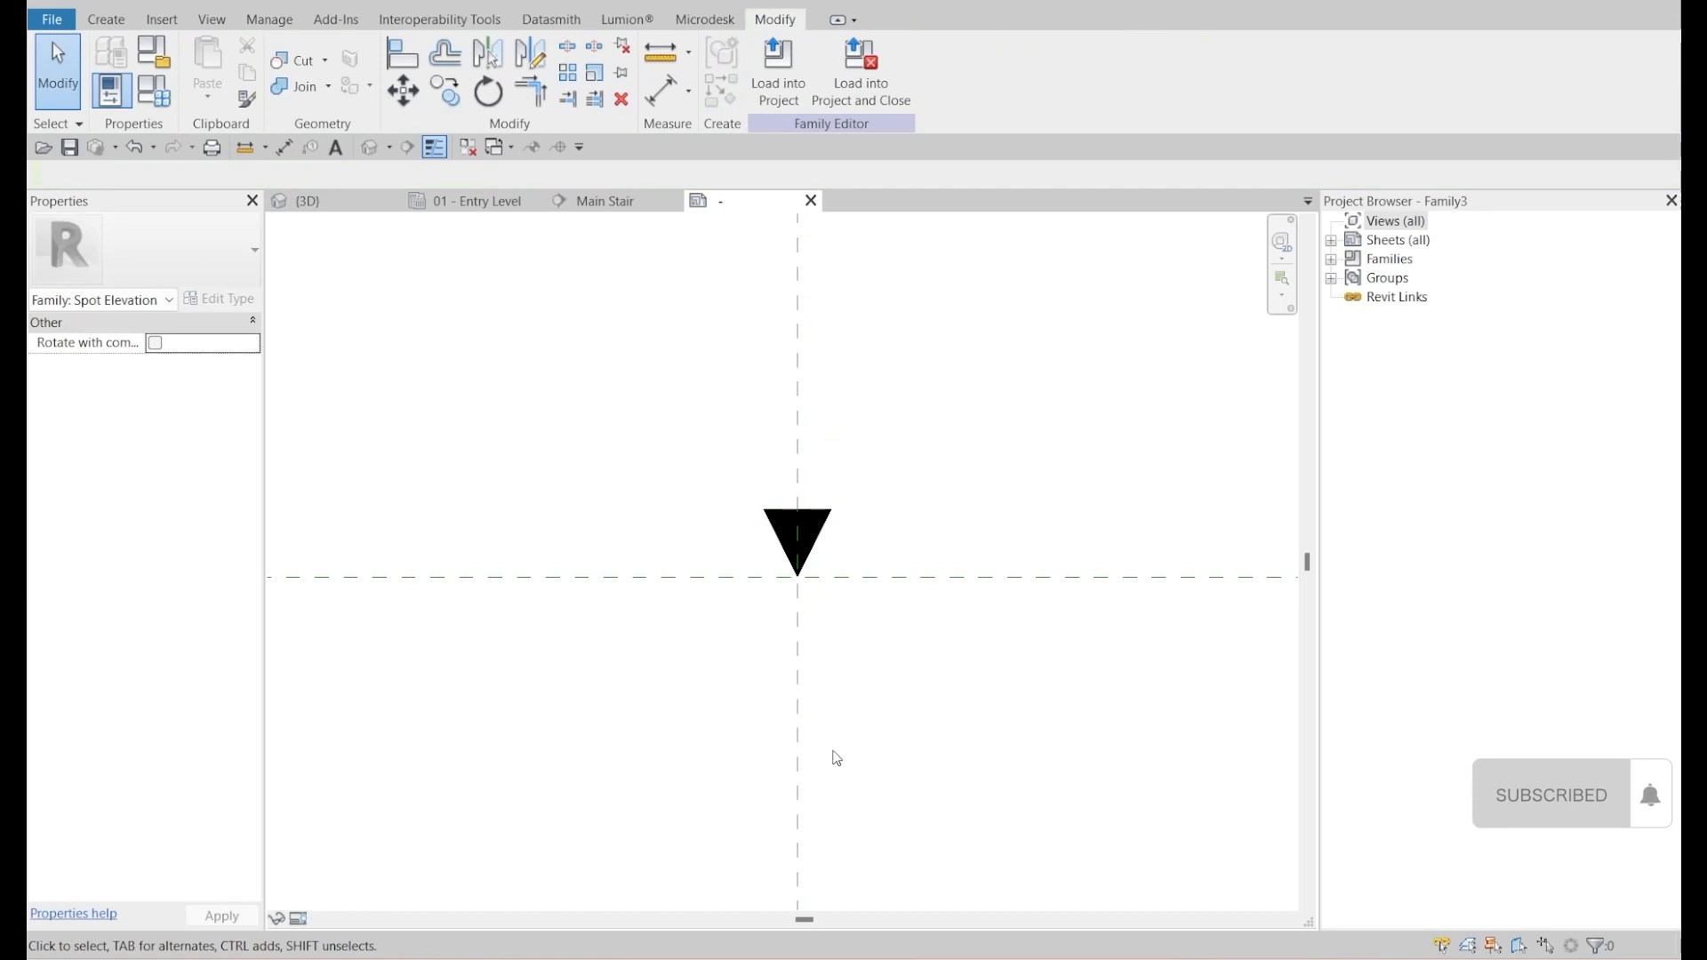
mouse_move(792, 581)
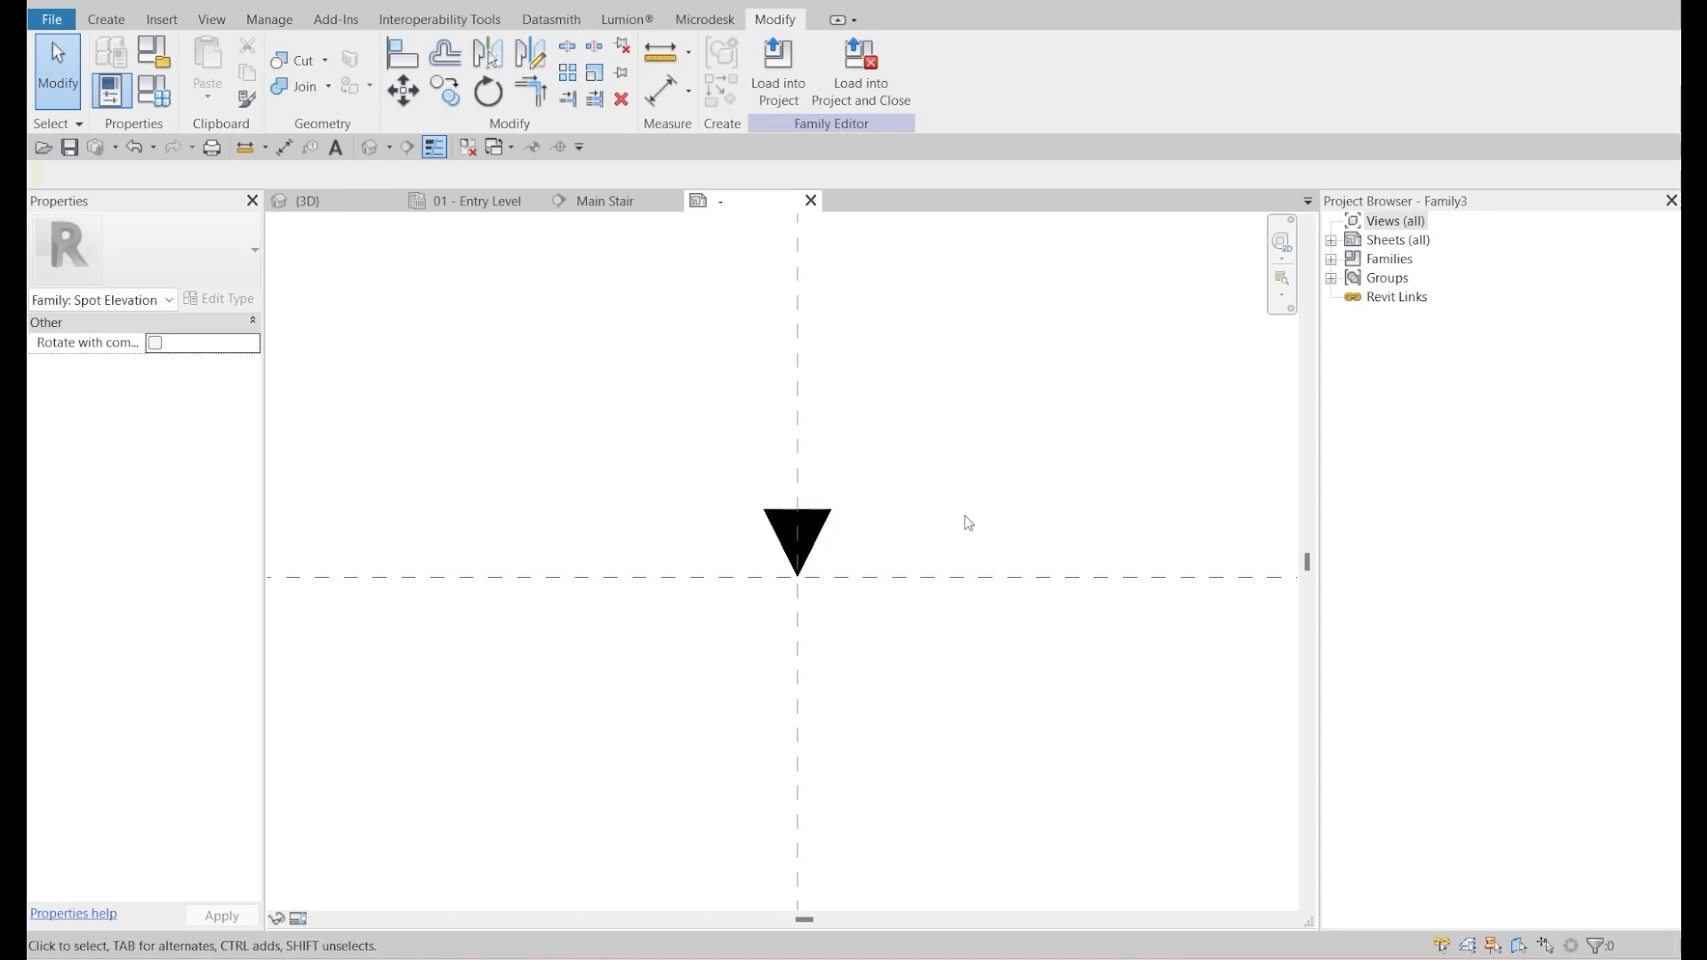
mouse_move(962, 518)
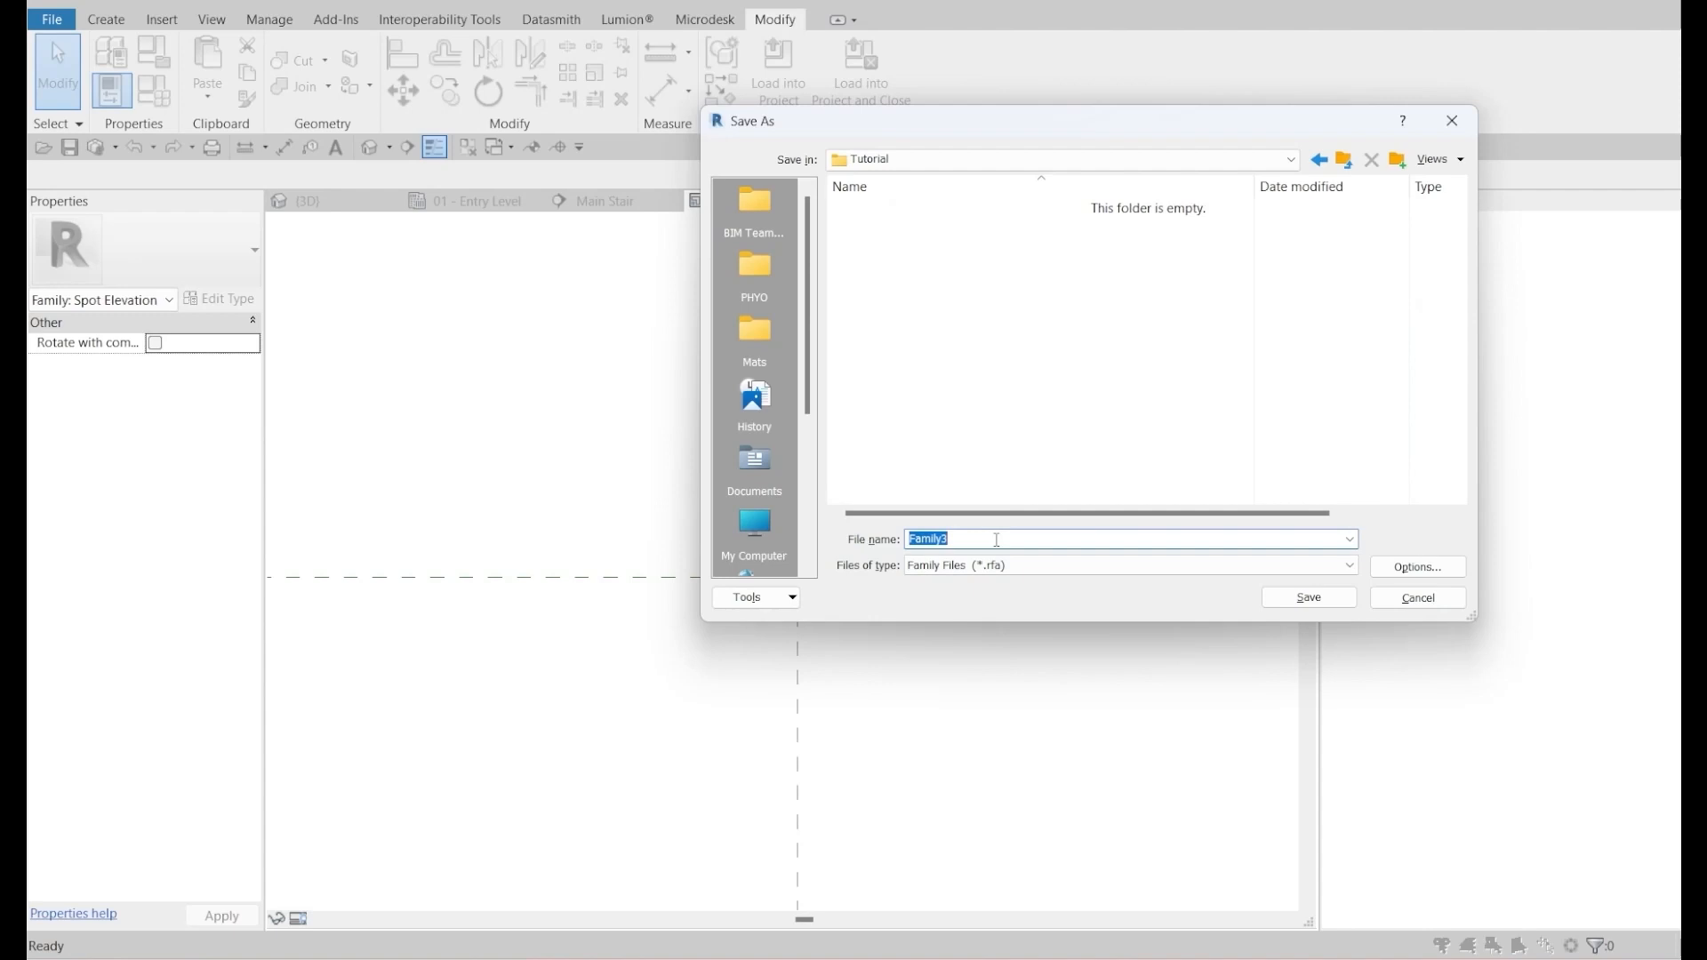
- Save the family as 'M_Spot Elevation_Filled Triangle' in the Tutorial folder
type("M_Spot Elevation_Filled Tri")
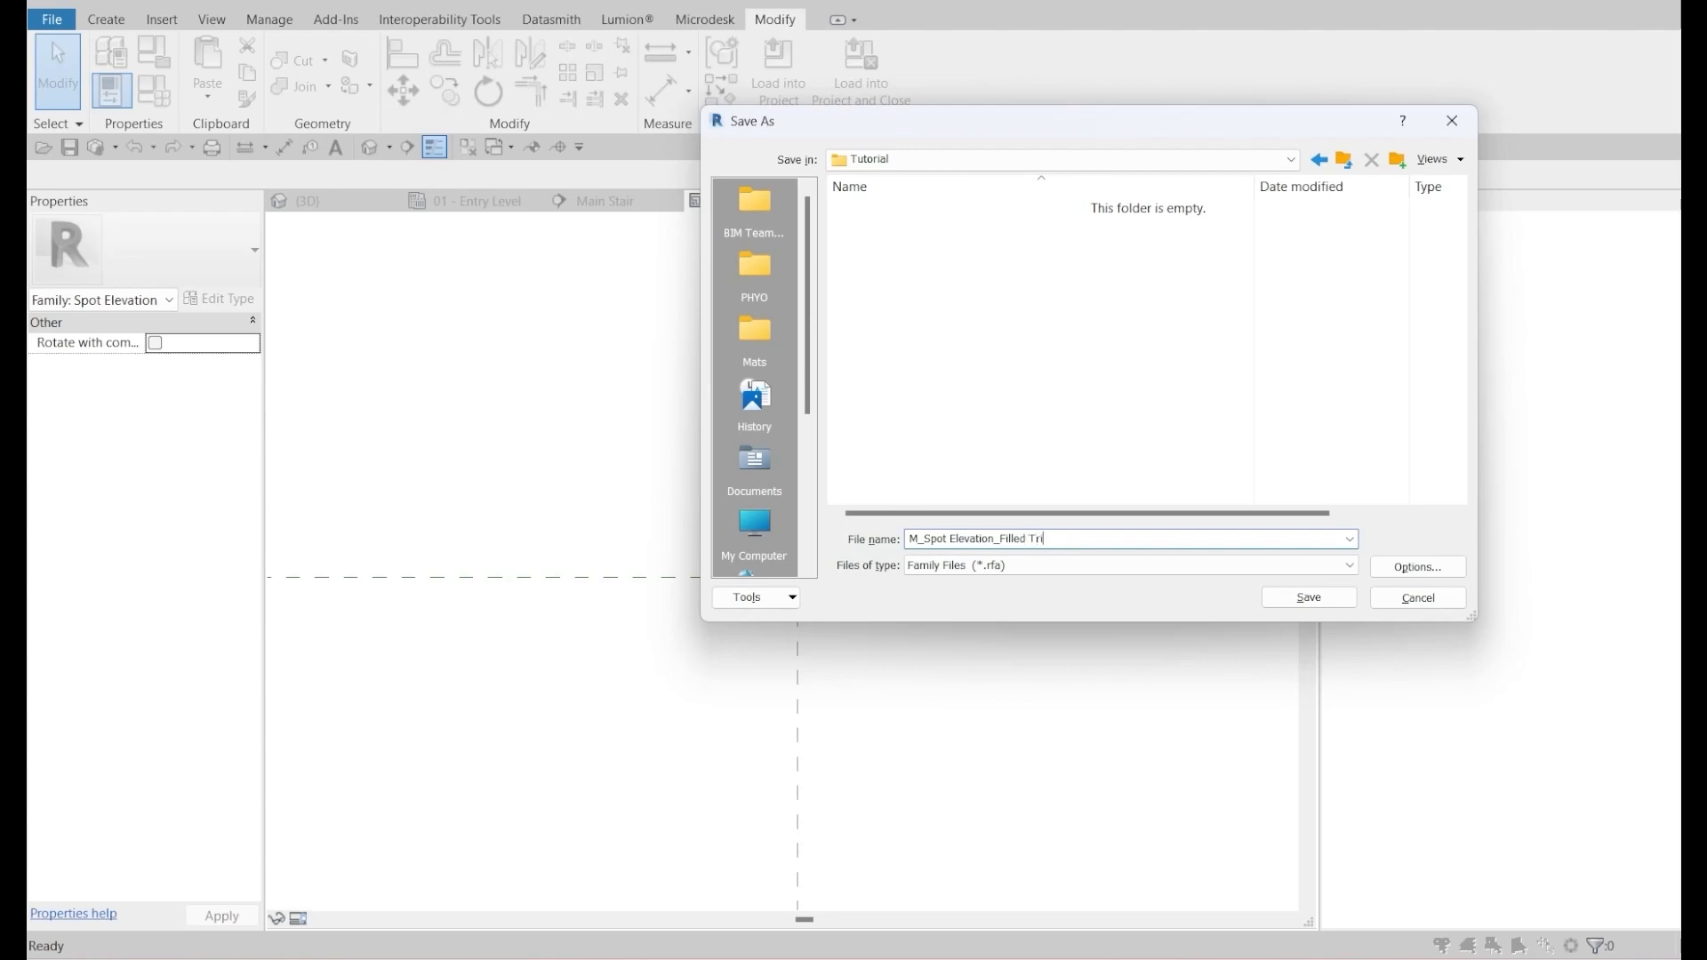
type("angle")
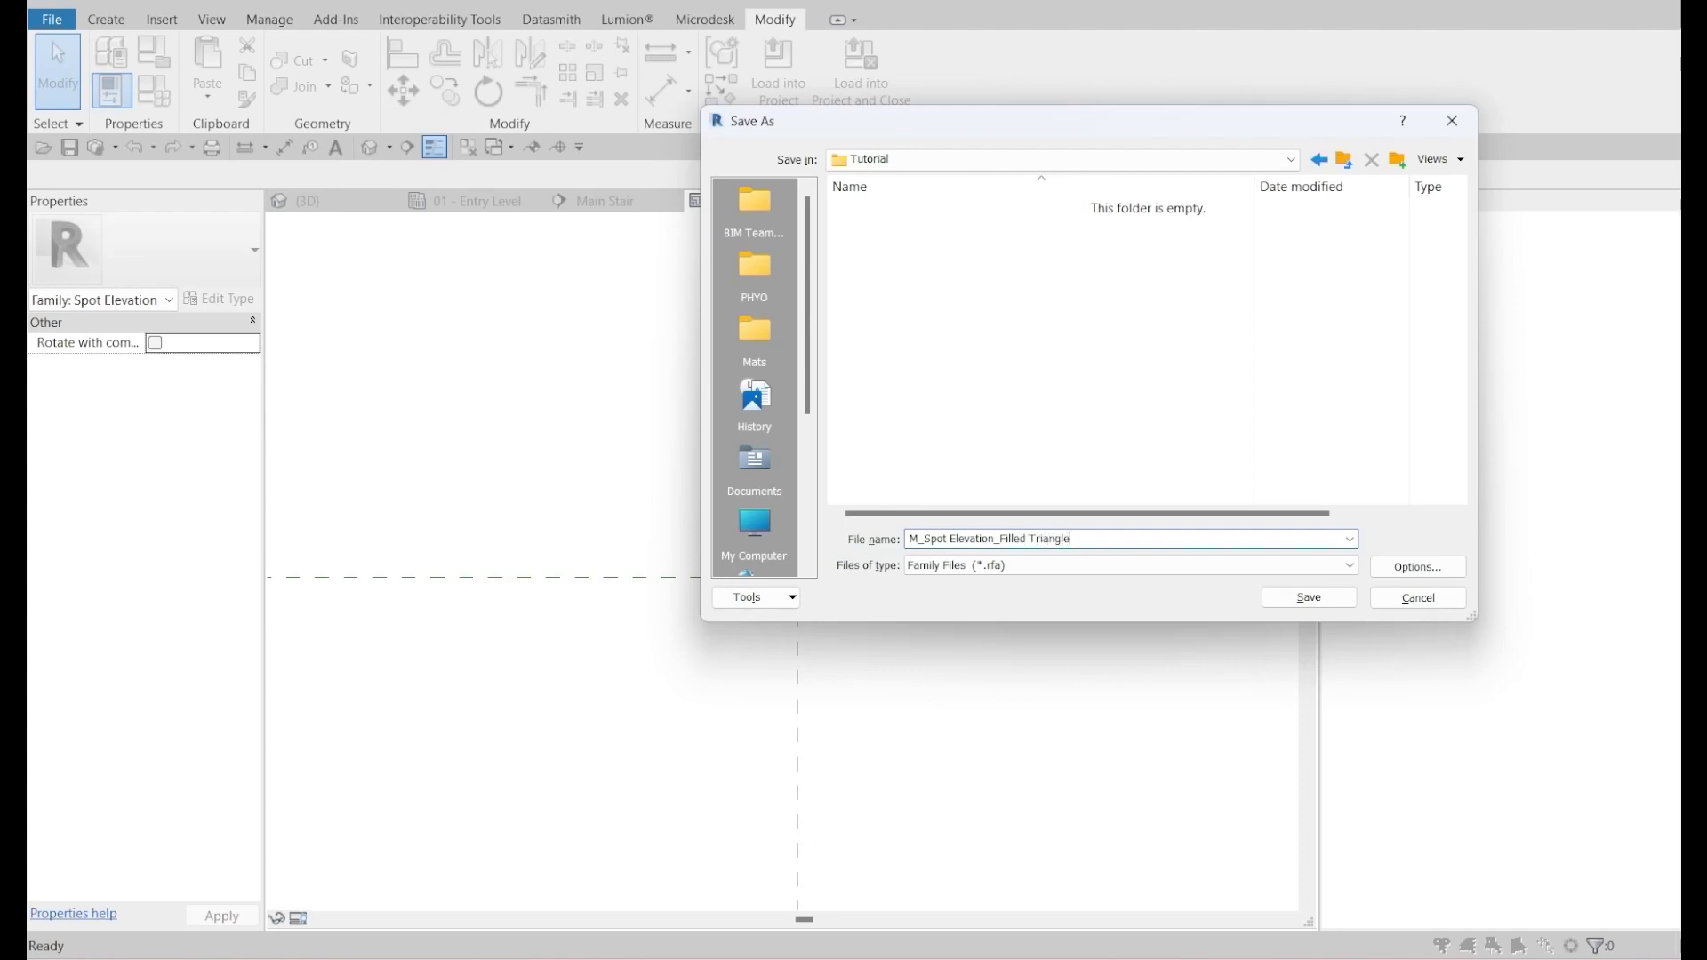
left_click(1306, 597)
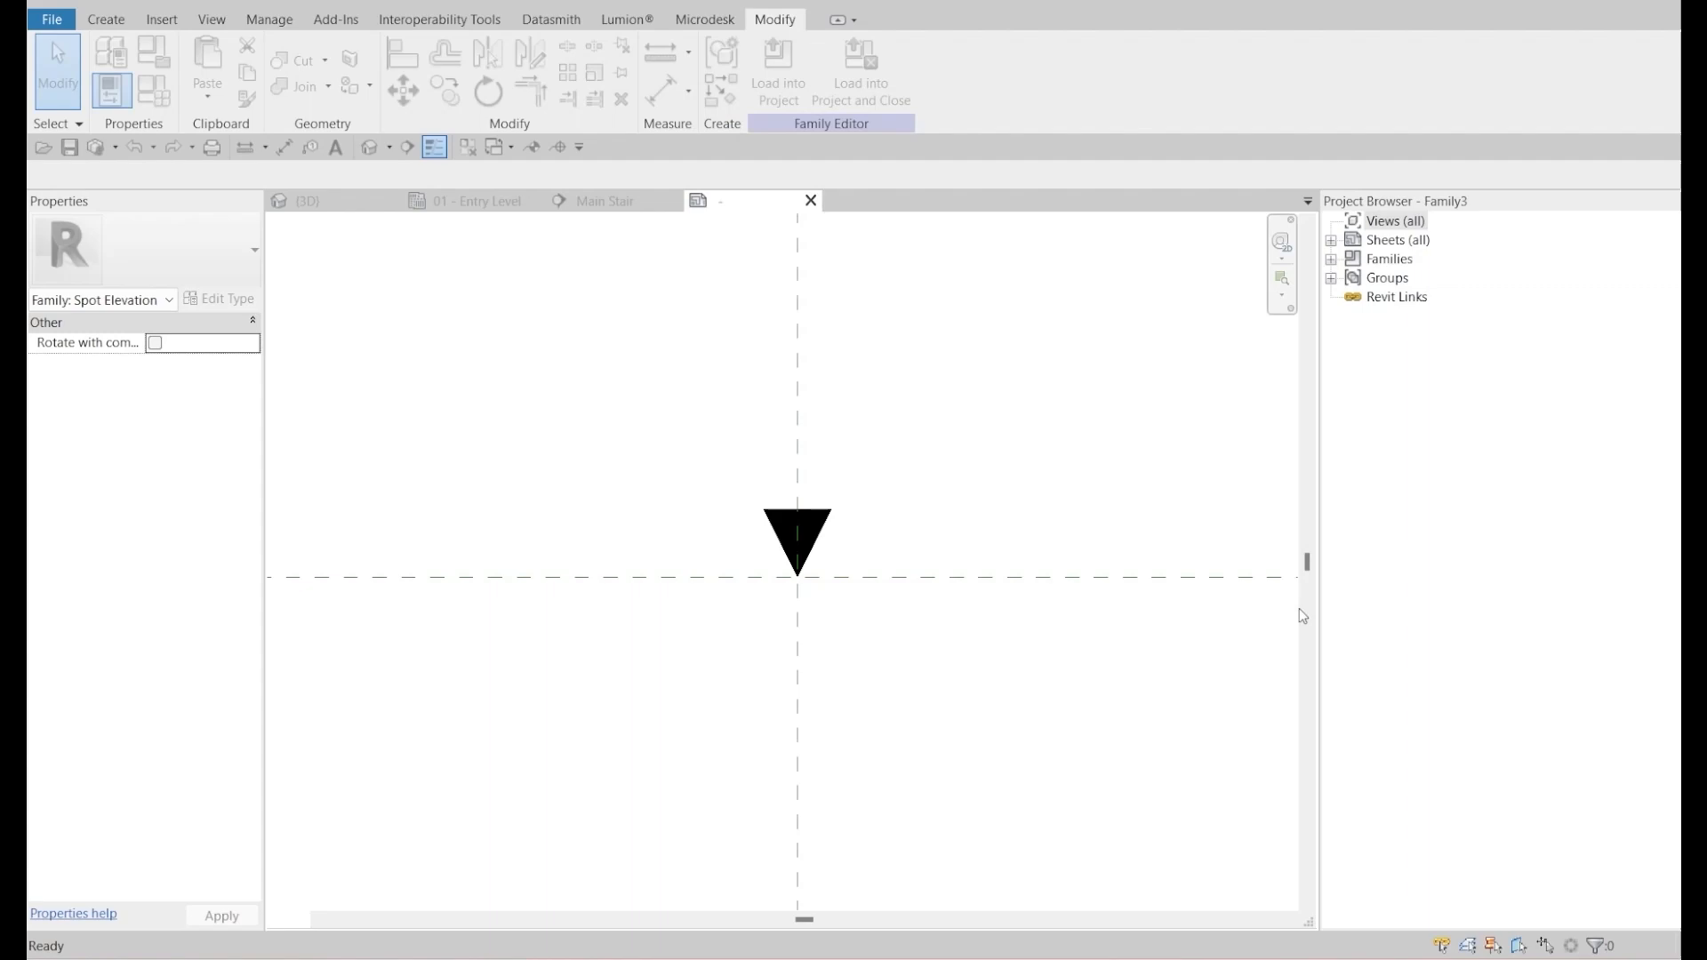
mouse_move(777, 71)
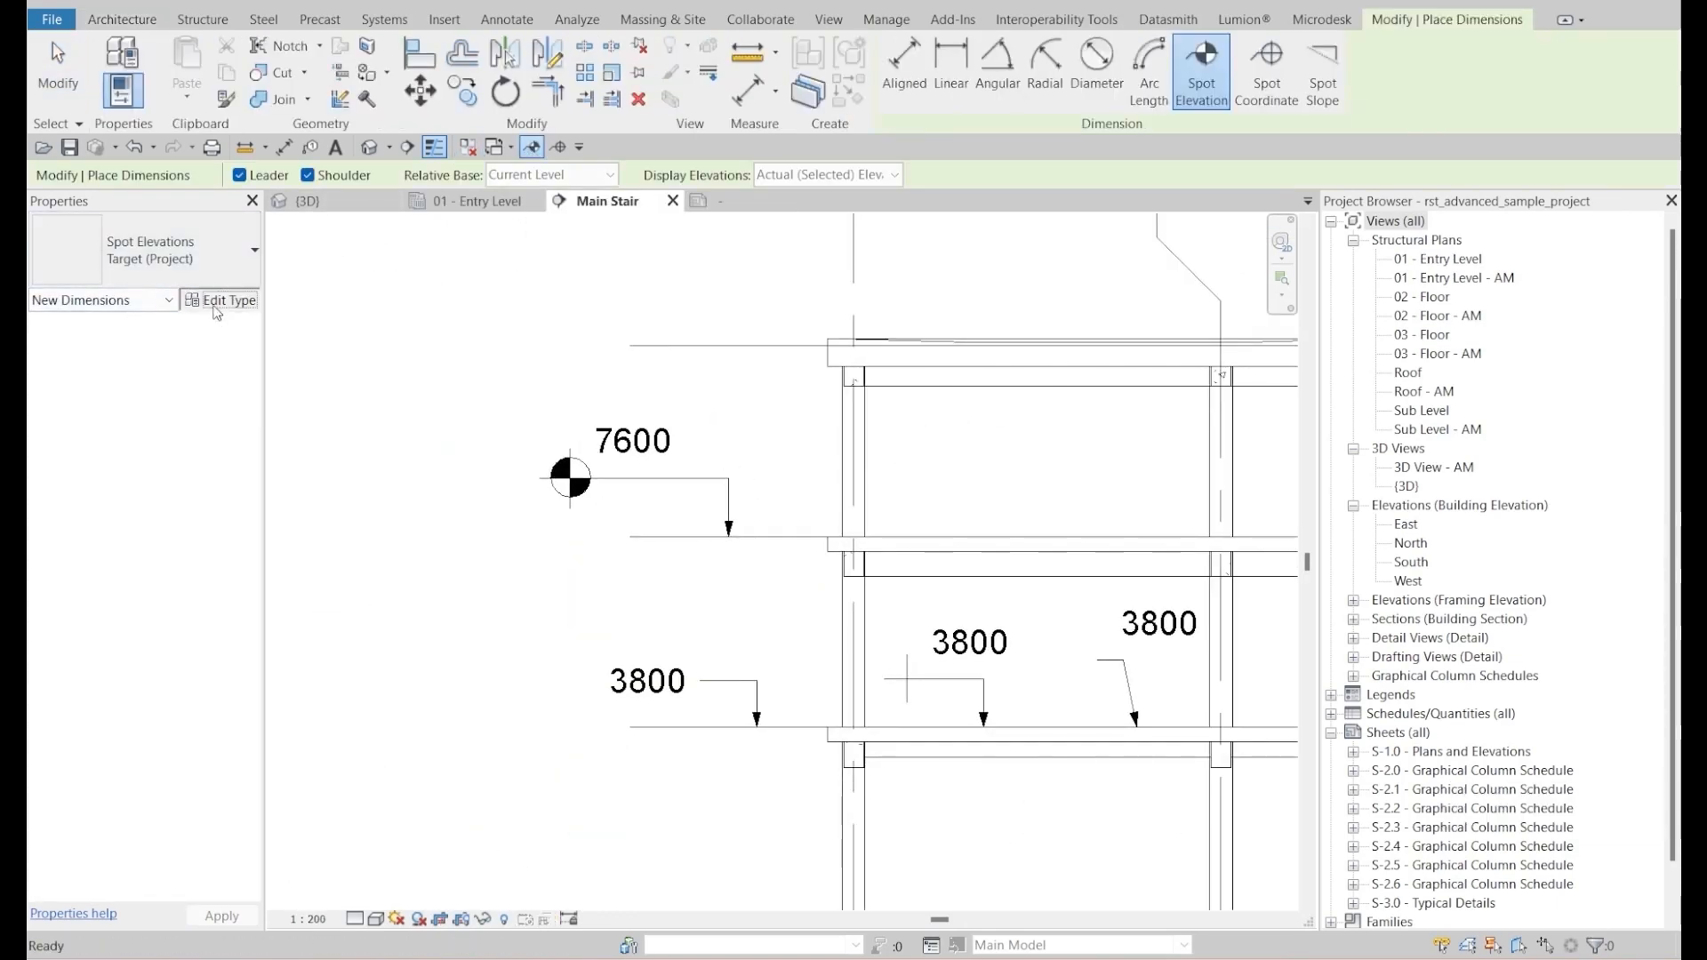
- Duplicate the spot elevation type and name it 'Triangle Spot Elevation'
left_click(1419, 136)
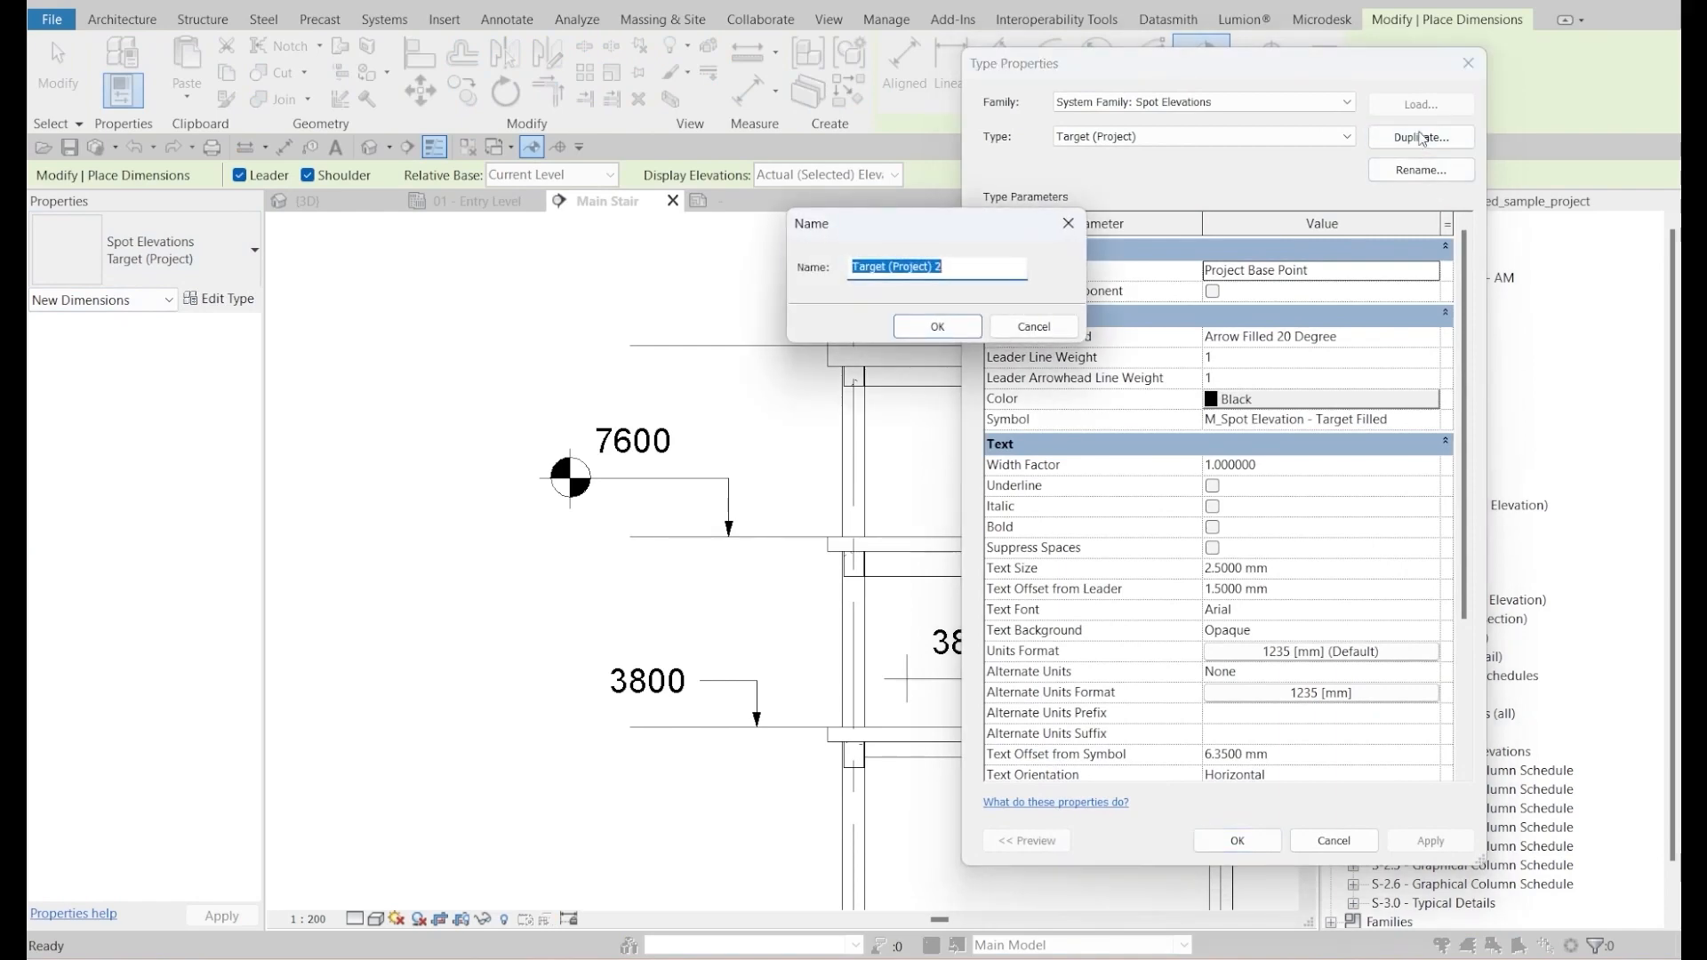
type("Spo")
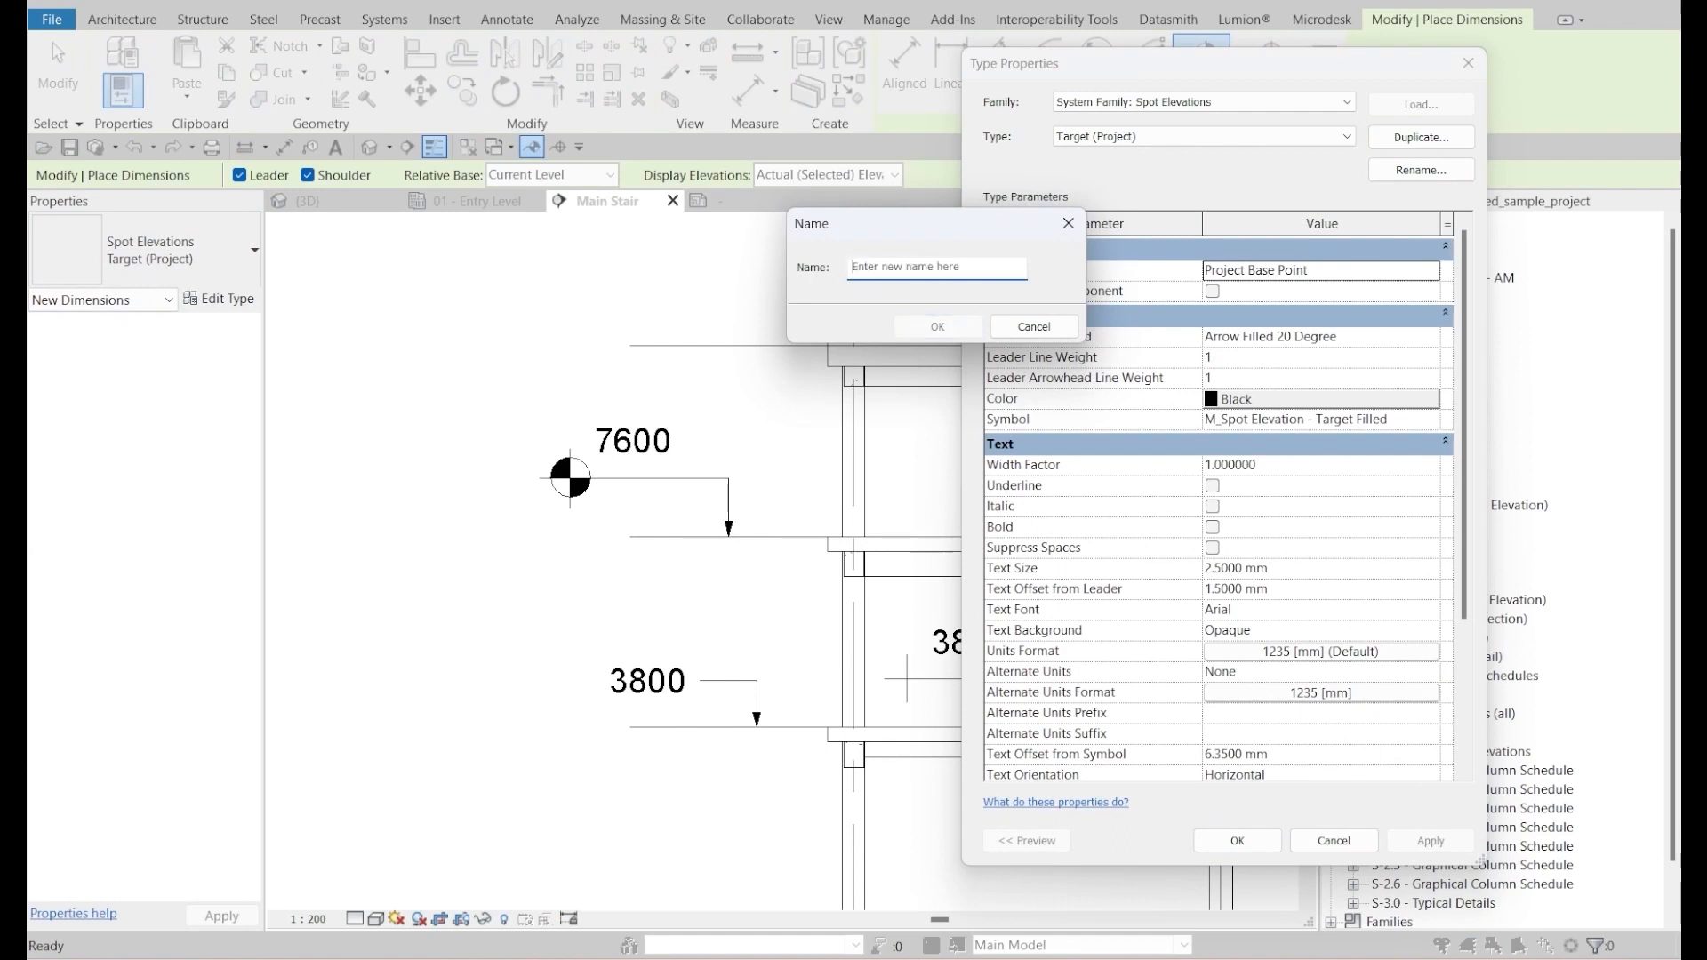
type("Triangle Spot Ele")
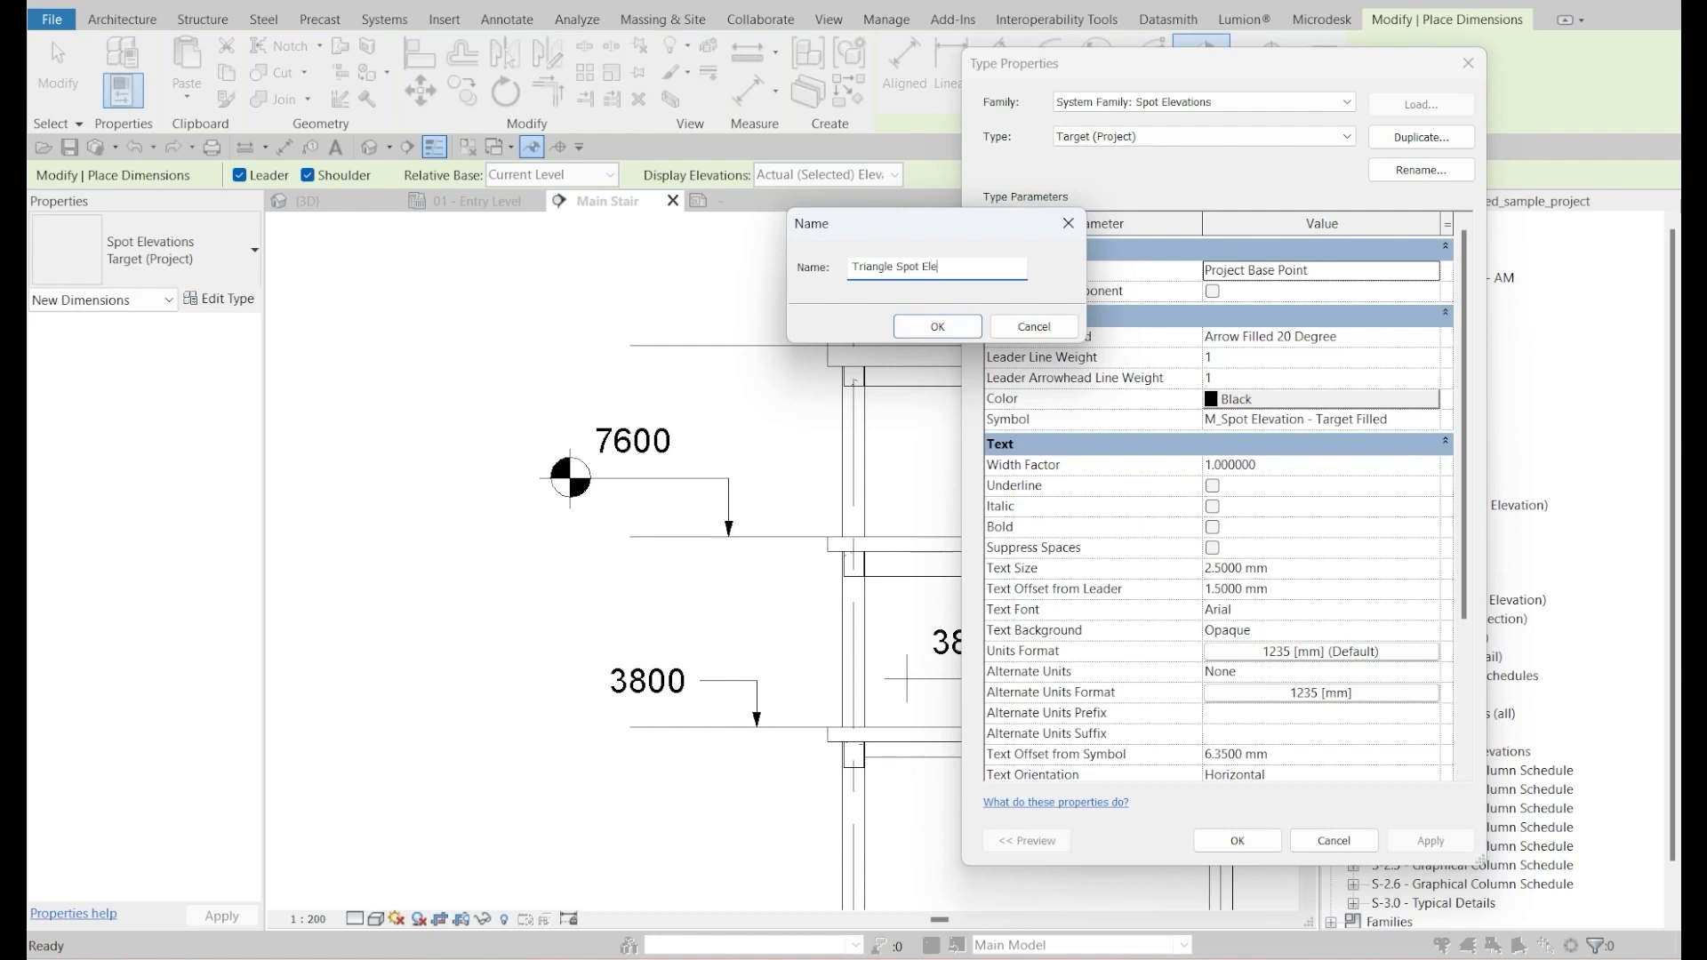
left_click(936, 327)
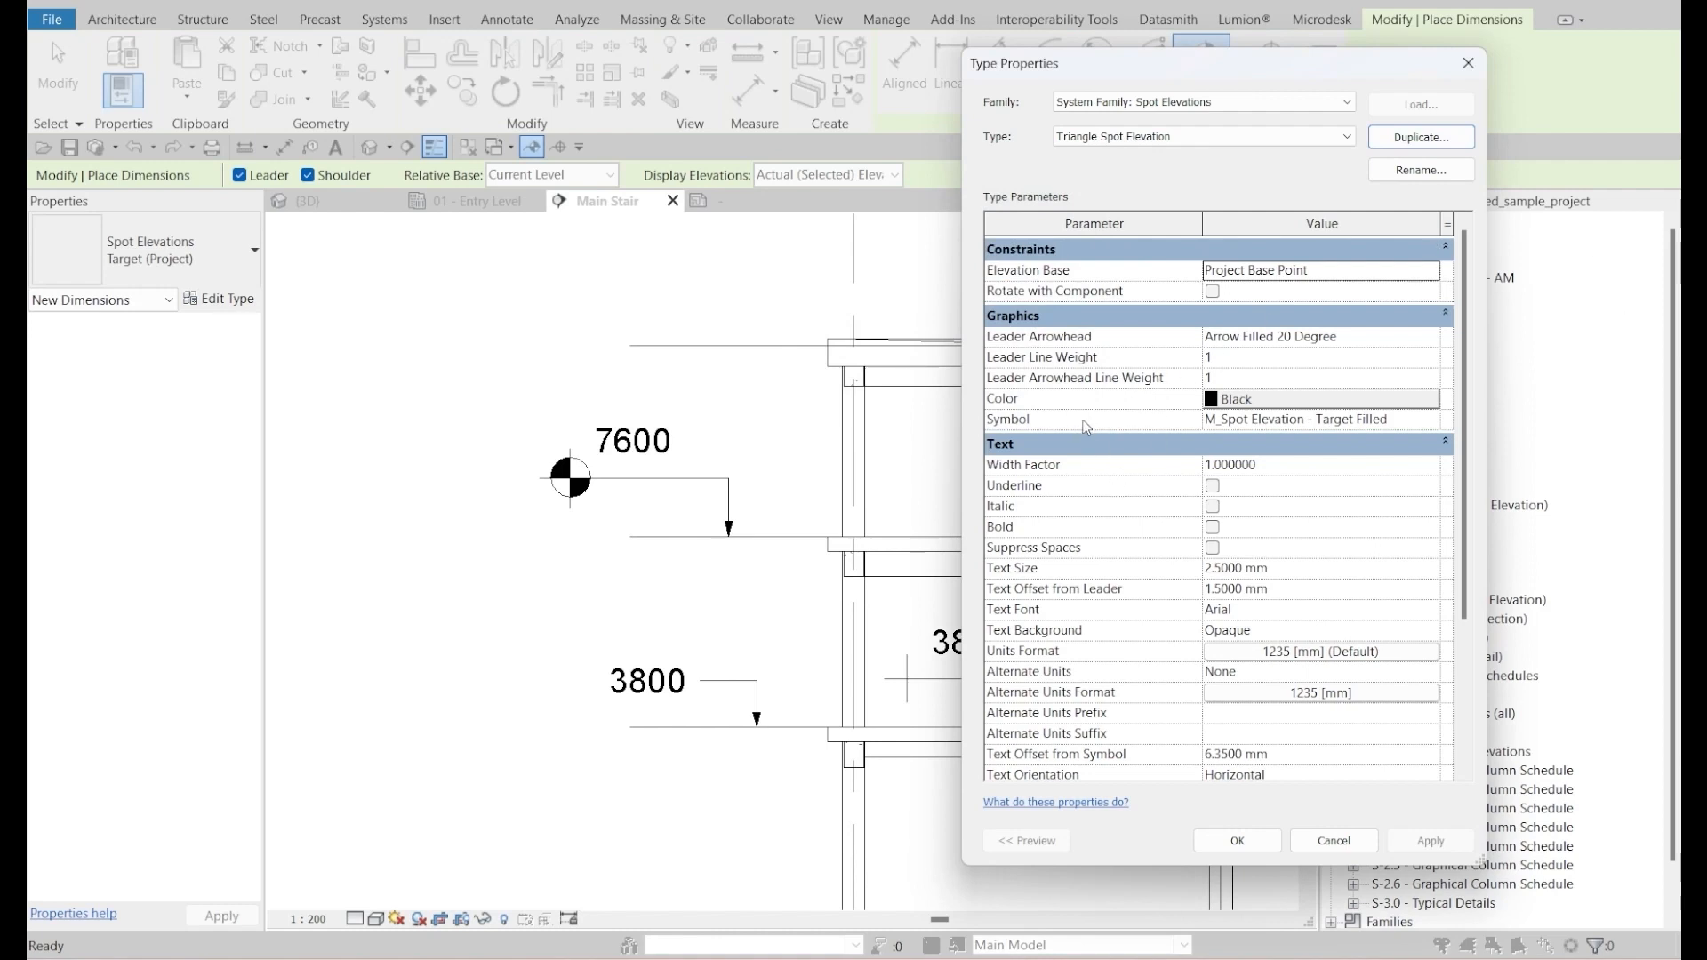
- Set the type's Symbol parameter to M_Spot Elevation_Filled Triangle and apply
left_click(1321, 418)
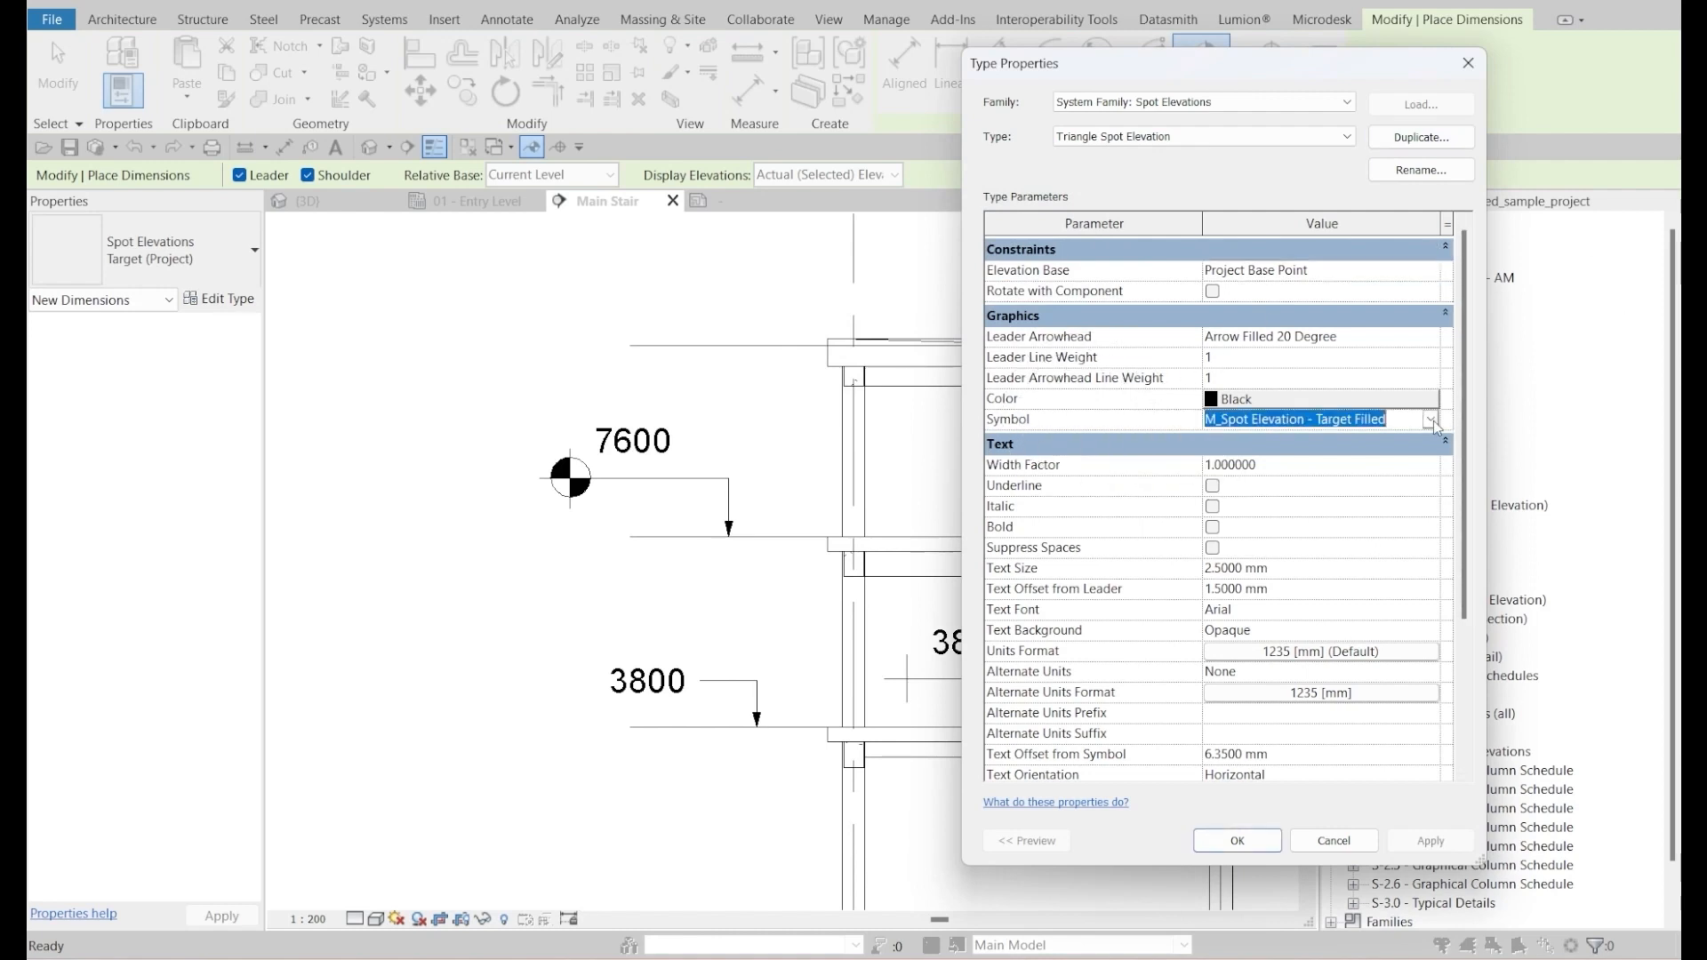
left_click(1429, 418)
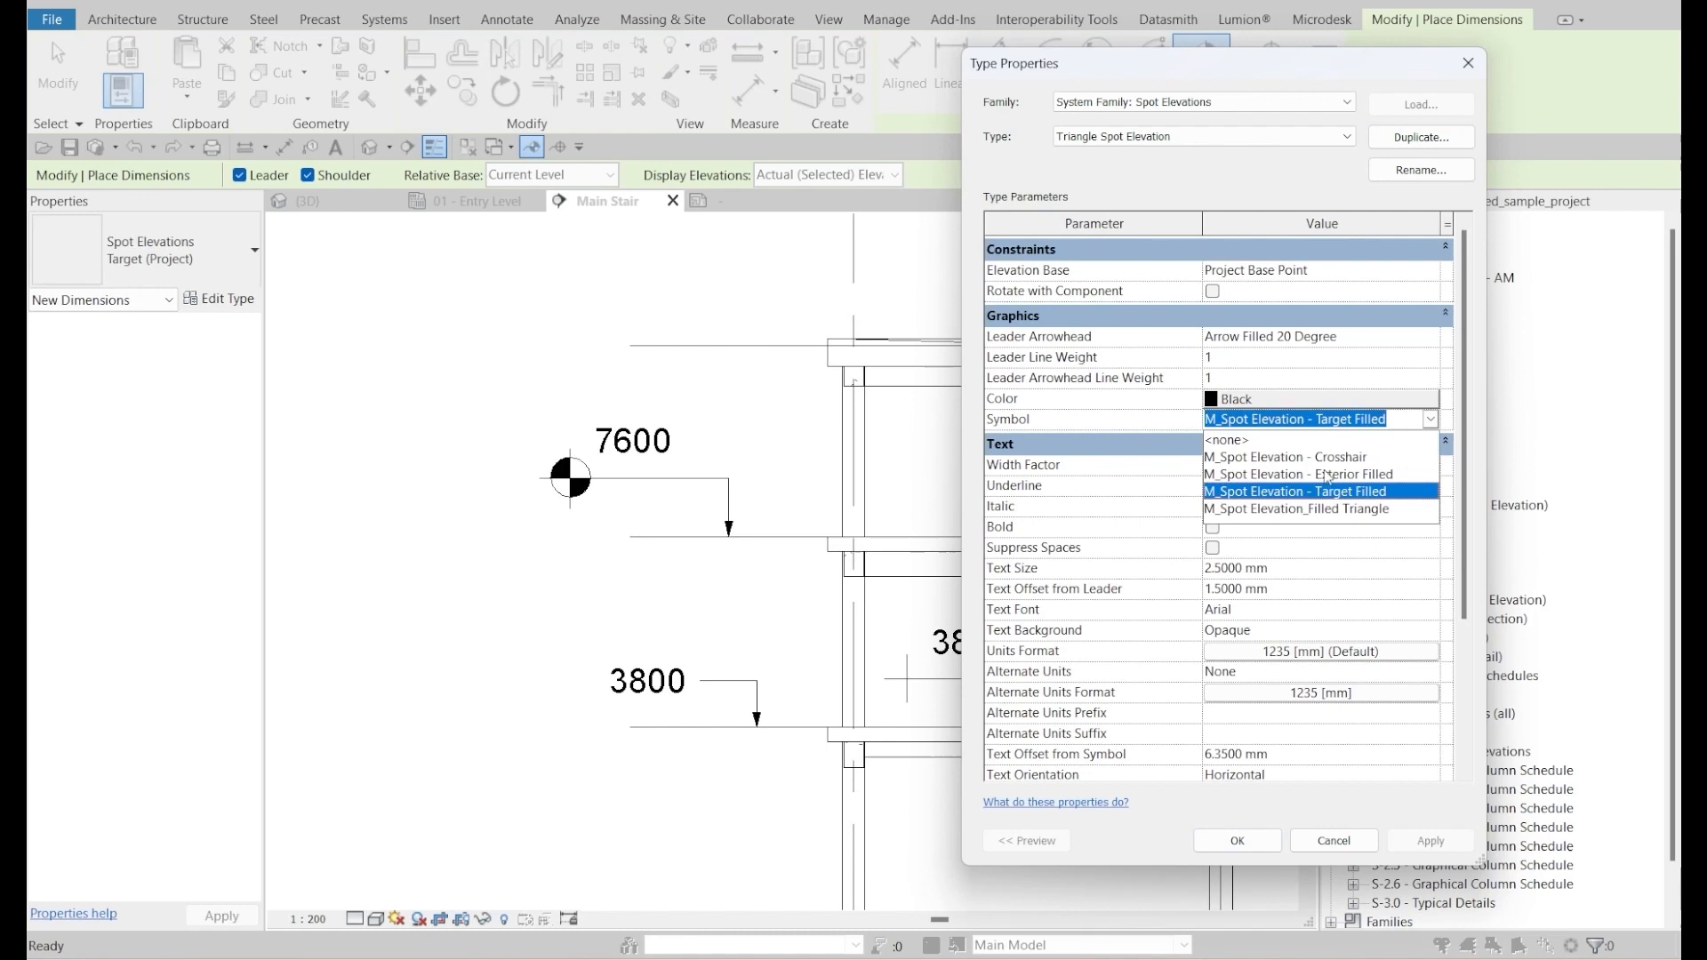
left_click(1306, 508)
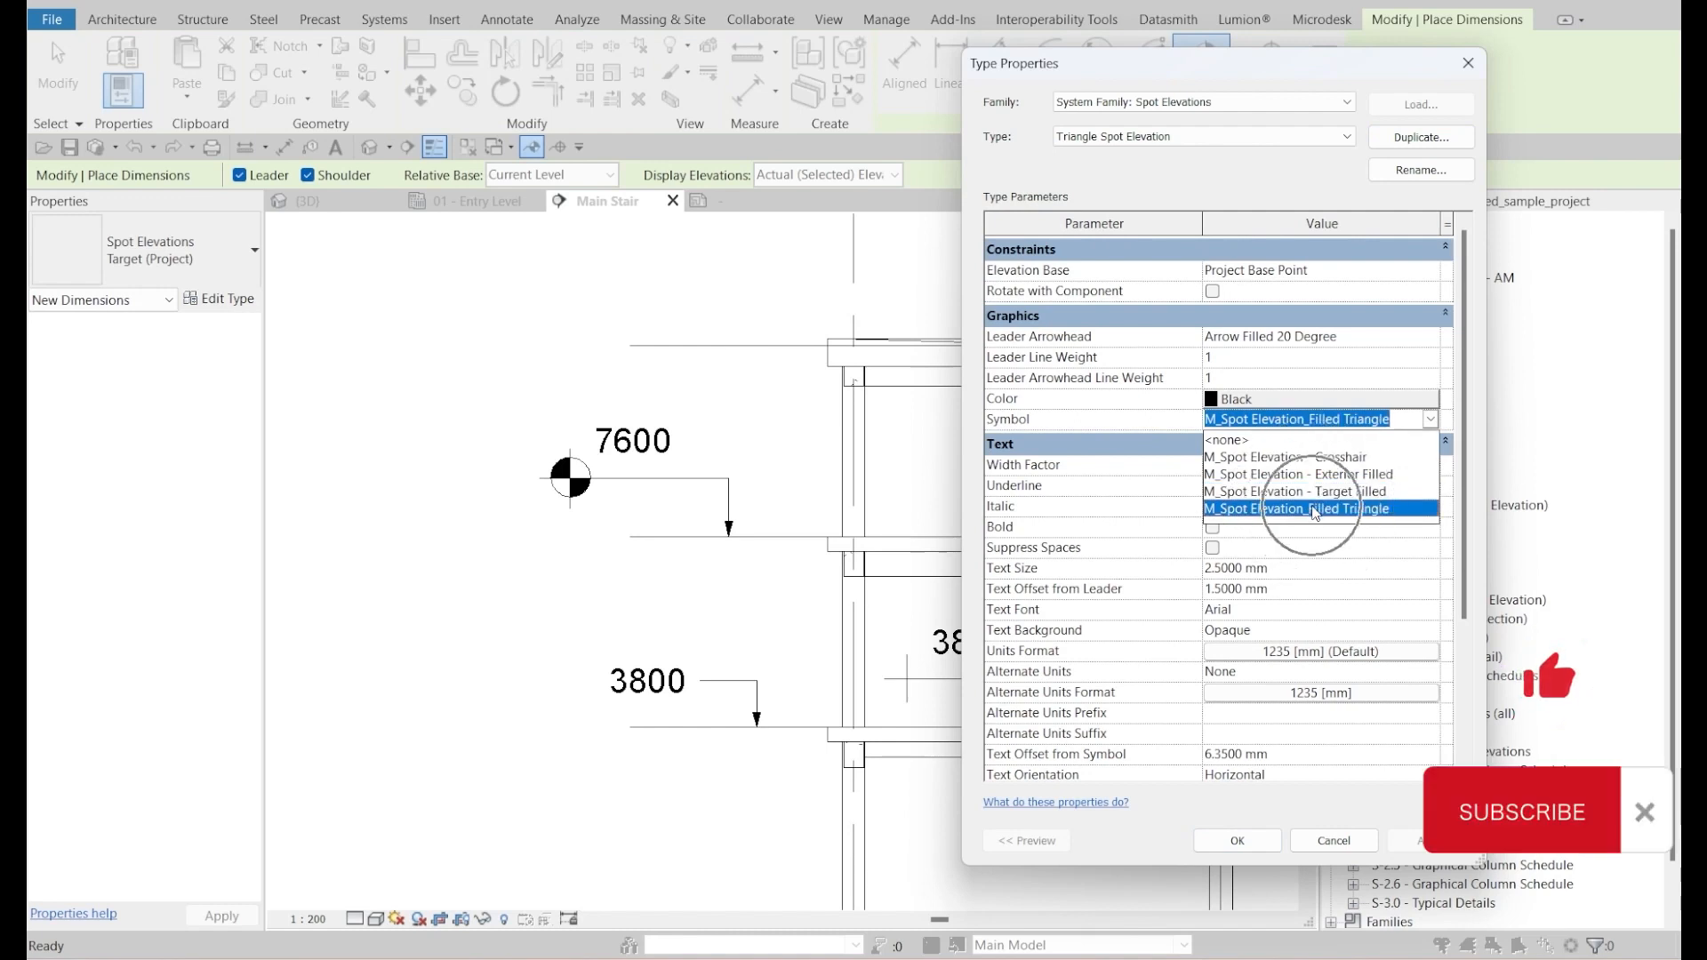
left_click(1312, 509)
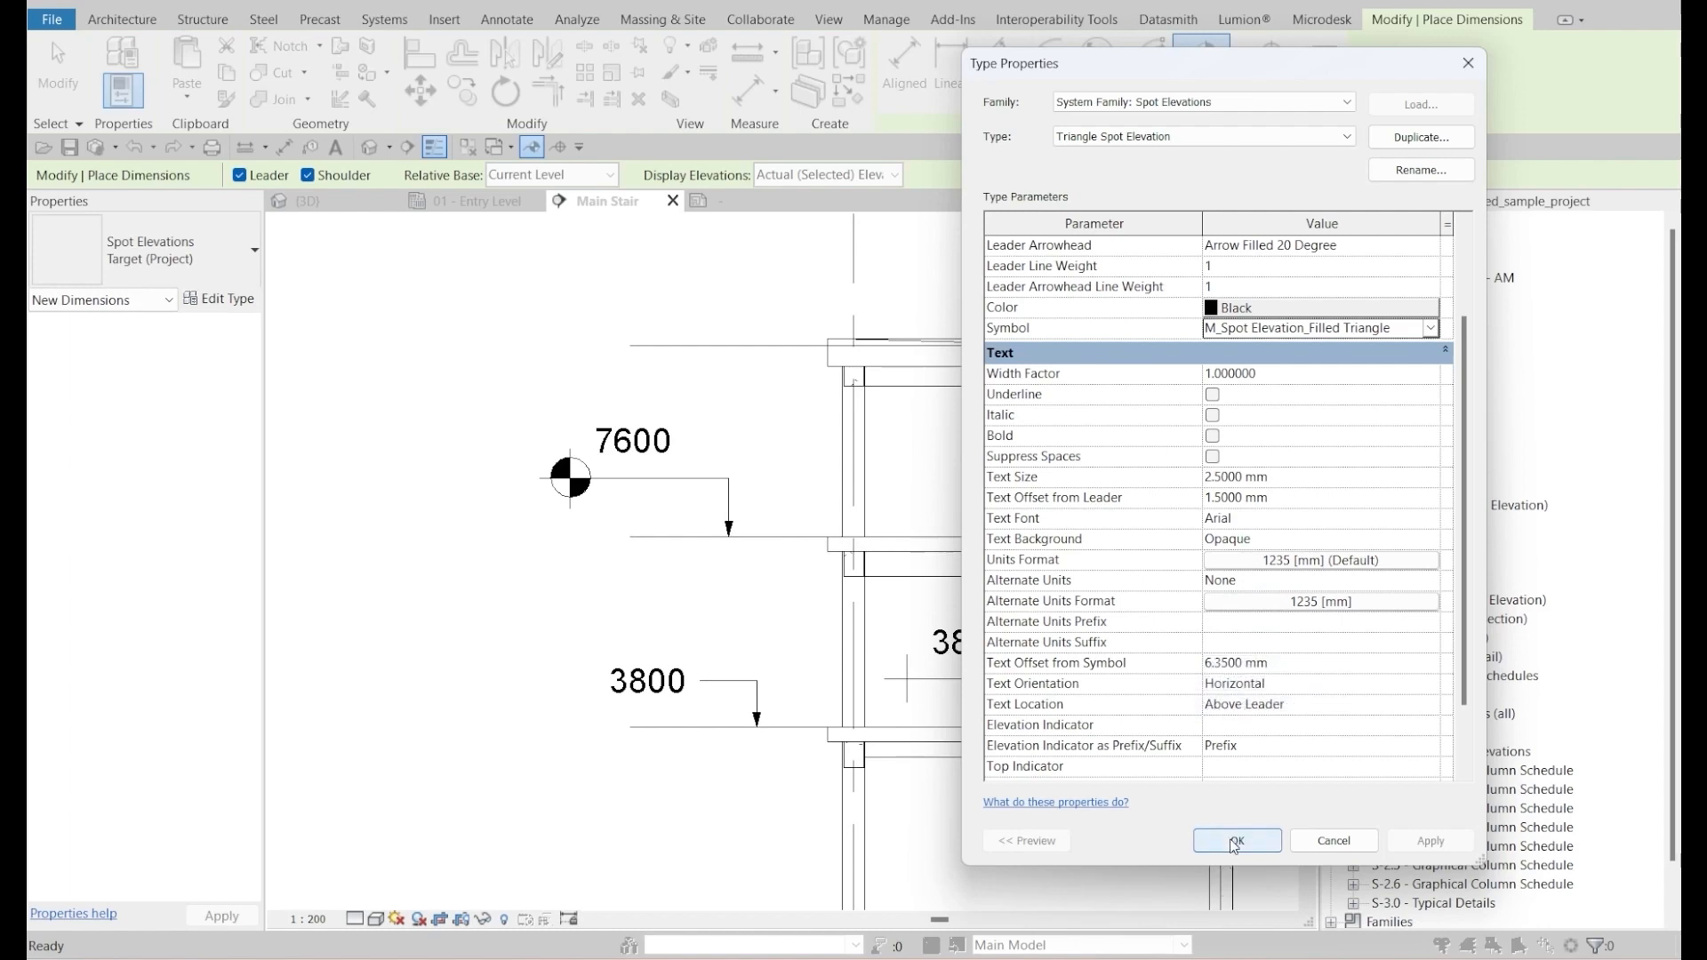
left_click(1235, 845)
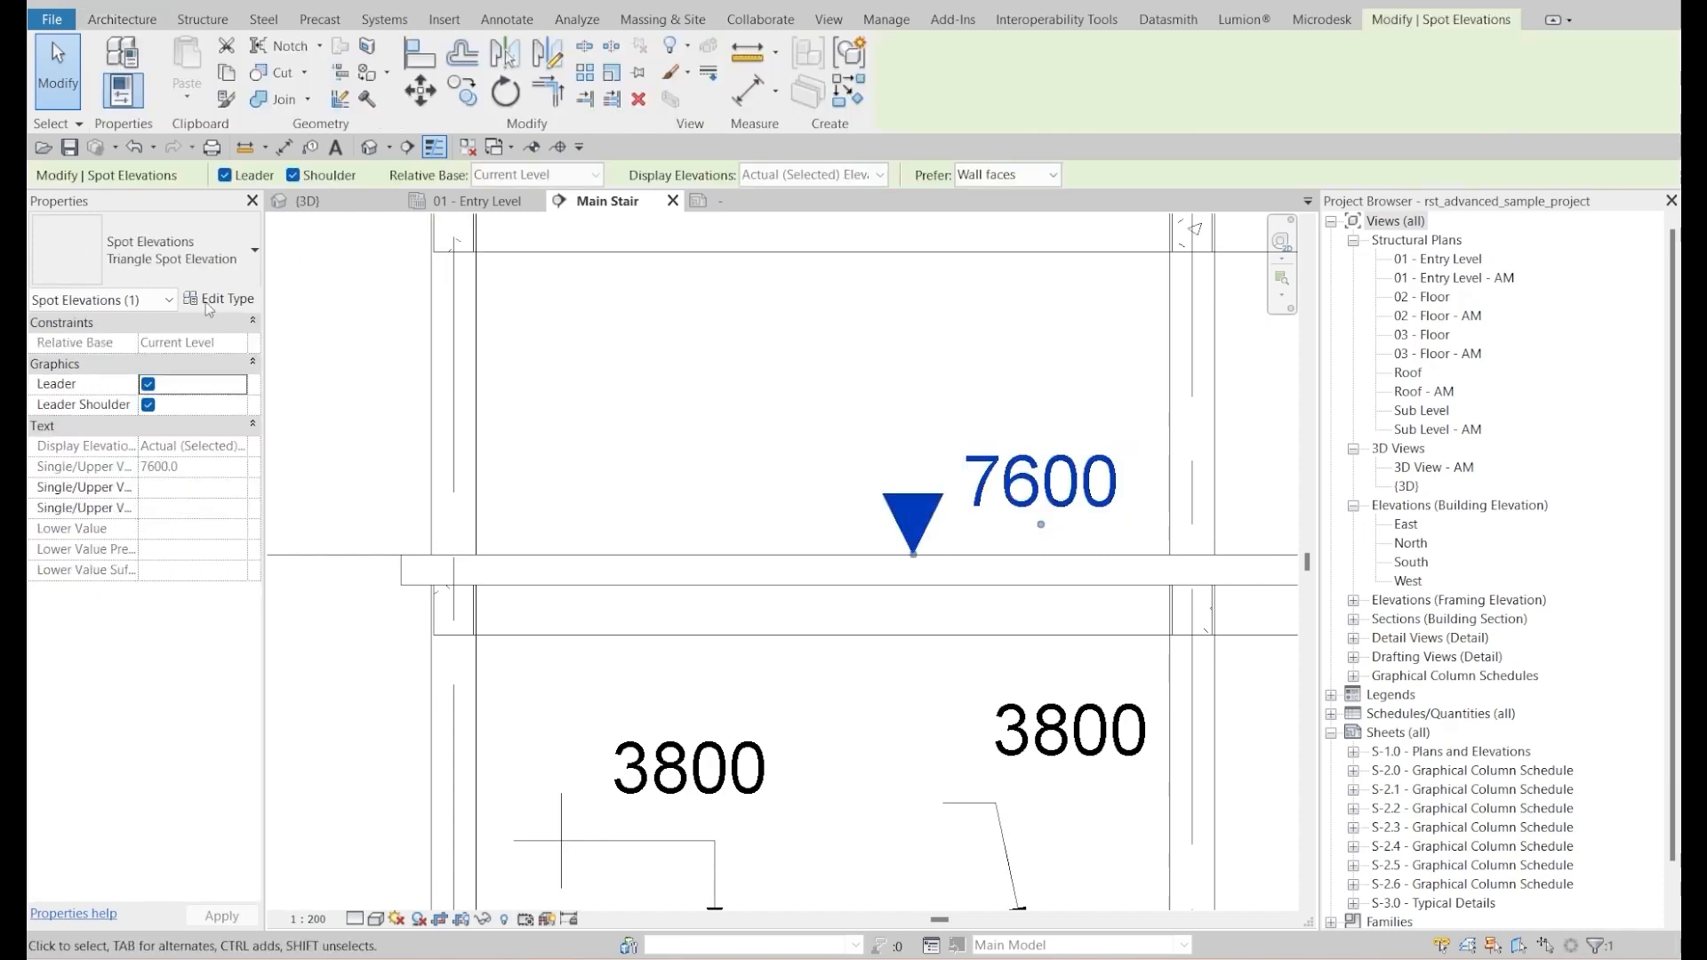
- Open type settings for the placed 7600 Triangle Spot Elevation
left_click(219, 299)
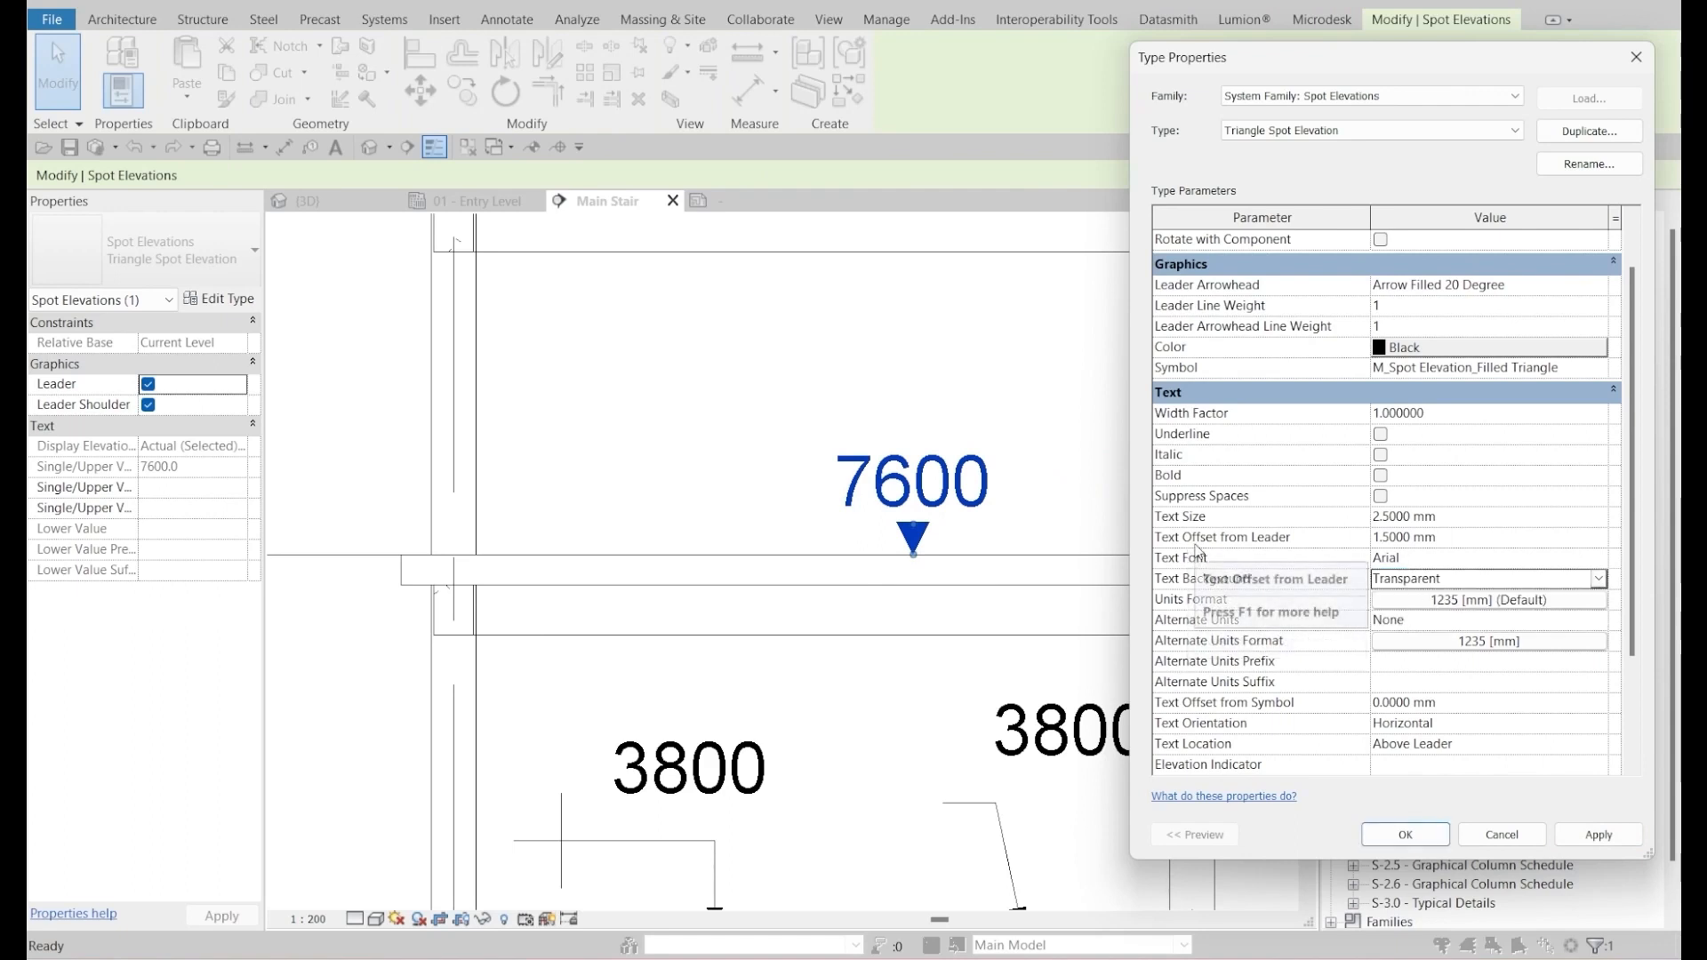
- Set the Triangle Spot Elevation text offset from leader to 3 mm and apply
left_click(1426, 537)
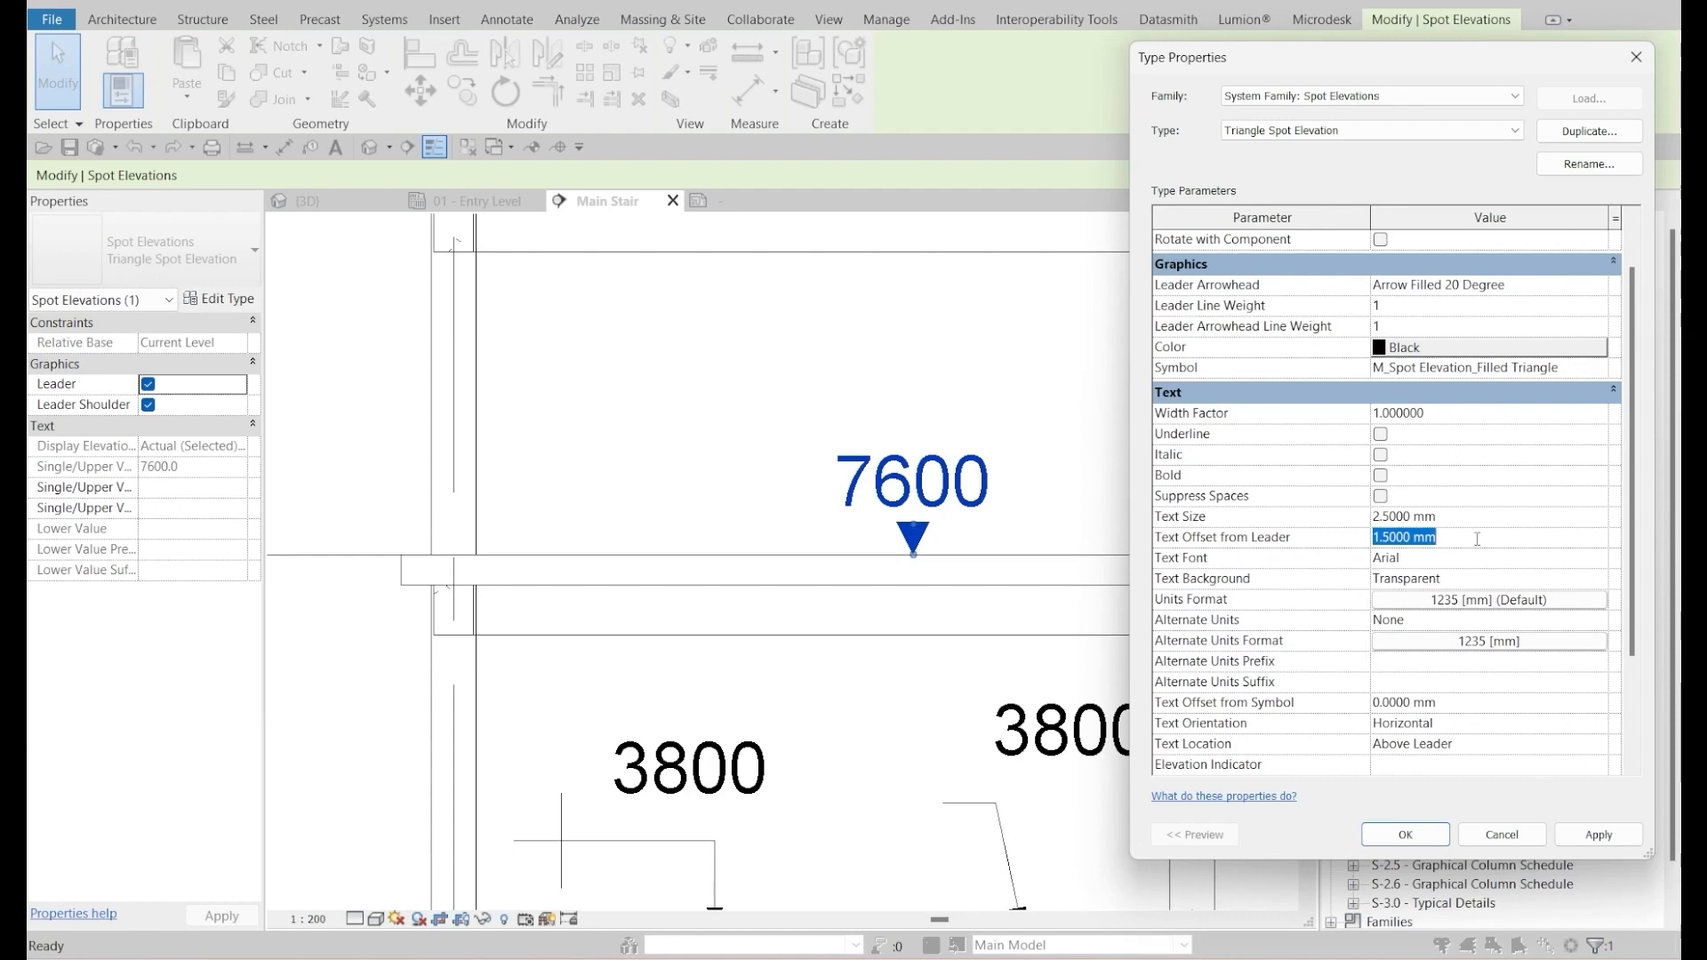
type("3.5")
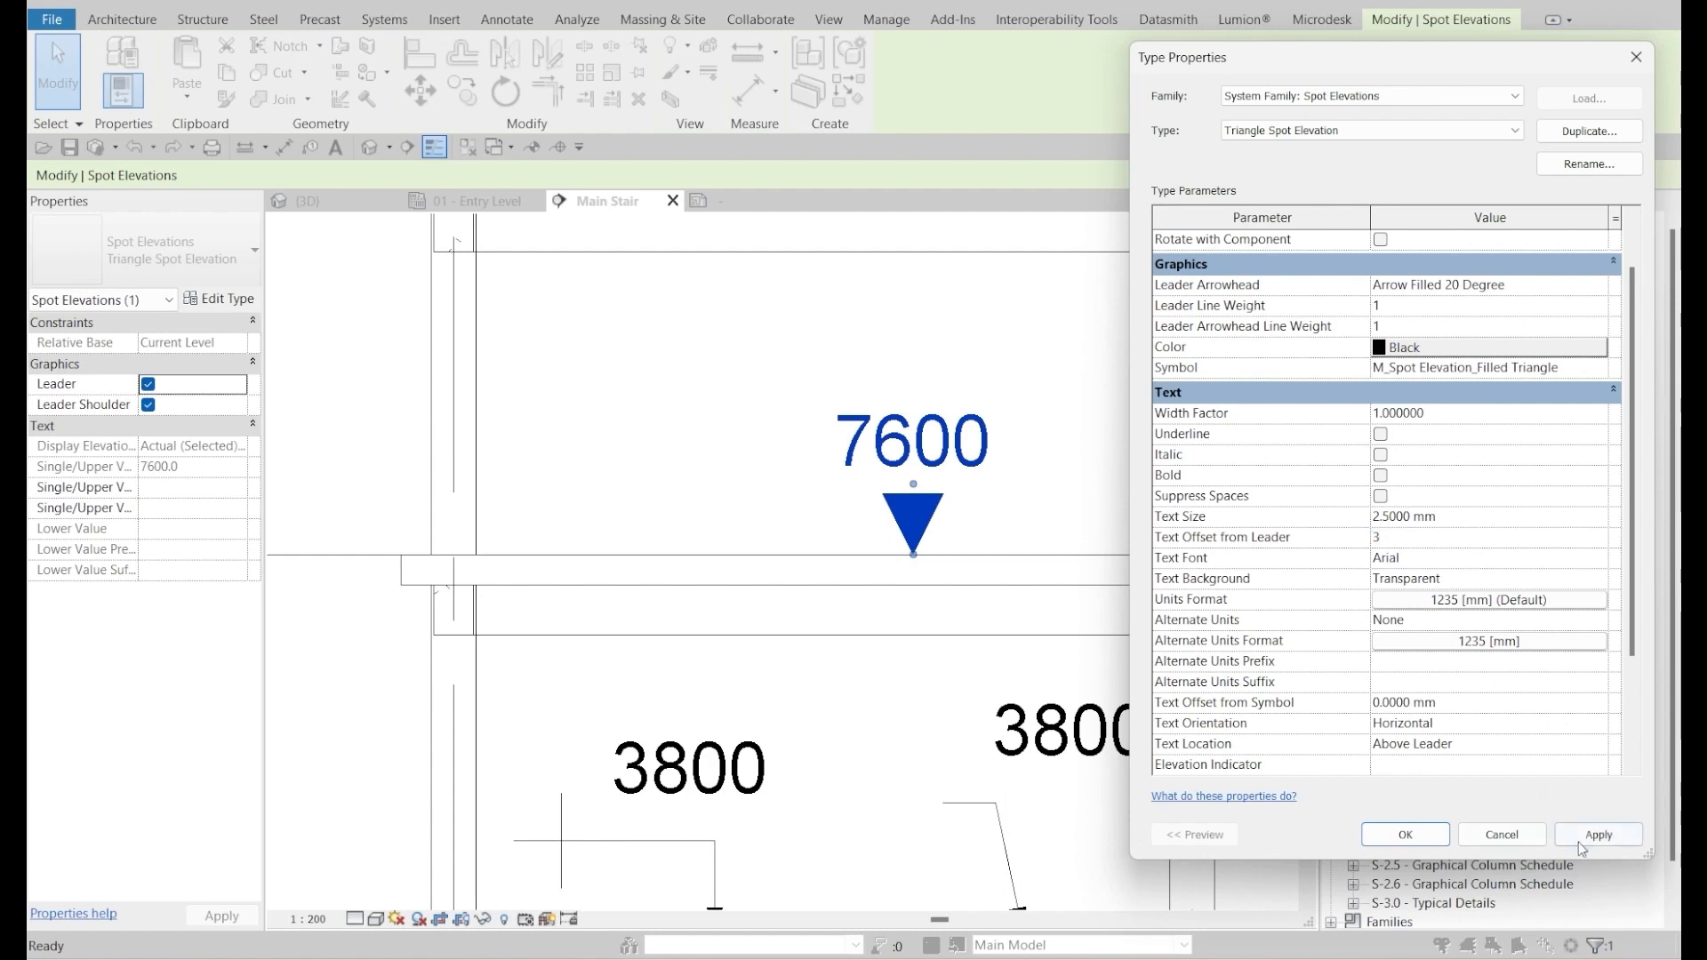
left_click(1597, 834)
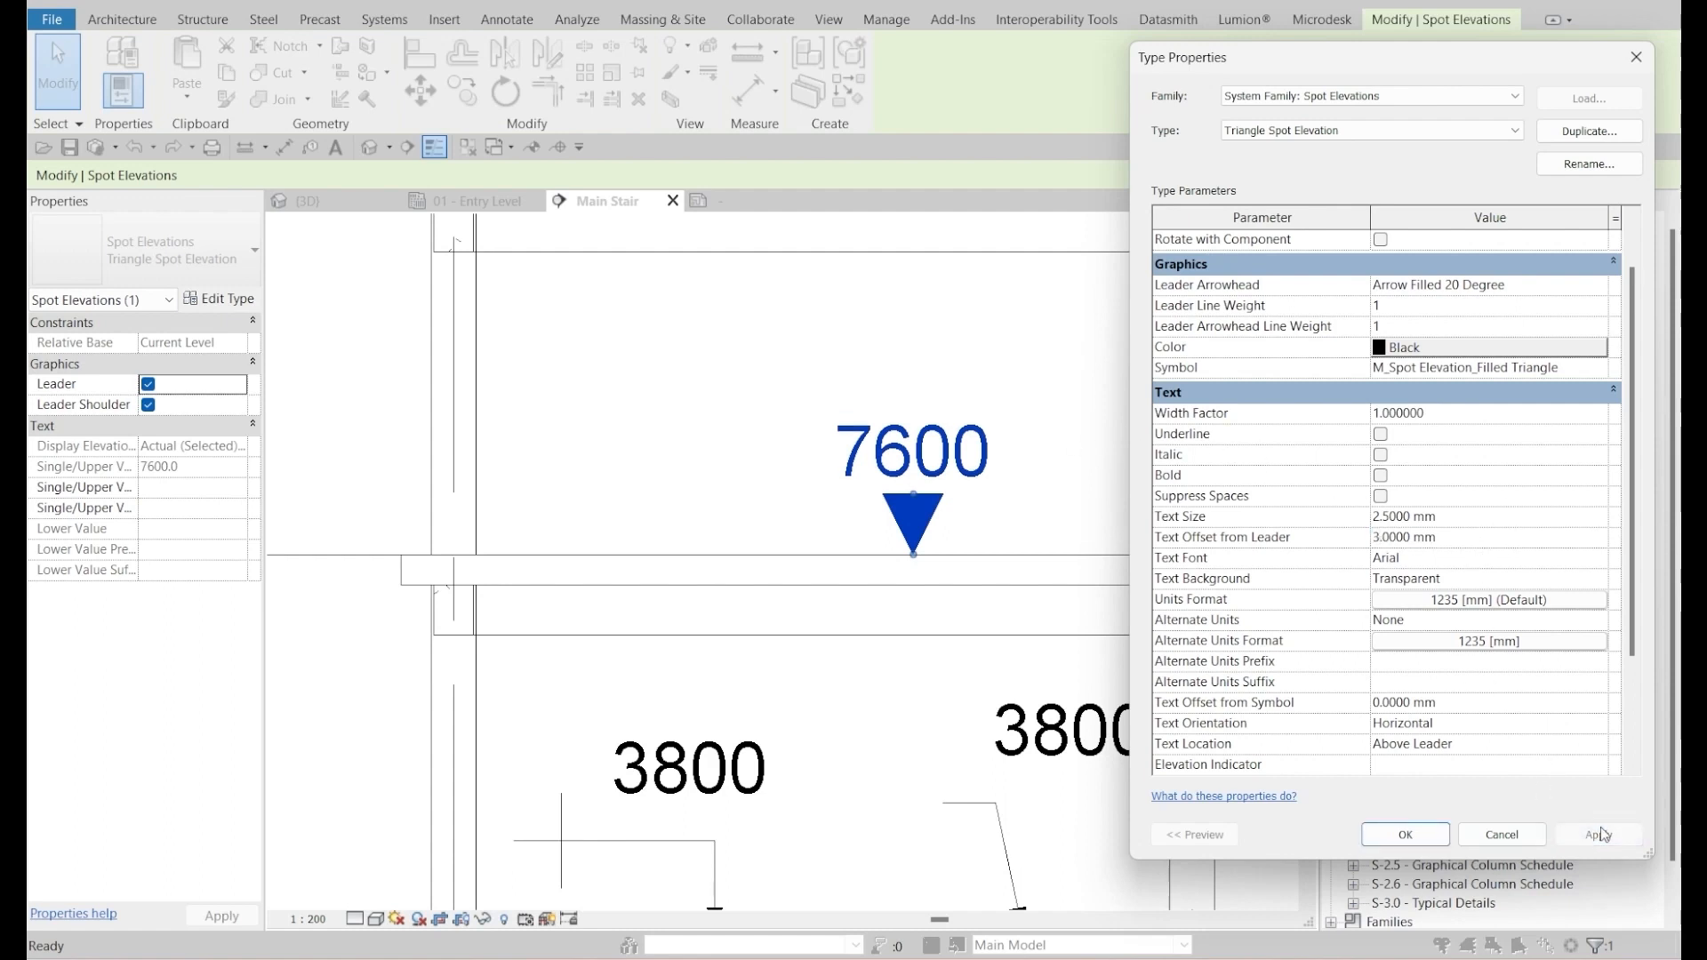
left_click(1403, 834)
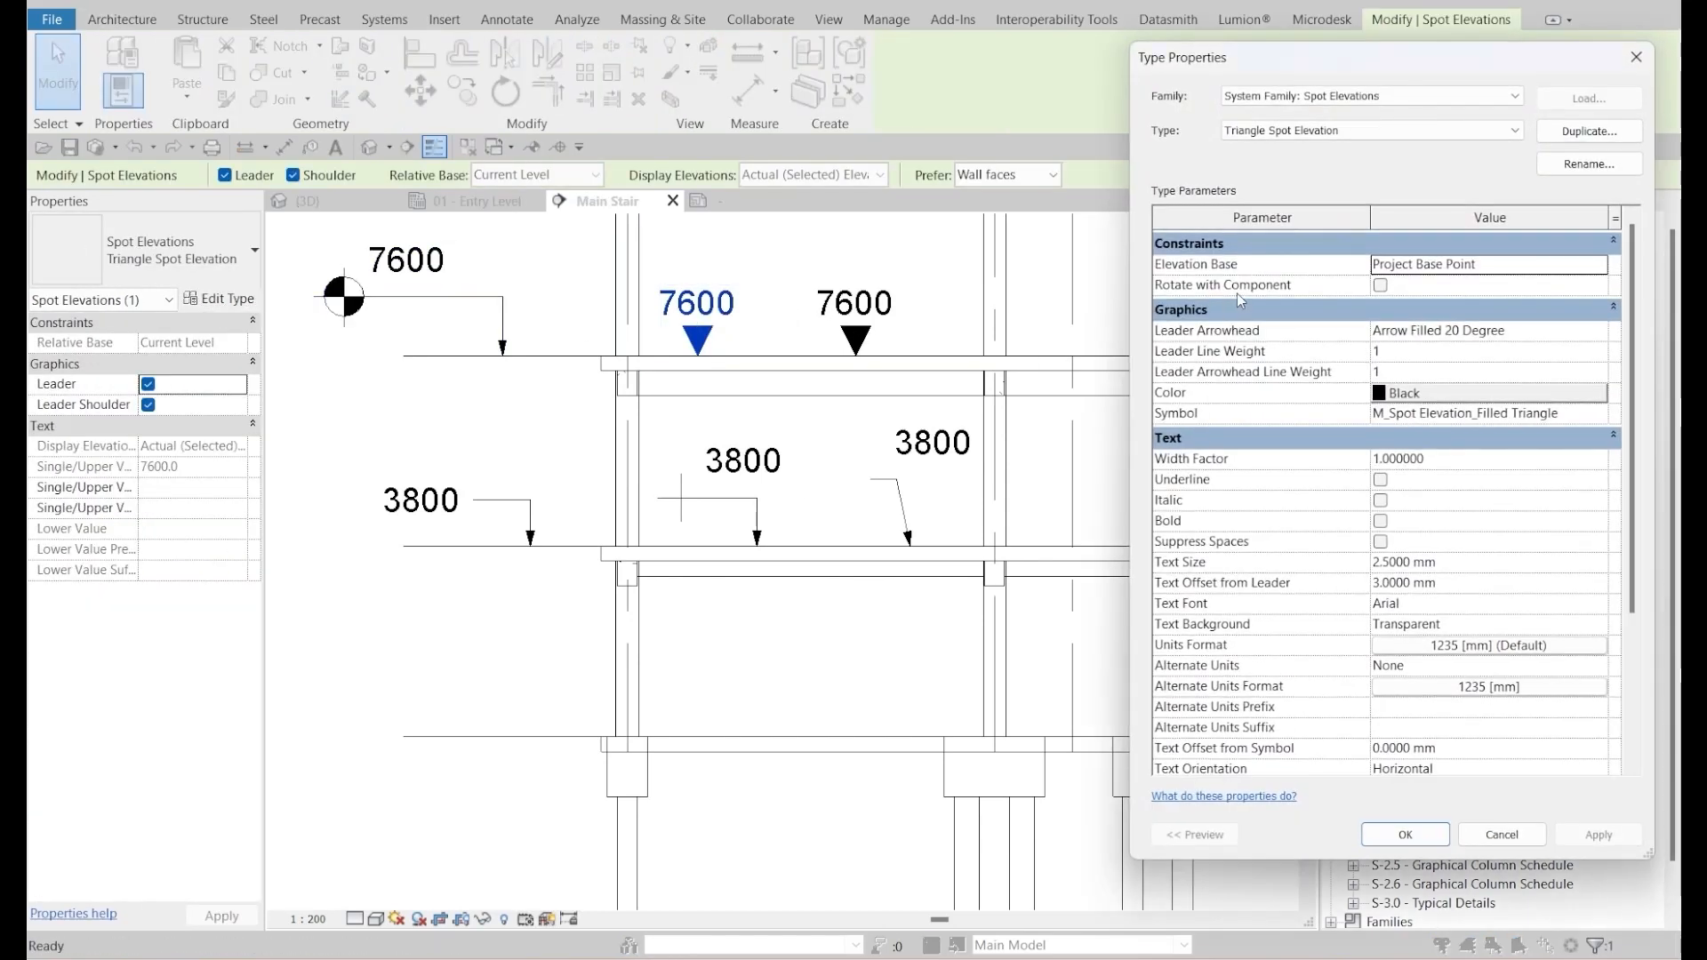
mouse_move(1198, 263)
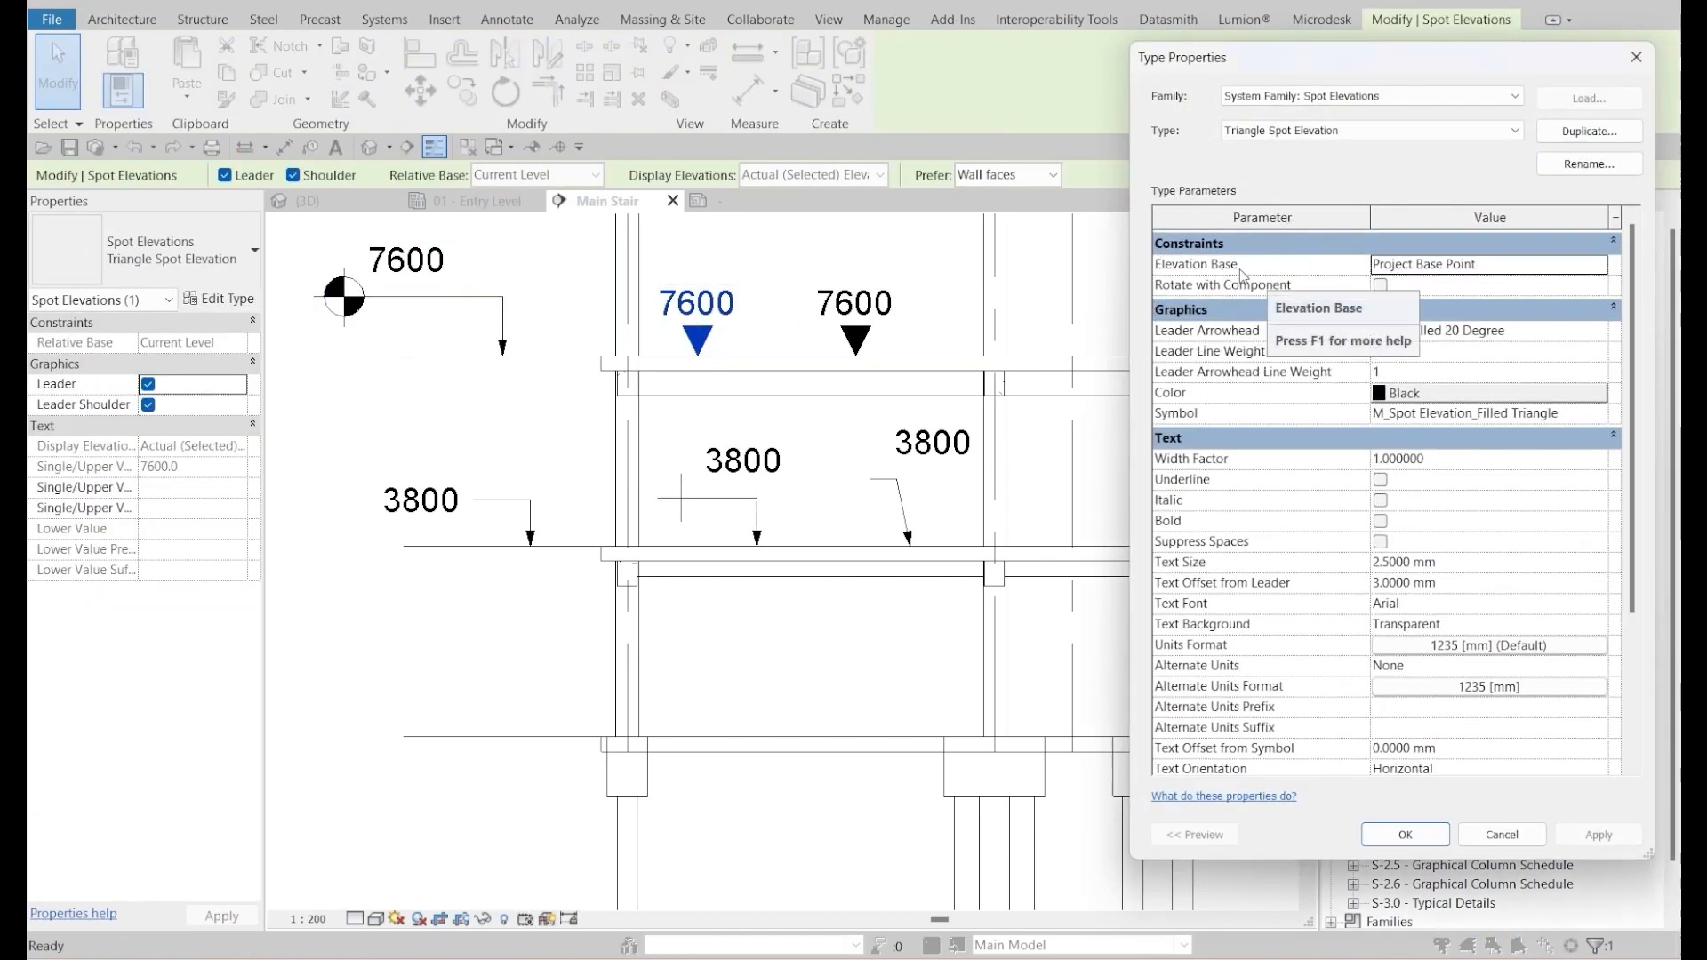
- Switch the Elevation Base from Project Base Point to Survey Point
left_click(1600, 263)
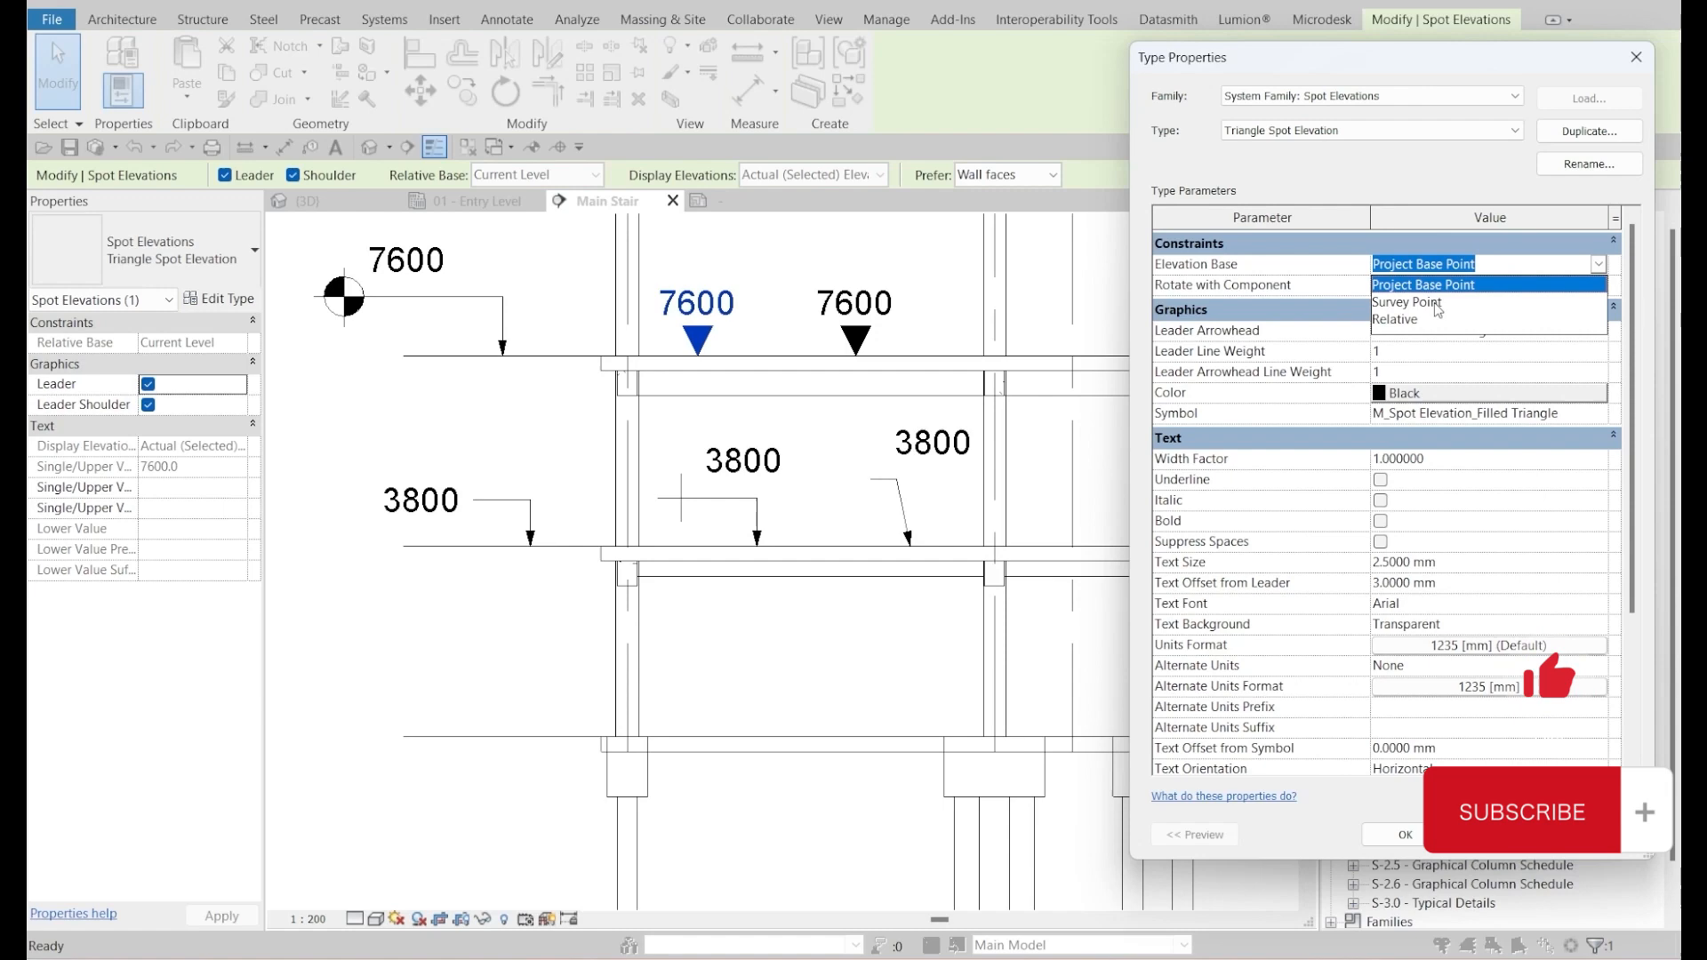
left_click(1407, 302)
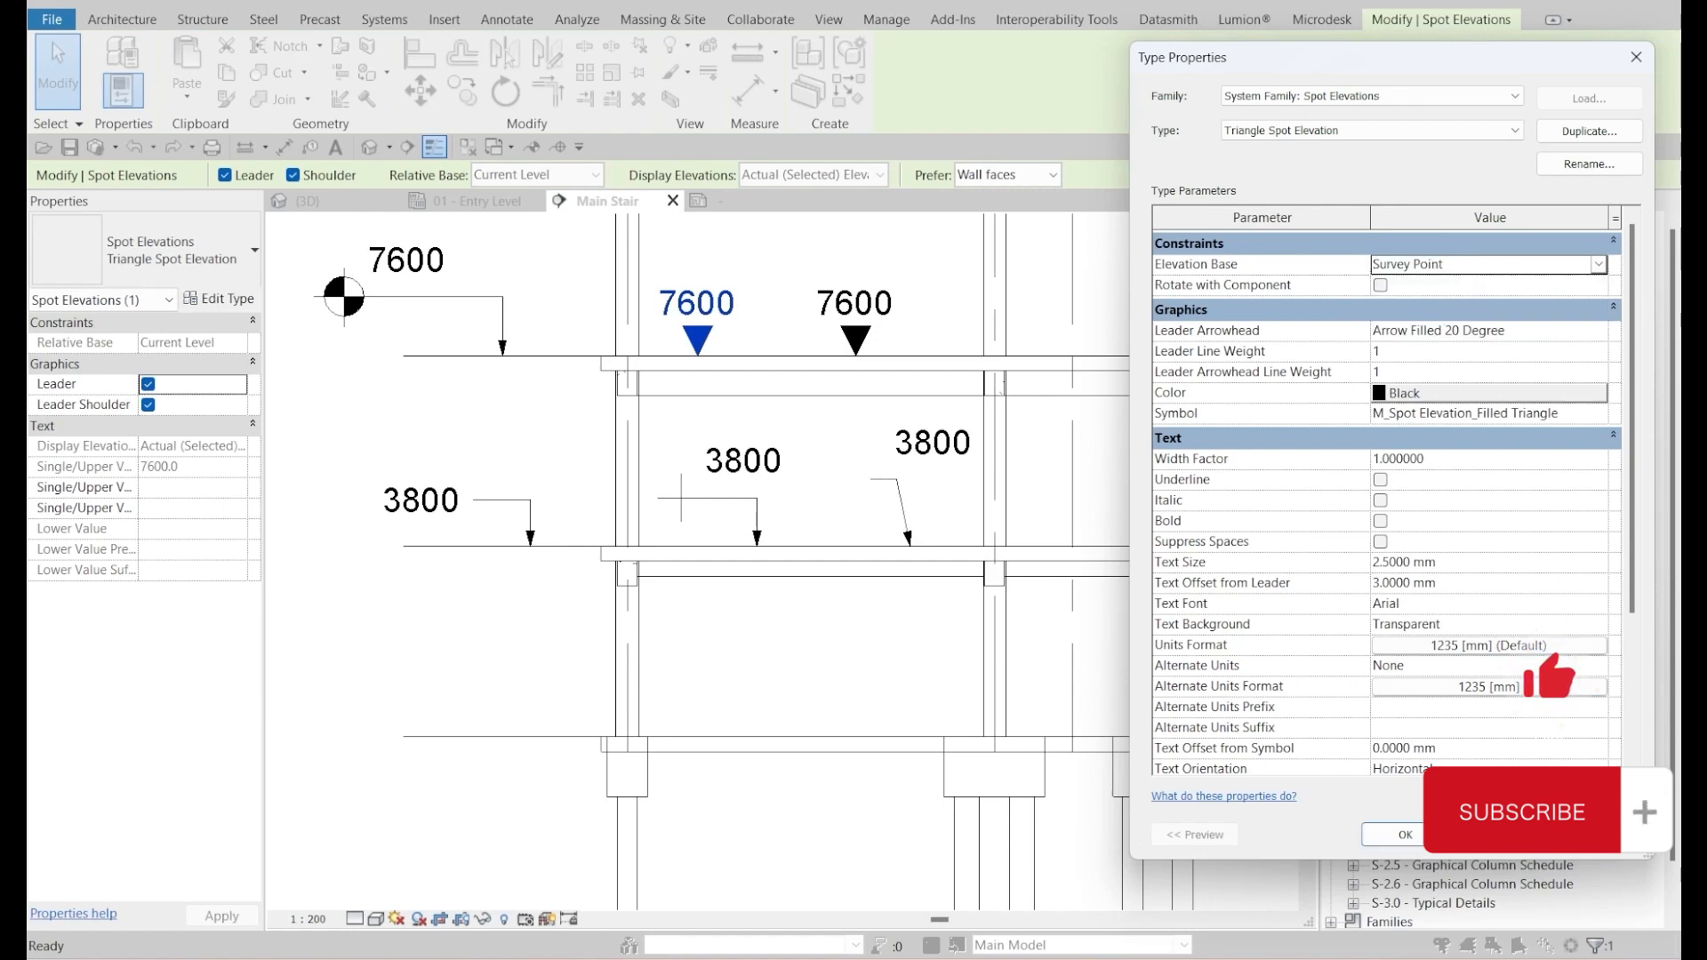